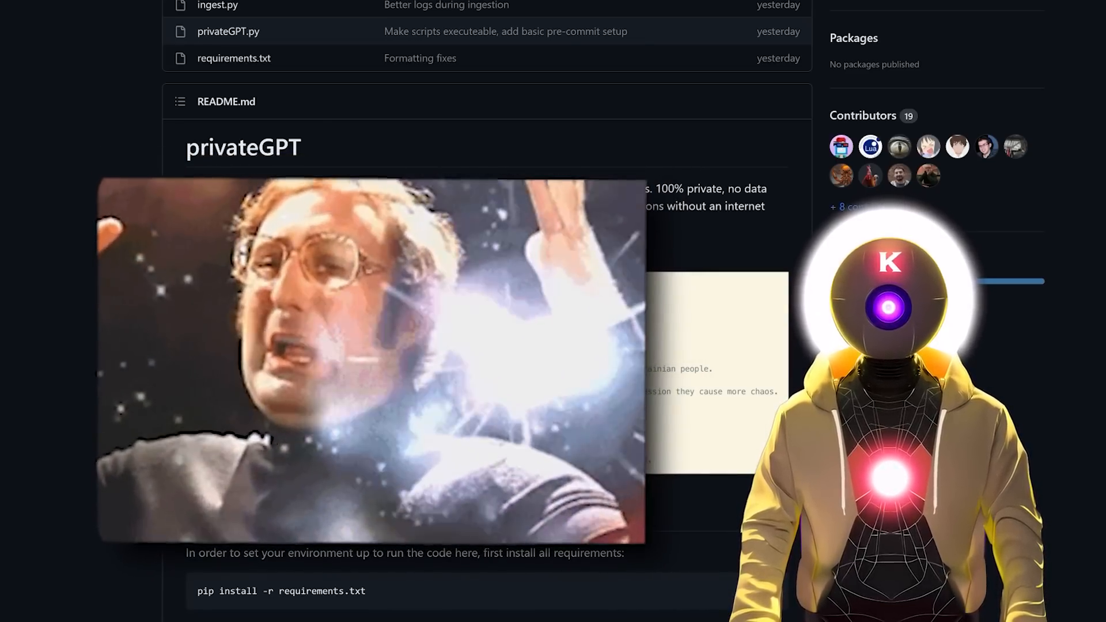
Scroll the privateGPT README down to the ingestion instructions and supported file extensions
scroll("down", 3)
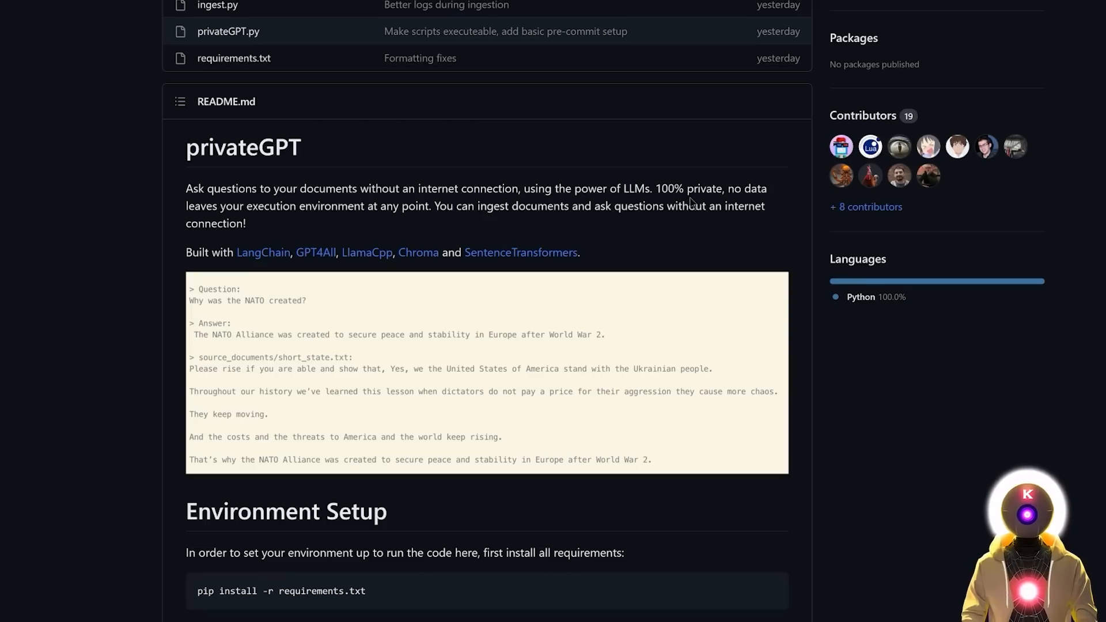
mouse_move(690, 205)
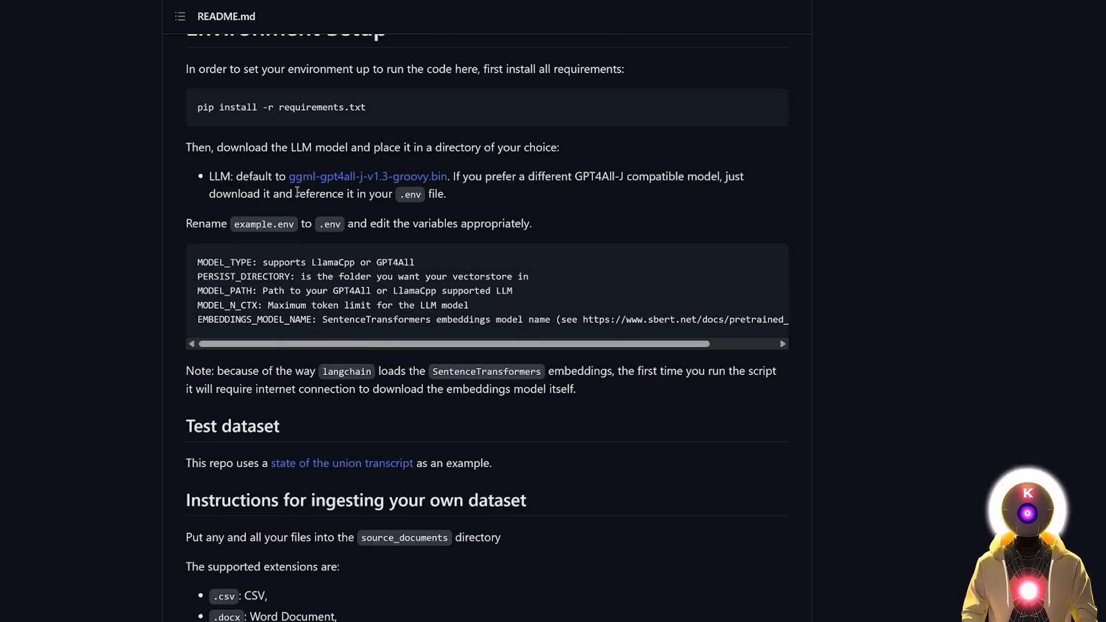
scroll("down", 3)
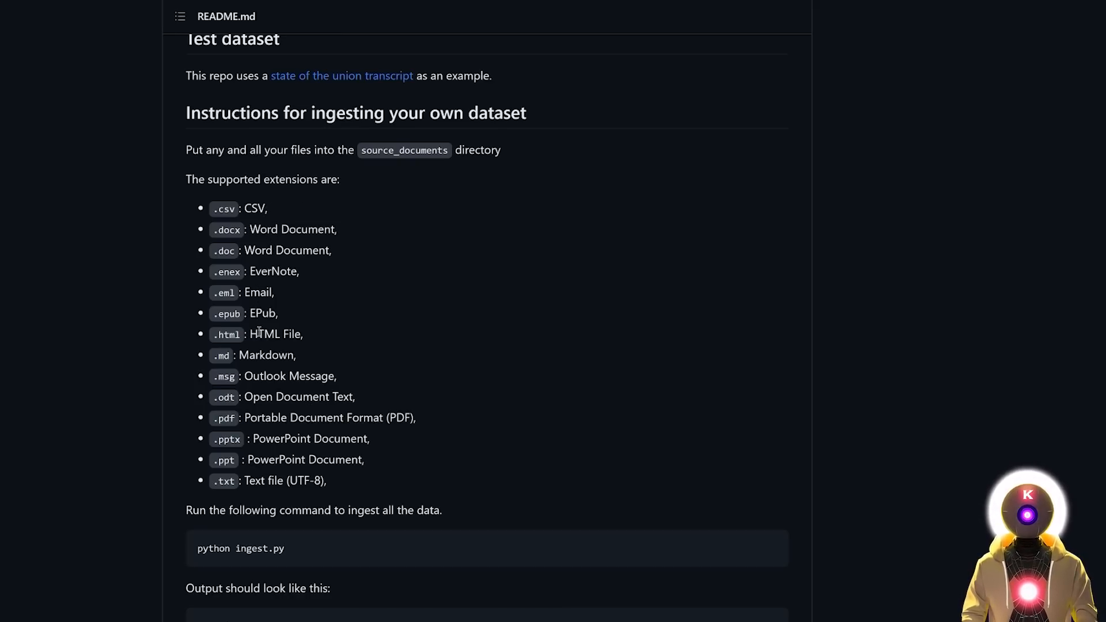
mouse_move(276, 392)
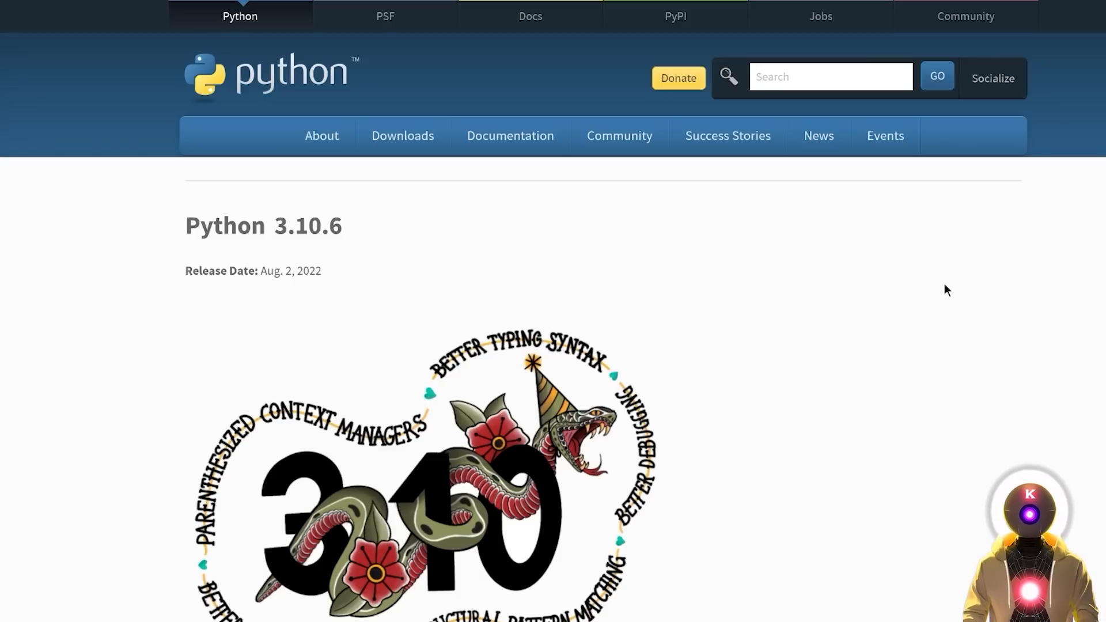
mouse_move(901, 306)
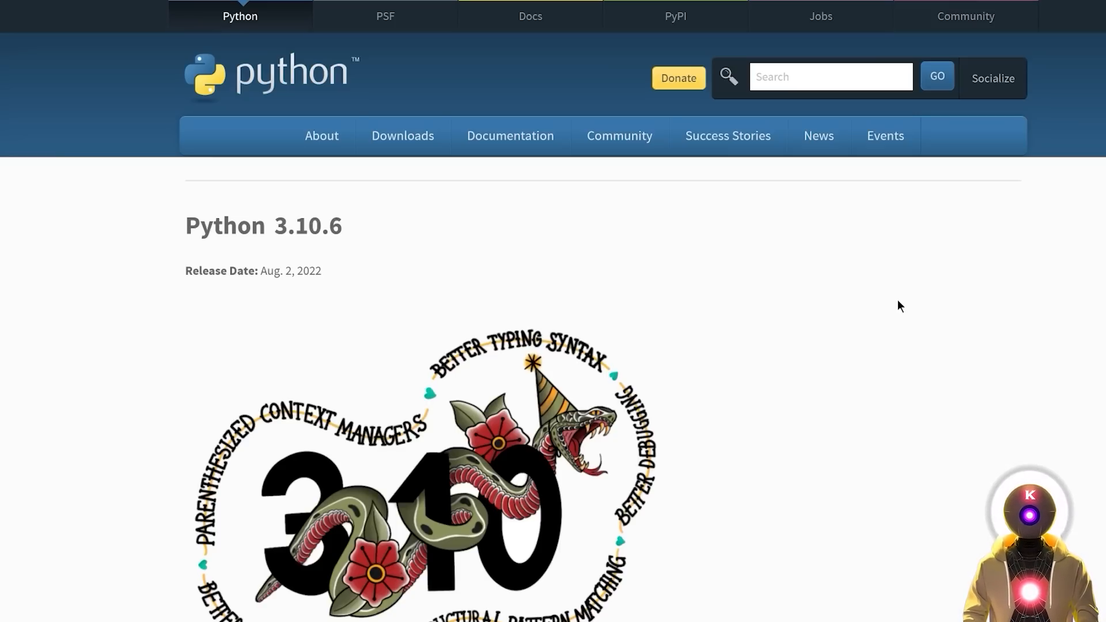
Scroll the Python 3.10.6 release page down to its Files table of installers
scroll("down", 3)
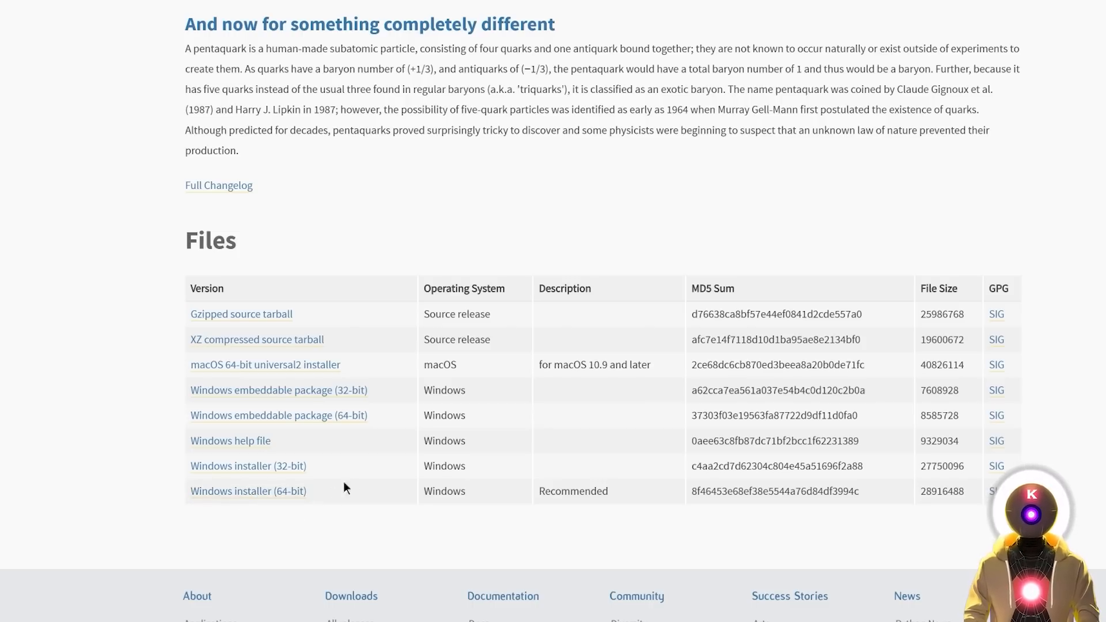
mouse_move(423, 504)
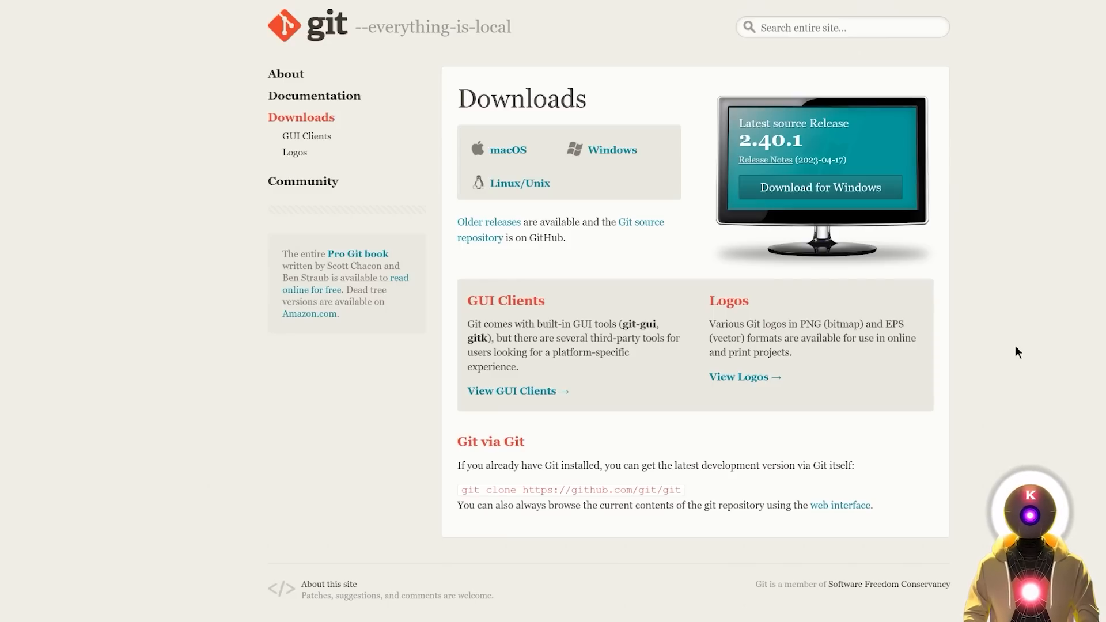
mouse_move(890, 224)
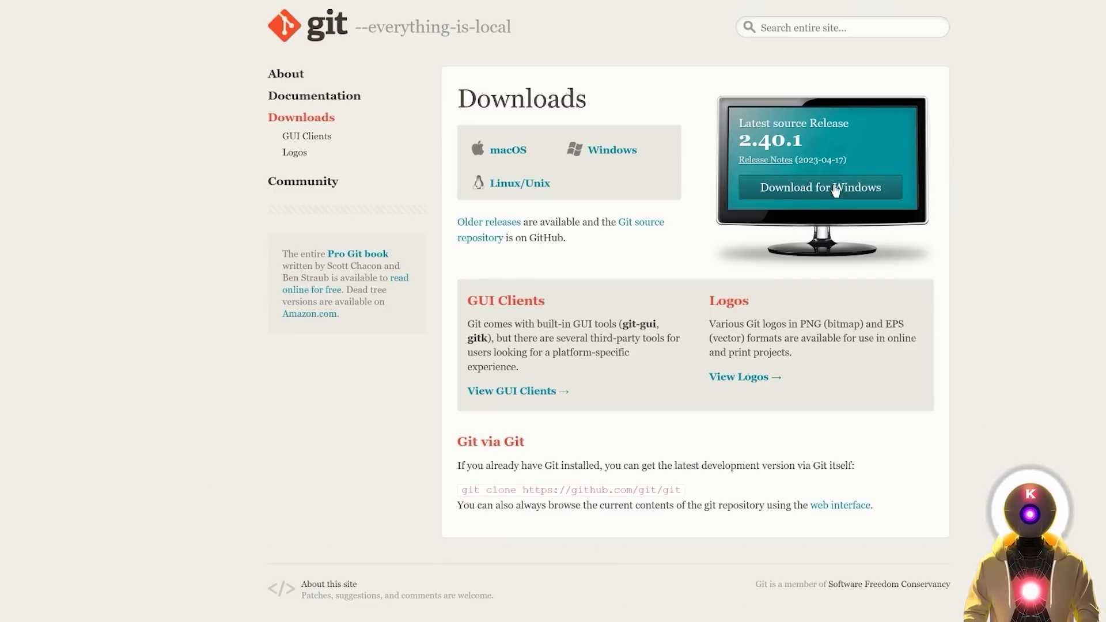
mouse_move(985, 270)
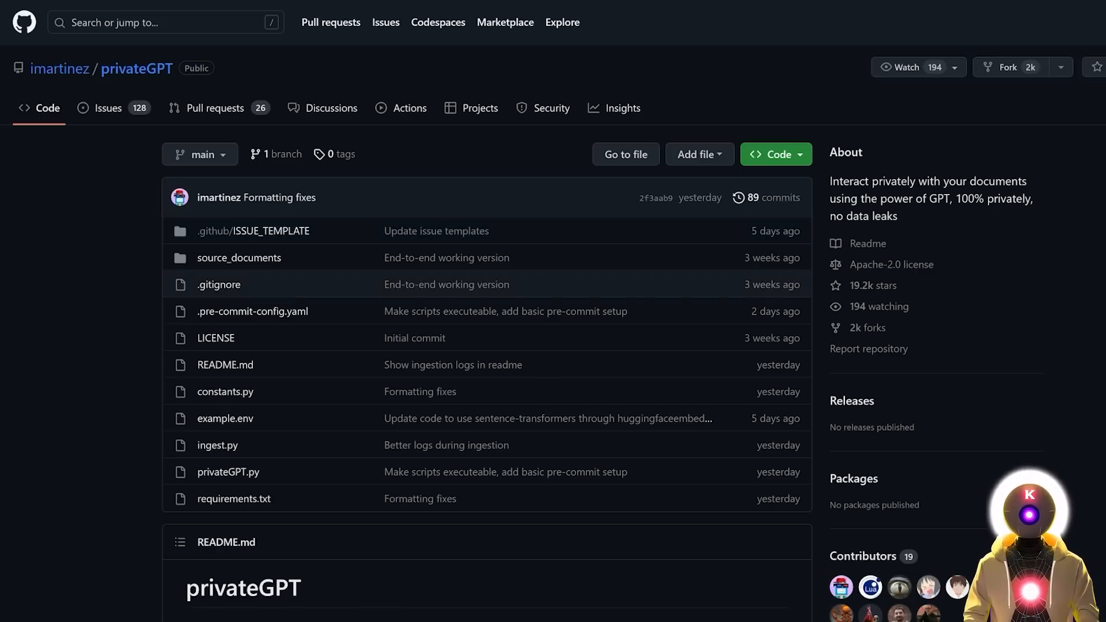
left_click(775, 154)
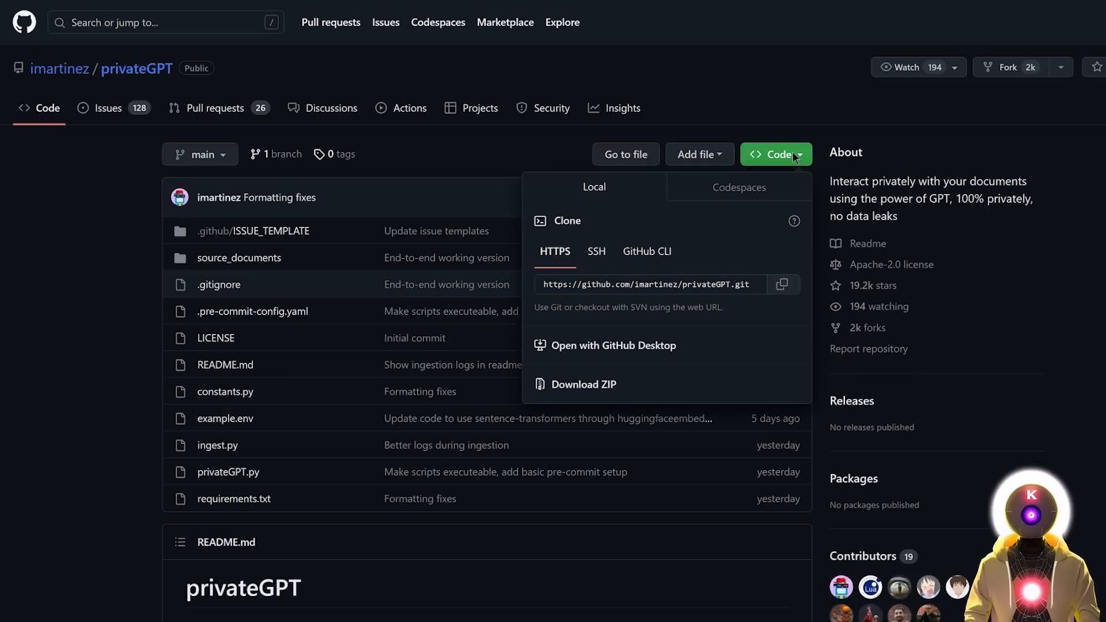
left_click(783, 284)
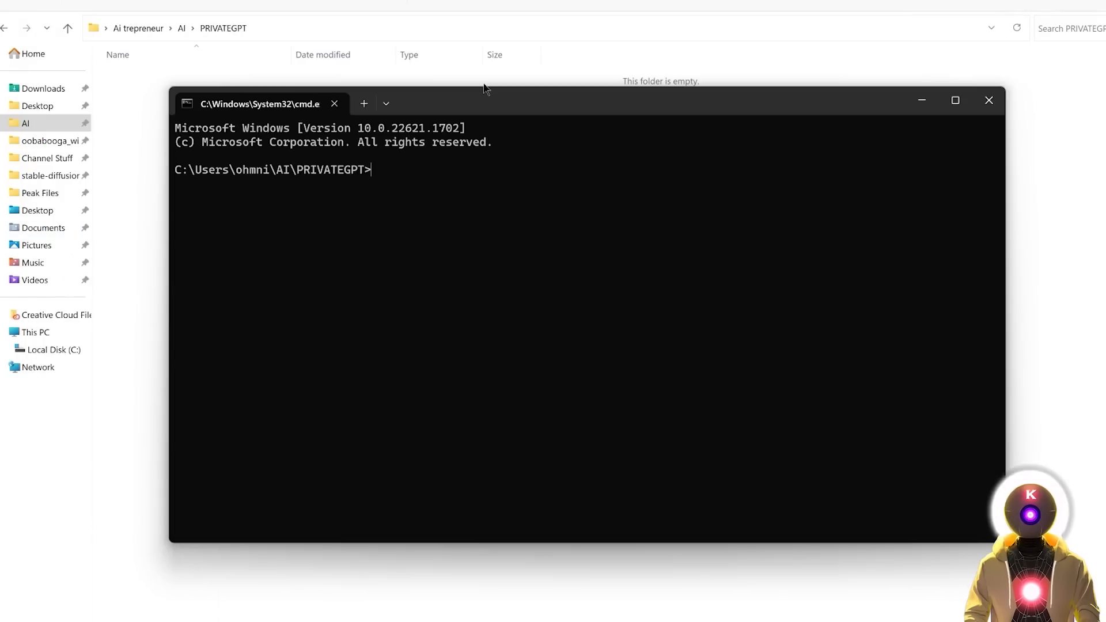
type("git clone")
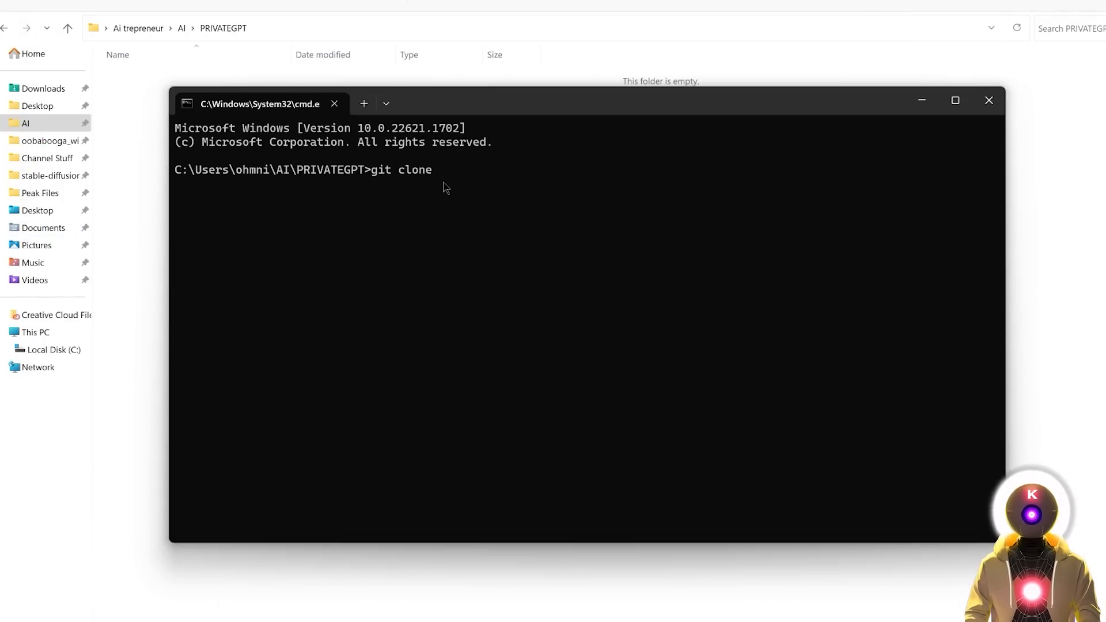
type("https://github.com/imartinez/privateGPT.git")
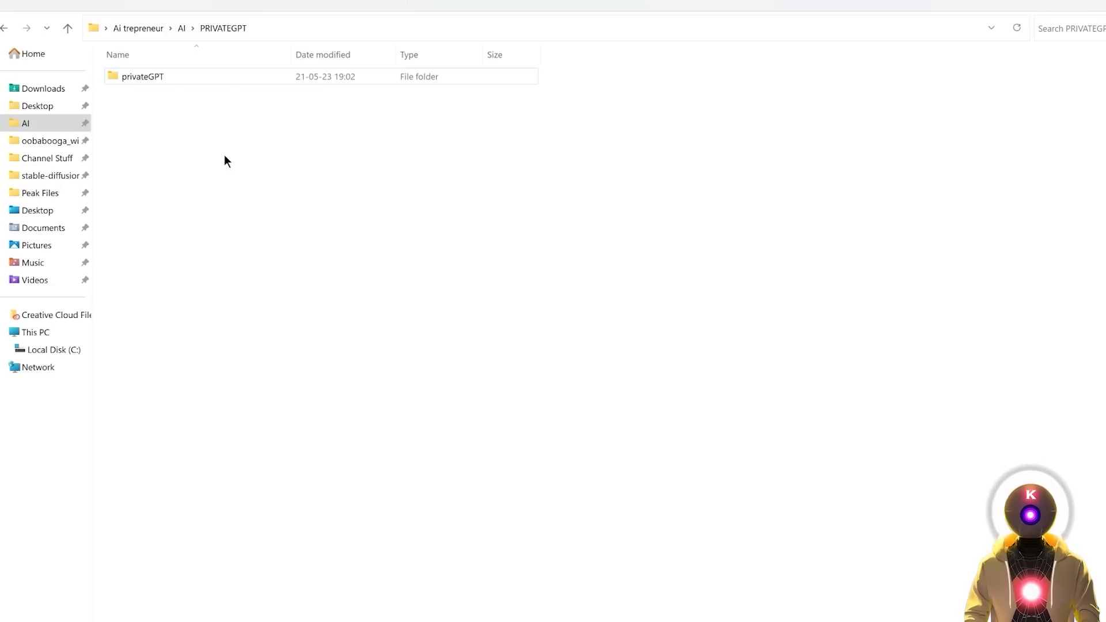
Open the newly cloned privateGPT folder, browse its contents, and type cmd
left_click(141, 76)
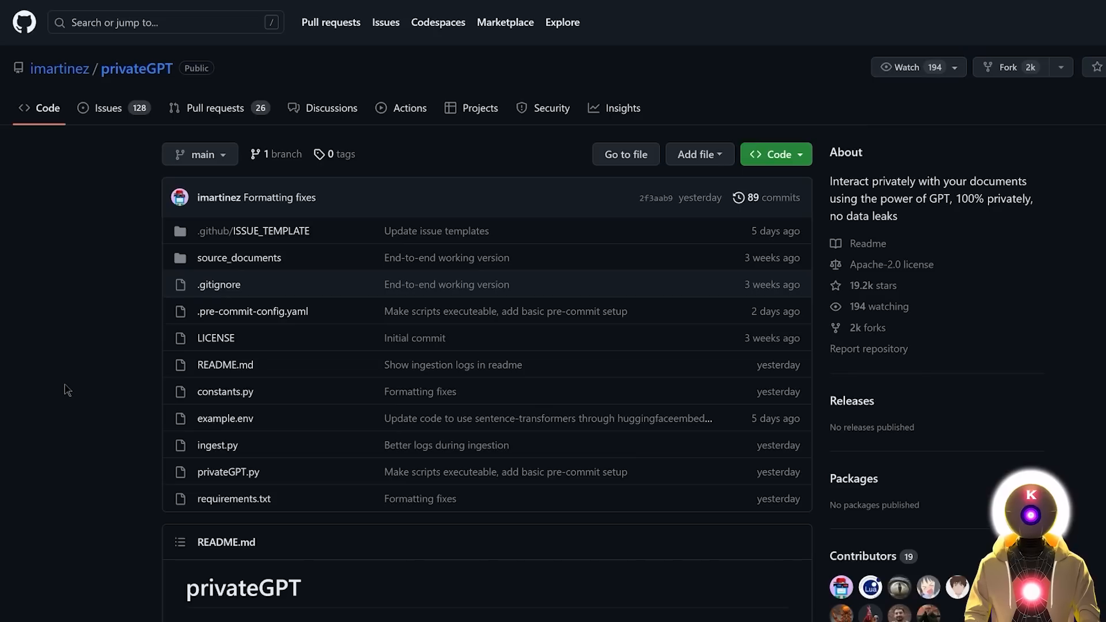
scroll("down", 3)
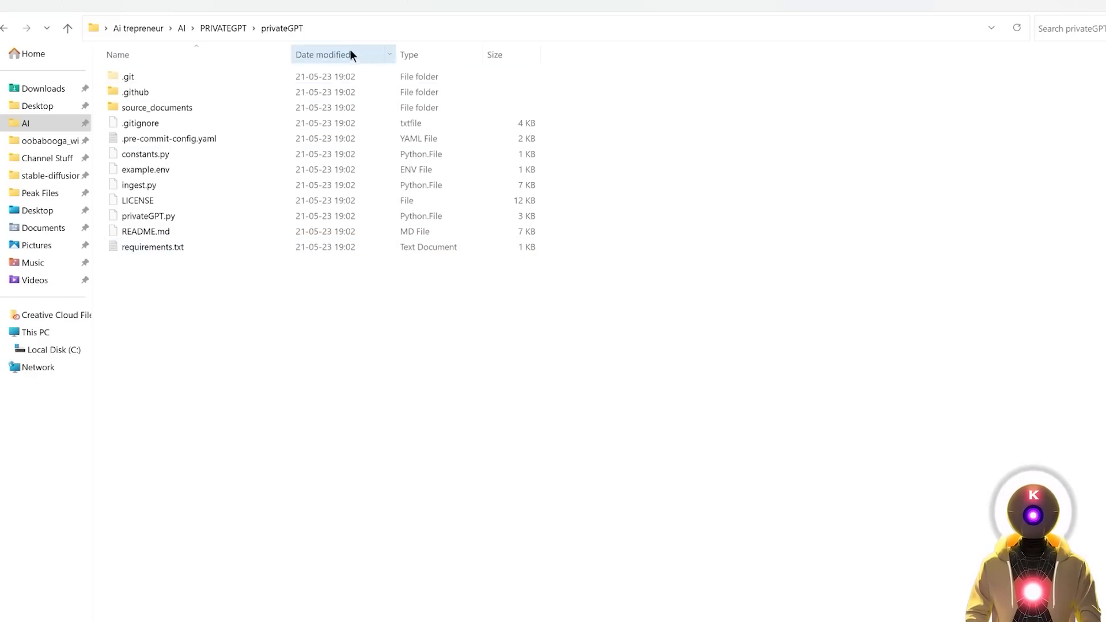
type("cmd")
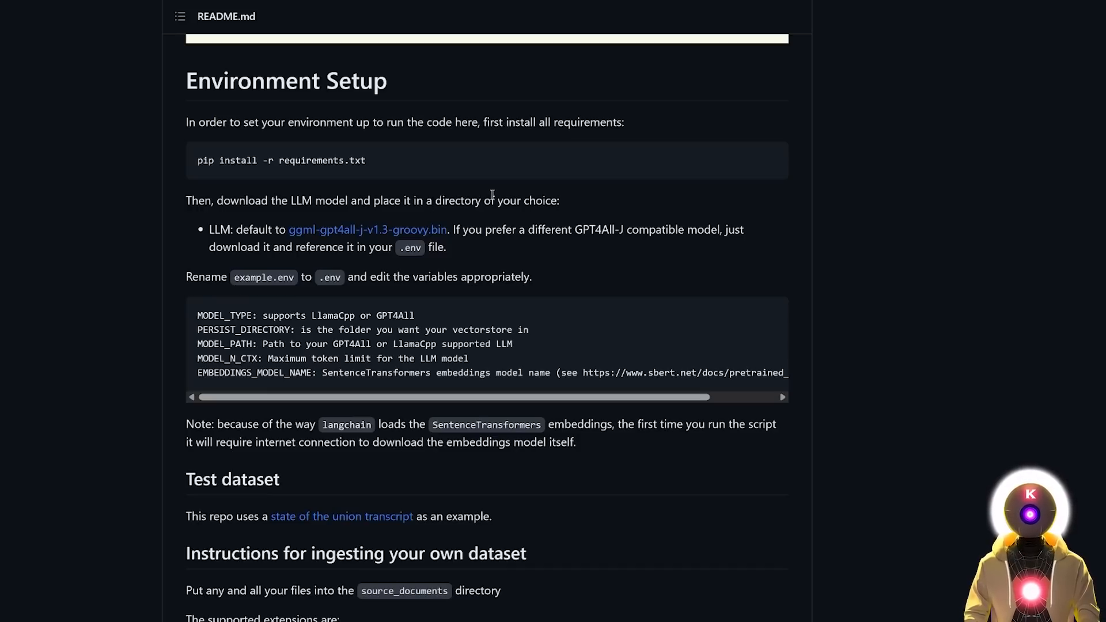
mouse_move(313, 202)
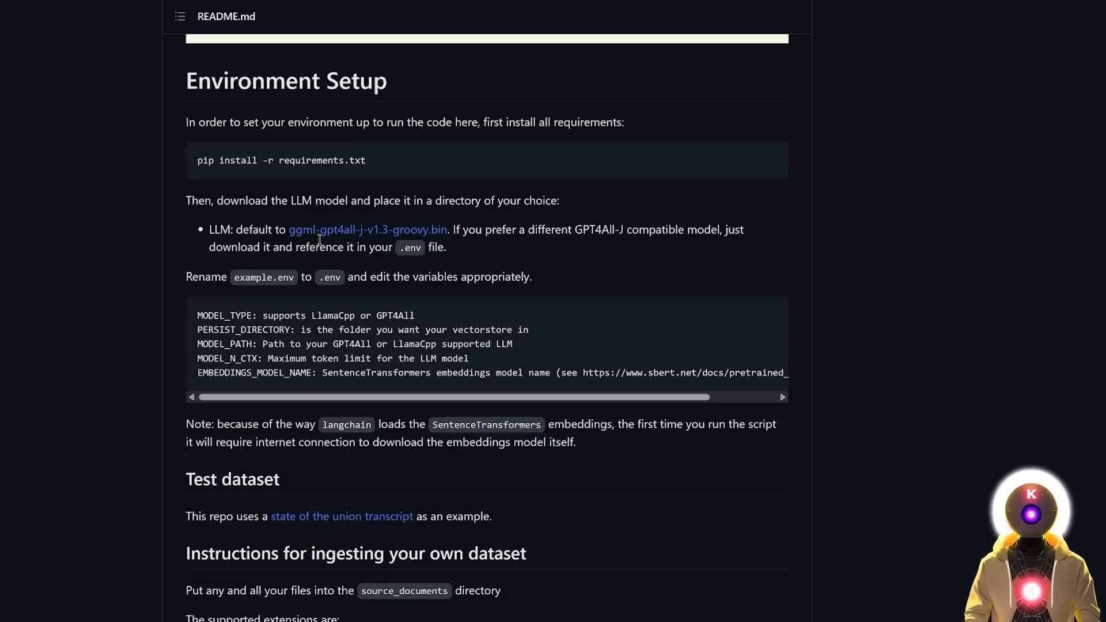
mouse_move(351, 239)
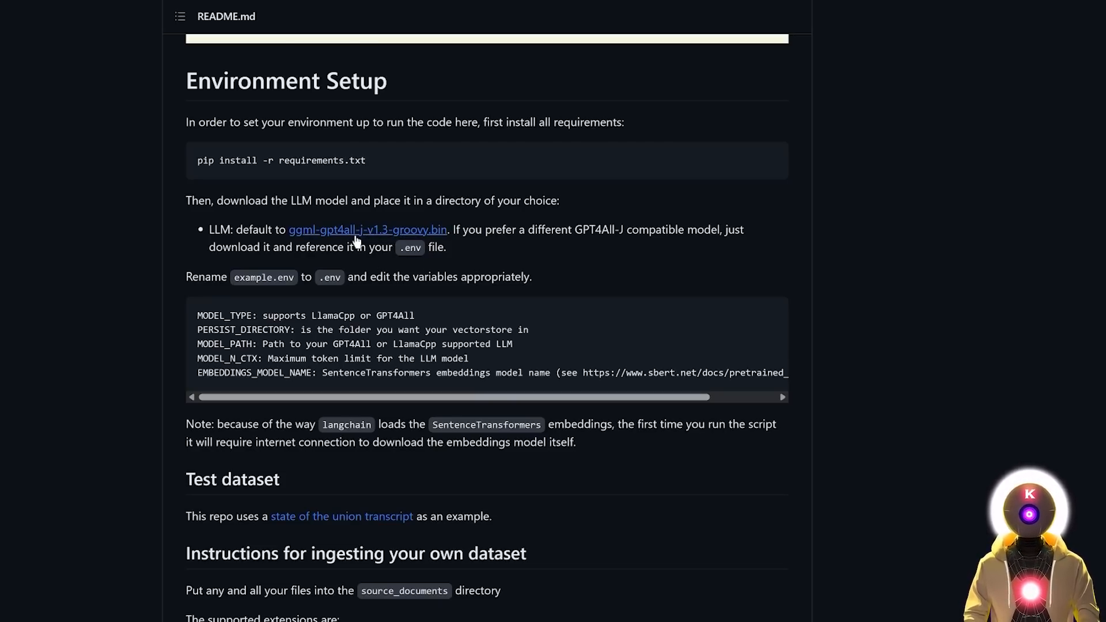
Follow the README's default model download link to Hugging Face
left_click(367, 229)
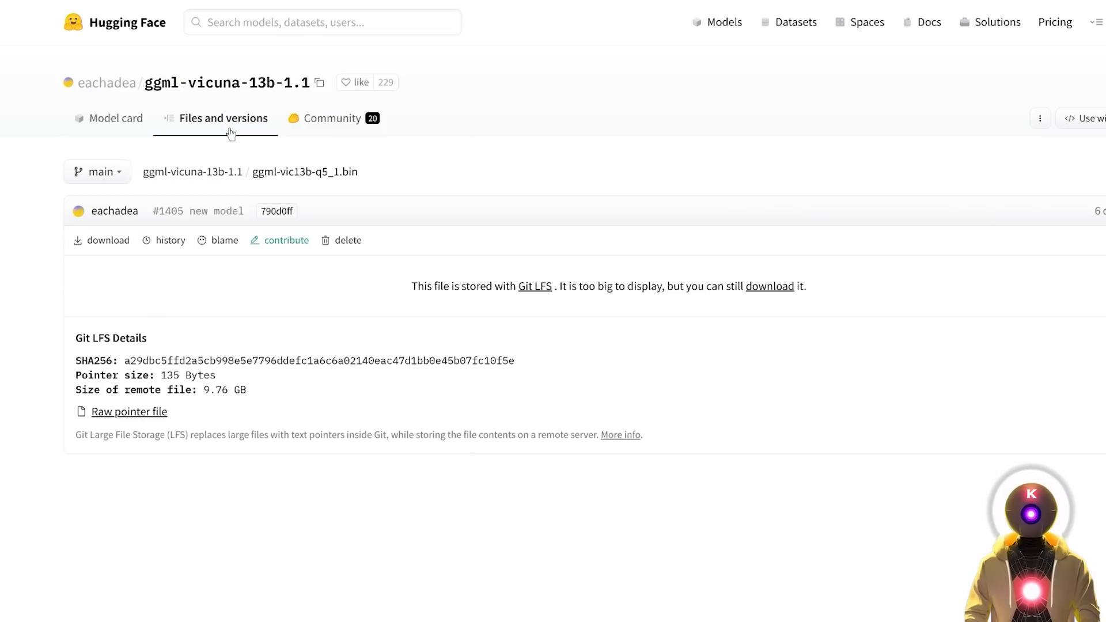
mouse_move(252, 104)
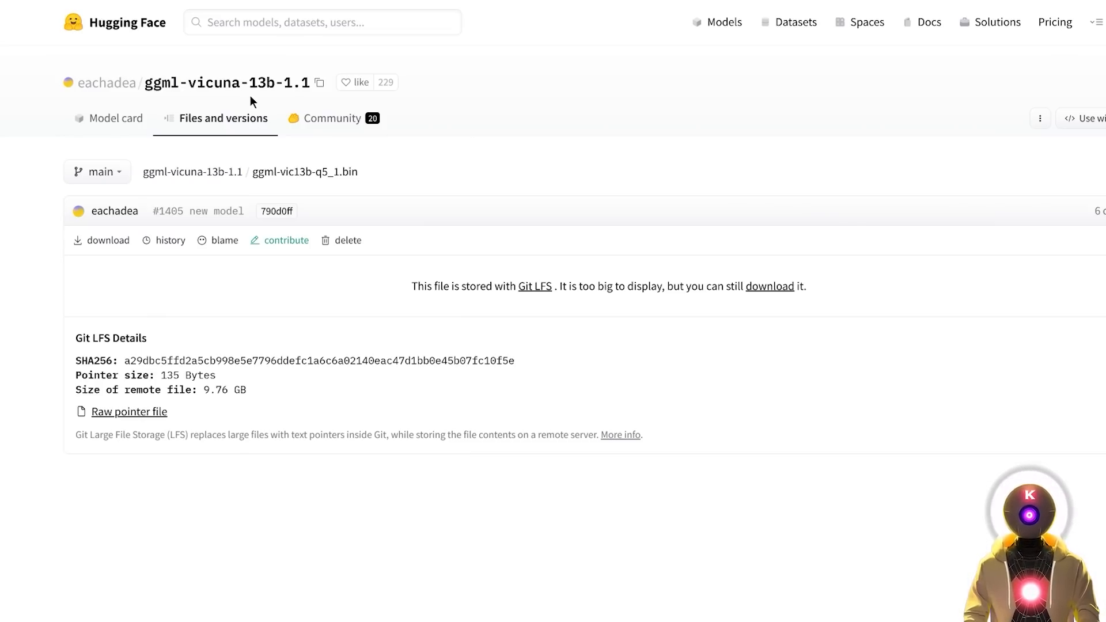
mouse_move(649, 153)
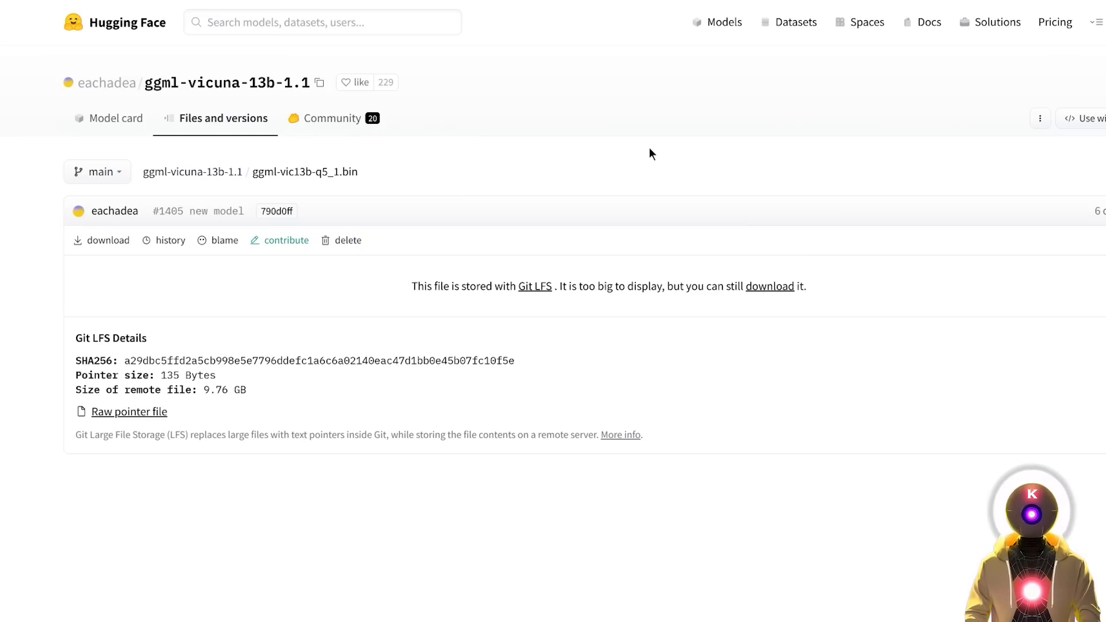
mouse_move(516, 170)
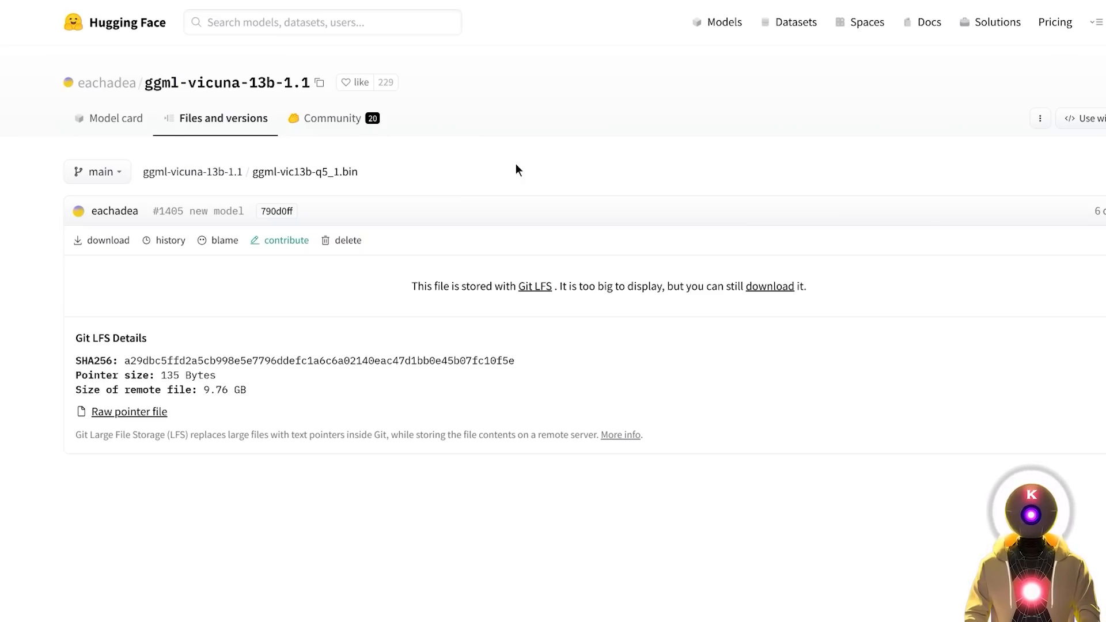
mouse_move(45, 258)
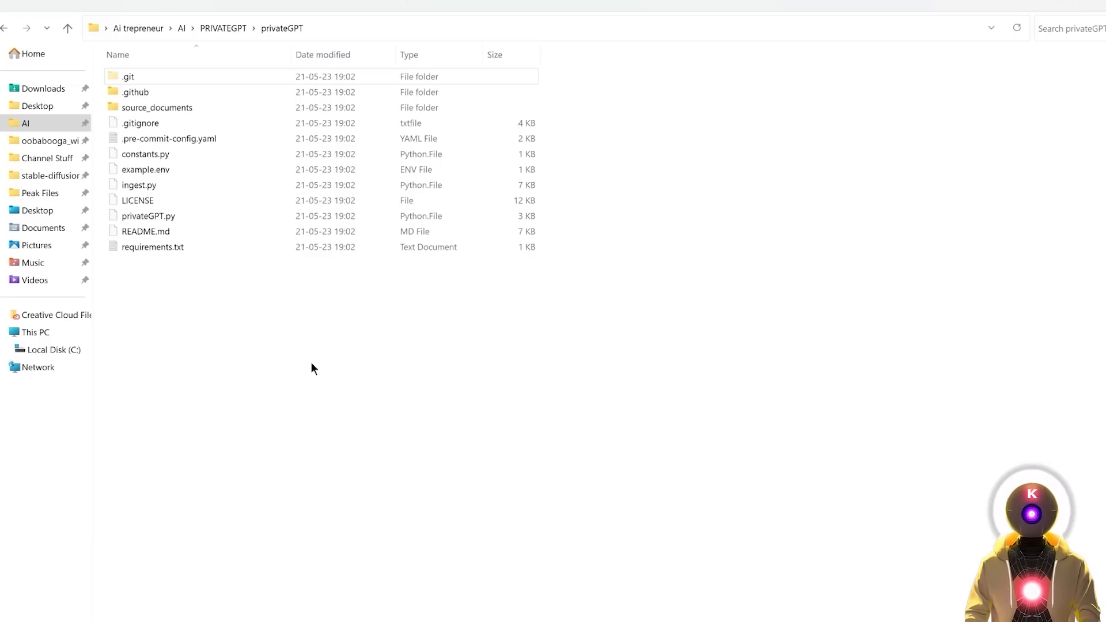
mouse_move(299, 295)
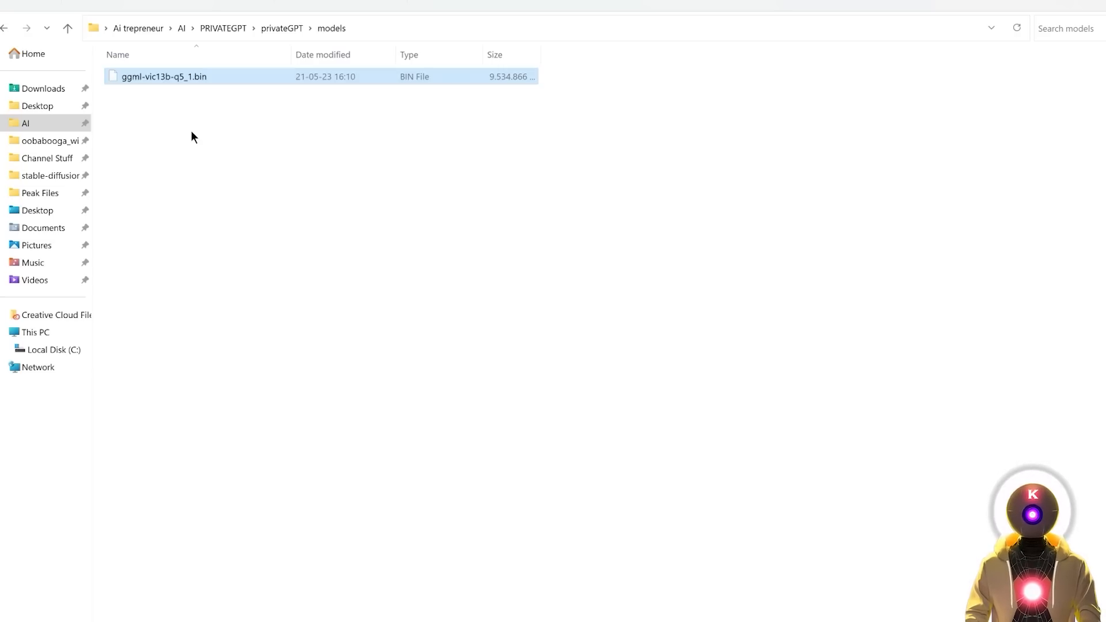
Select the downloaded ggml-vic13b-q5_1.bin model file, then return to the privateGPT folder
left_click(167, 120)
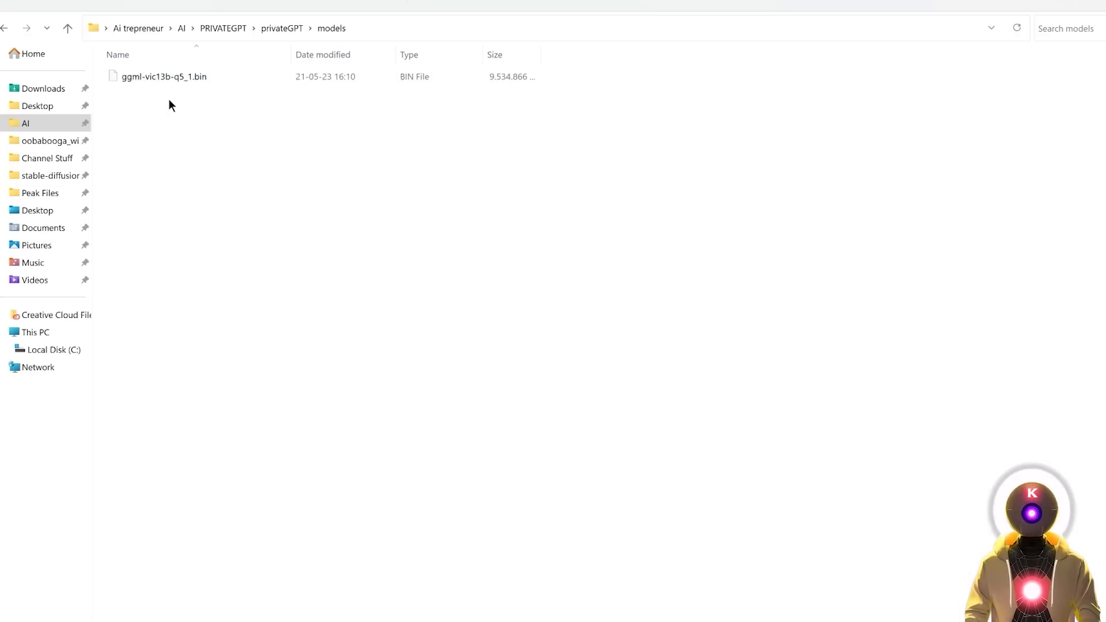
left_click(164, 76)
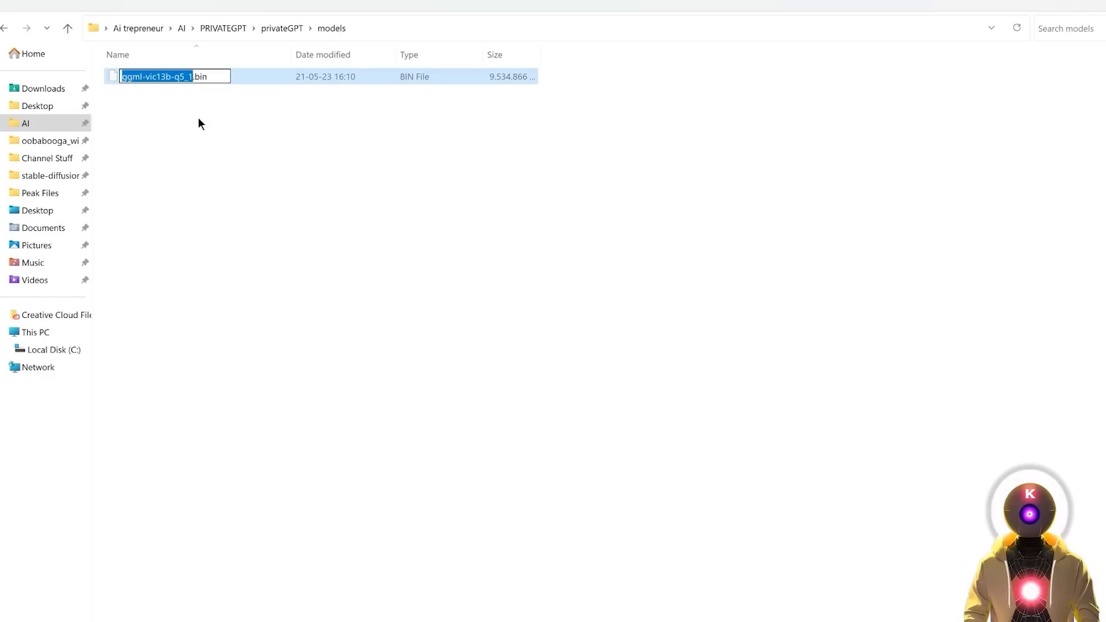
left_click(281, 28)
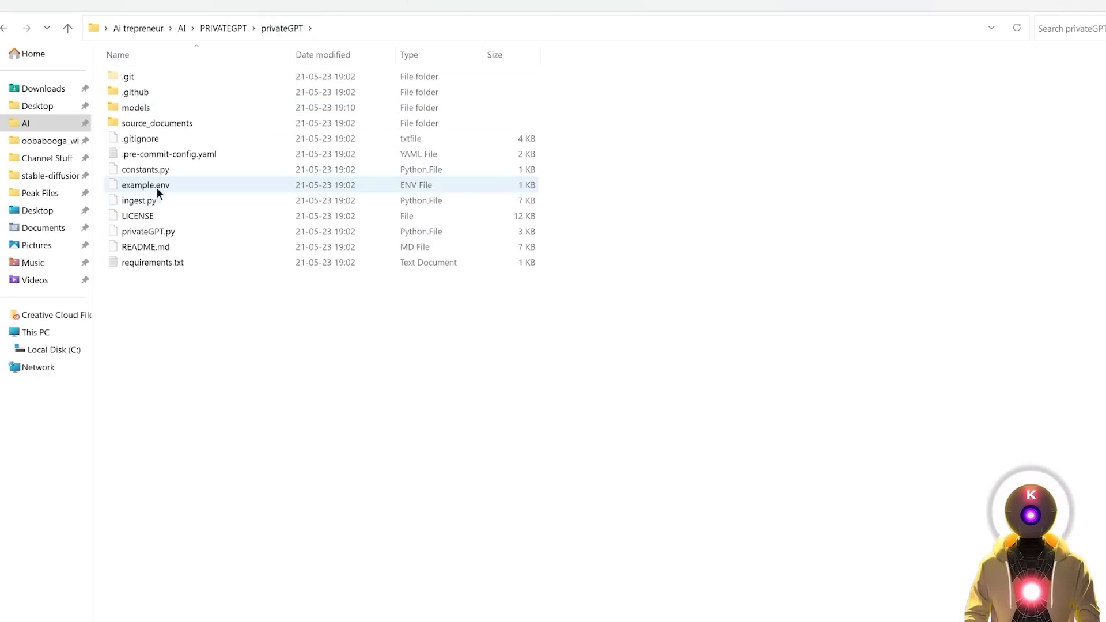
mouse_move(150, 188)
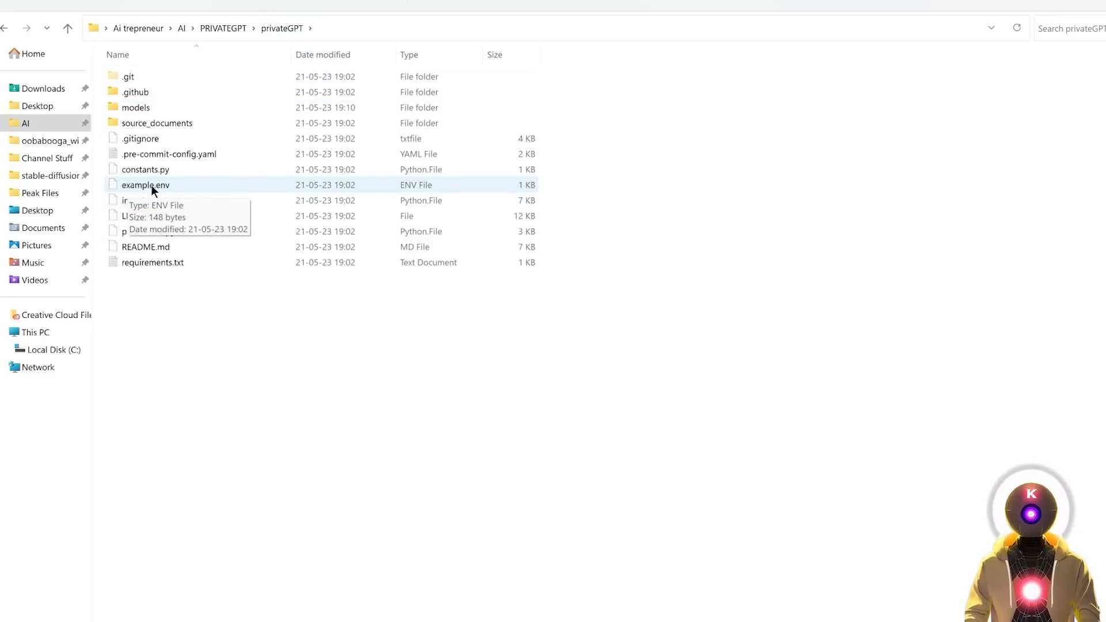
mouse_move(141, 189)
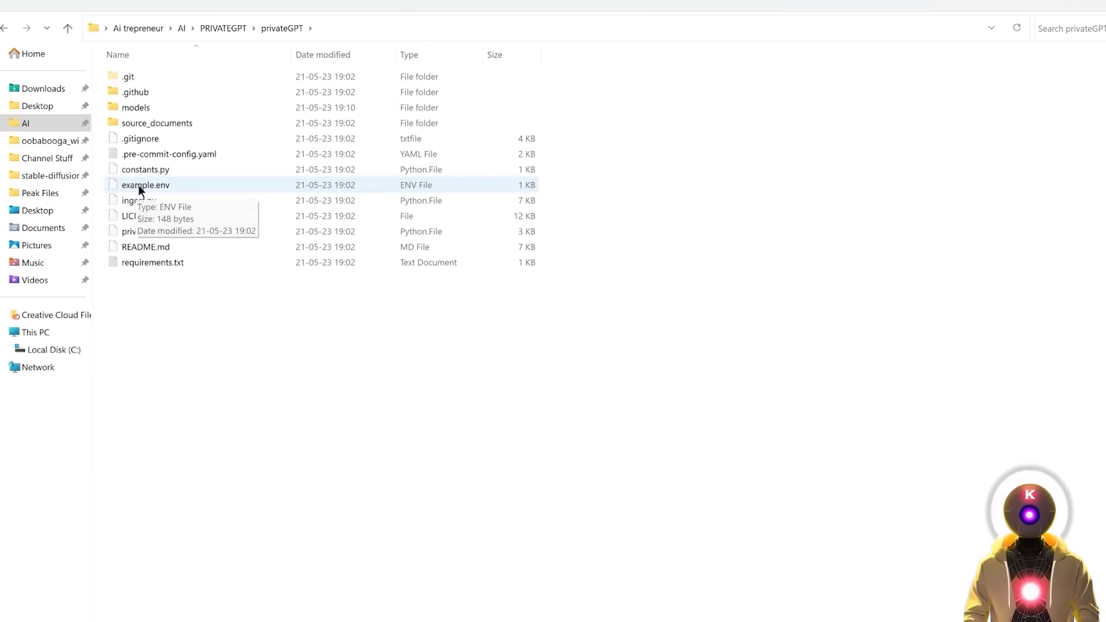
Rename example.env to .env and open it in Notepad++
right_click(144, 185)
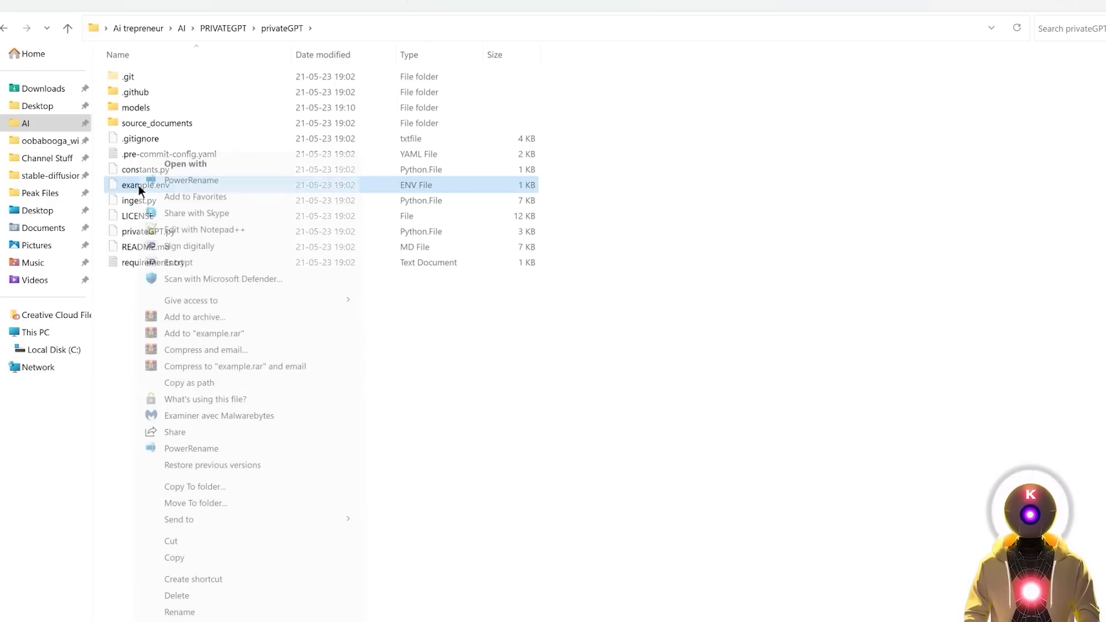
left_click(179, 612)
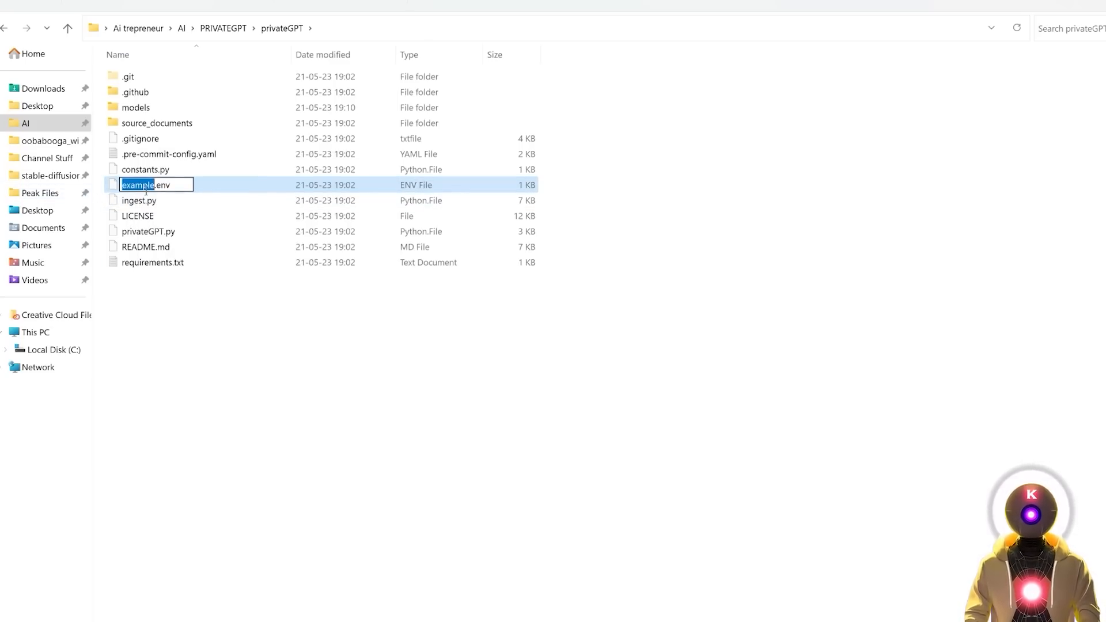
type(".env")
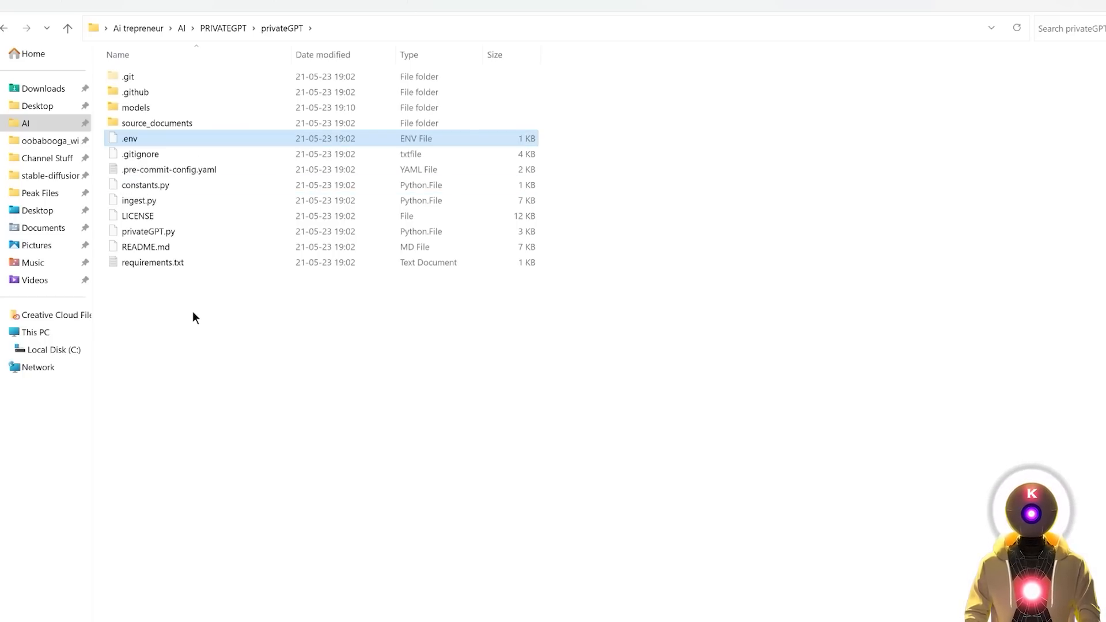
mouse_move(137, 146)
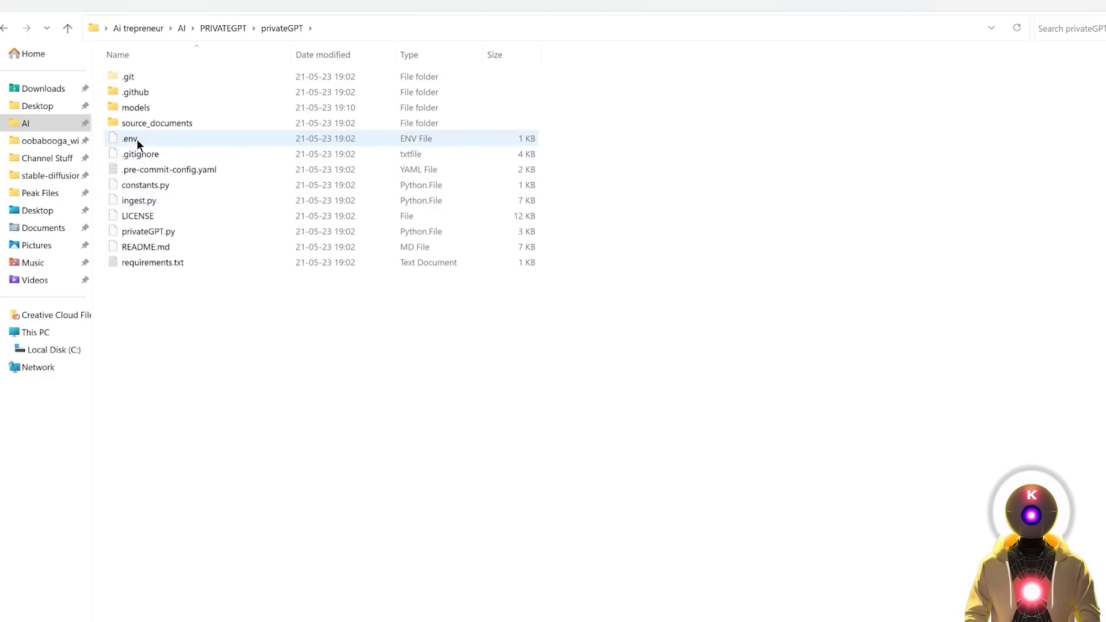
right_click(129, 139)
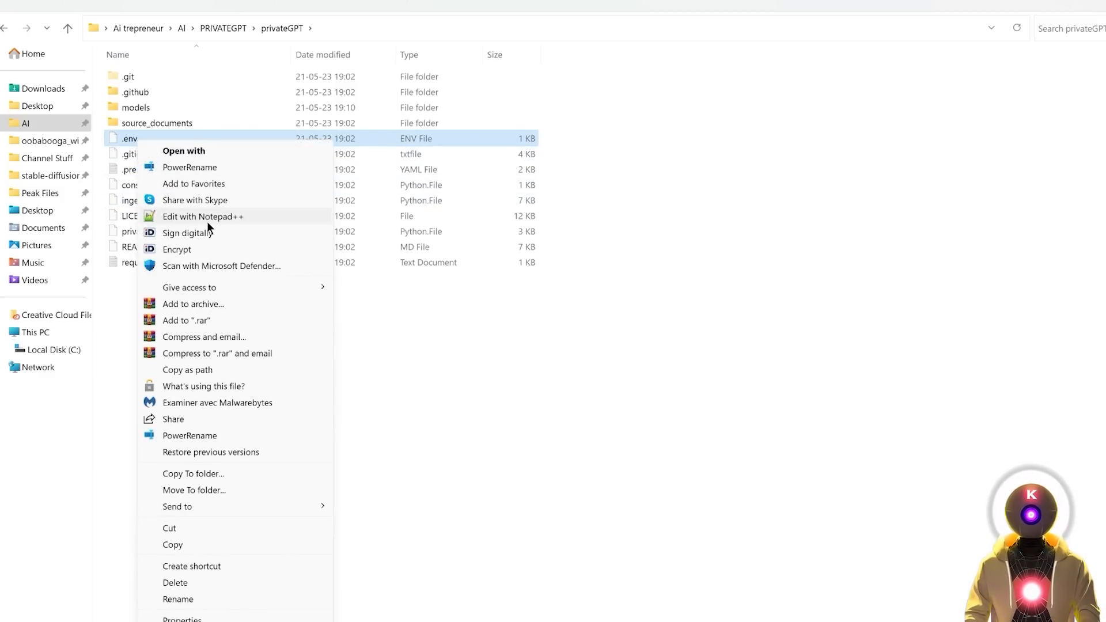
left_click(202, 217)
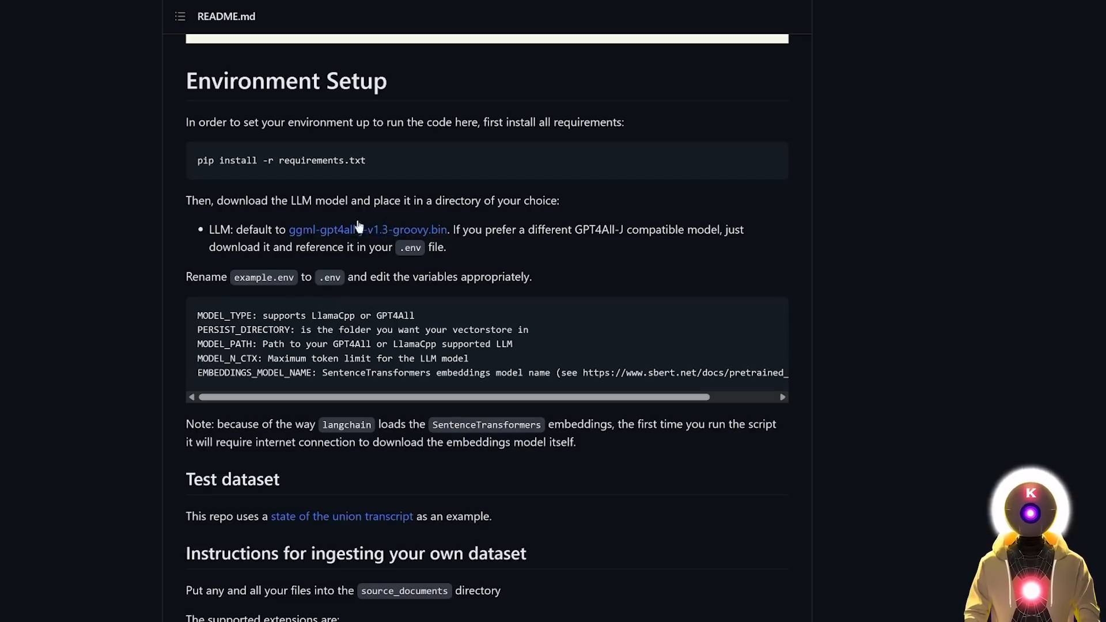
mouse_move(367, 229)
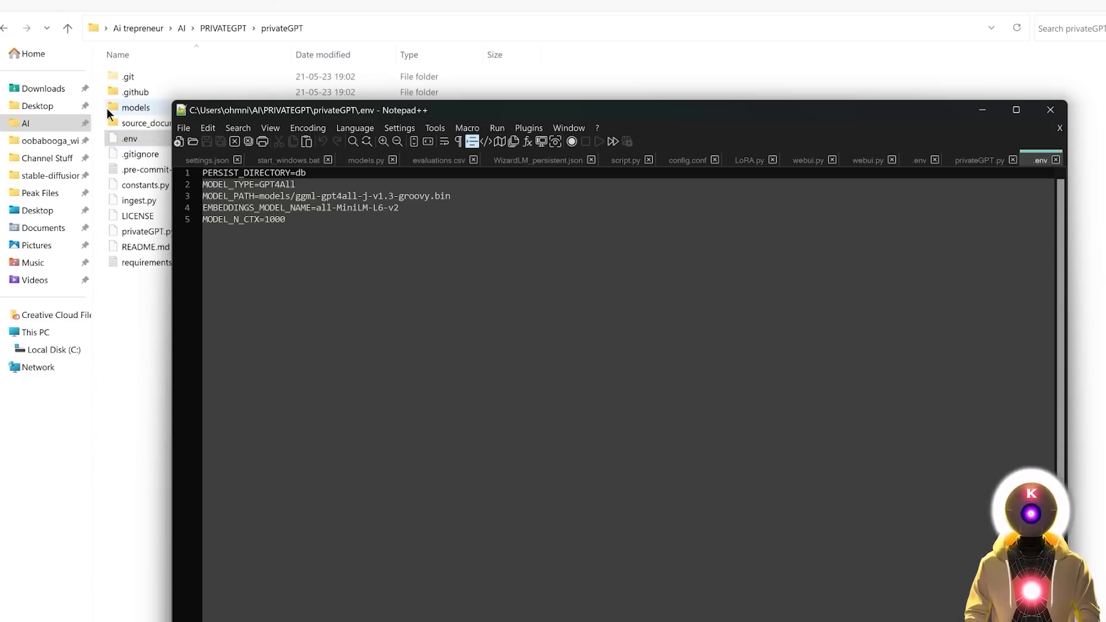
Replace the MODEL_TYPE value GPT4All with LlamaCpp in .env
double_click(135, 108)
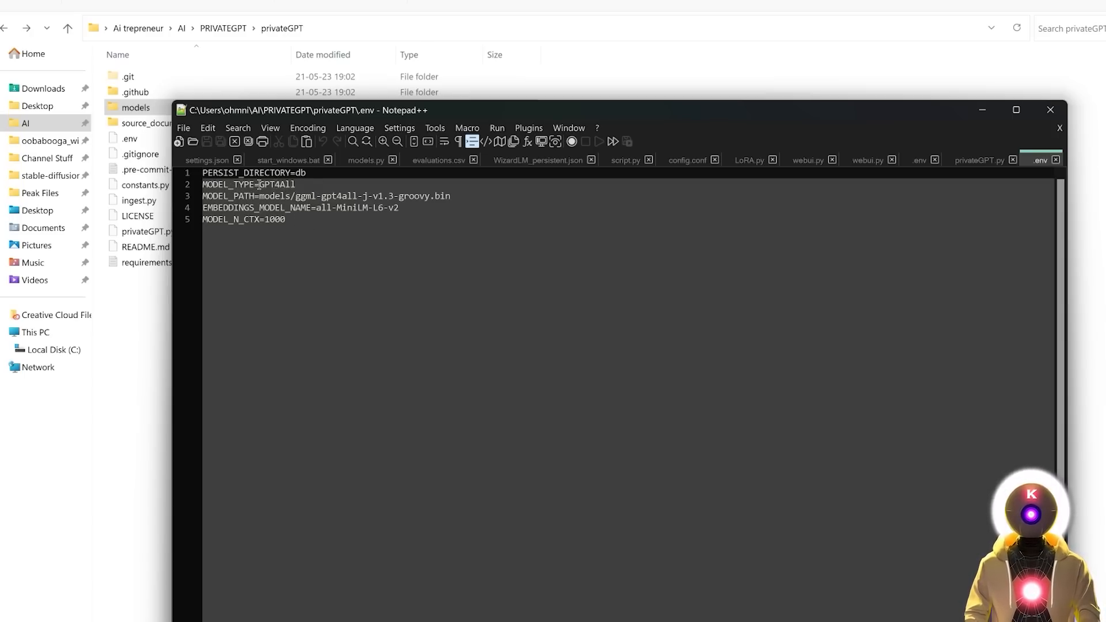
key("Delete")
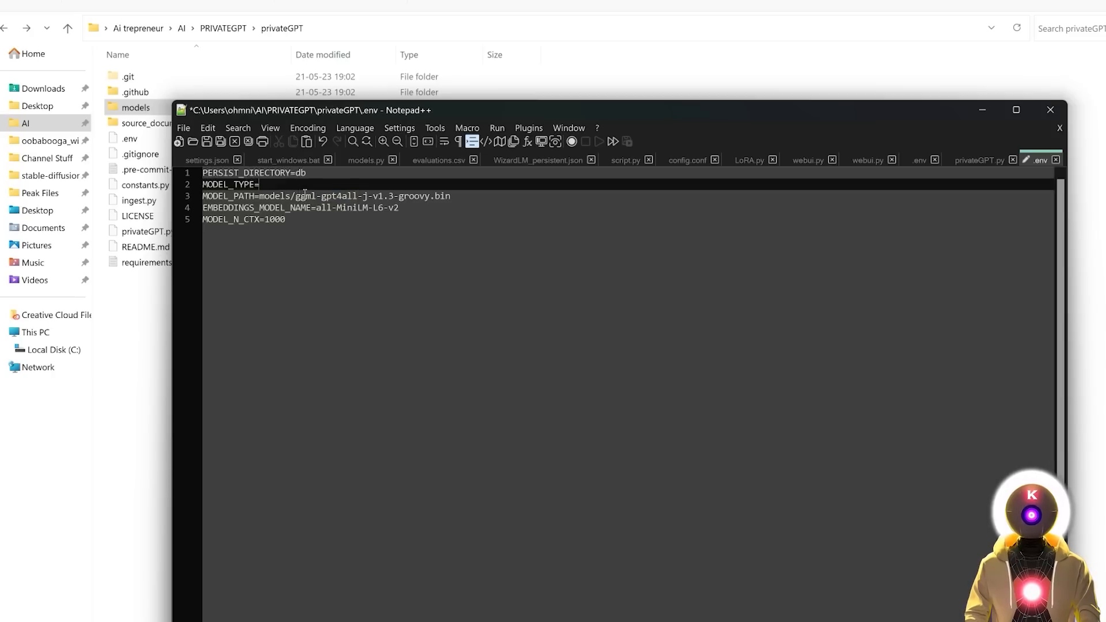
type("LlamaCpp")
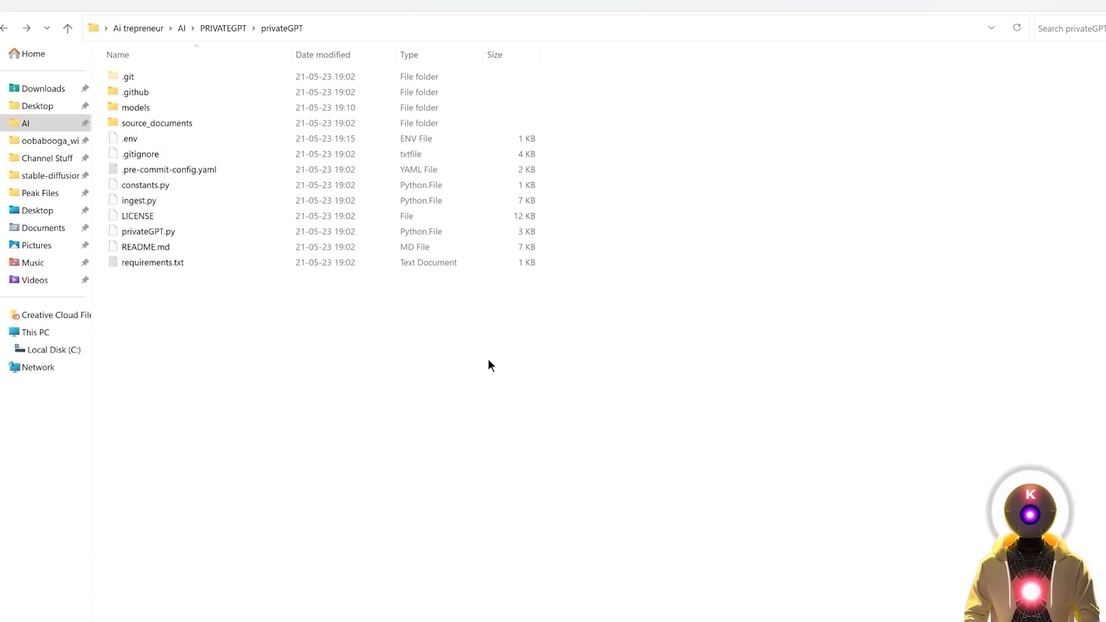
mouse_move(233, 303)
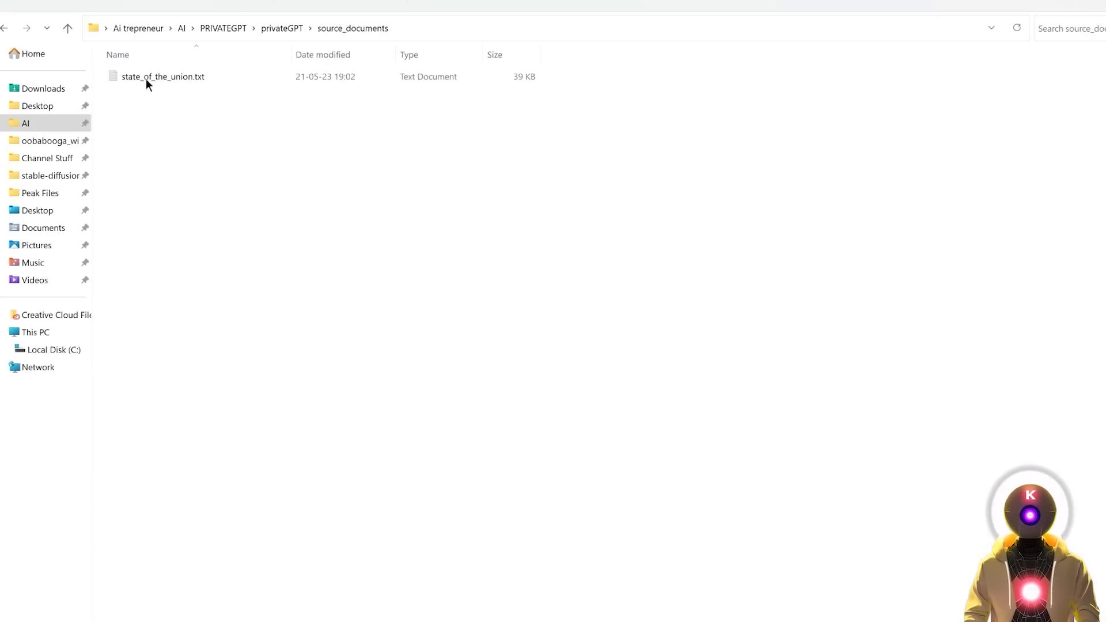
Open source_documents and view Youtube Channel.txt's contents in Notepad
double_click(162, 76)
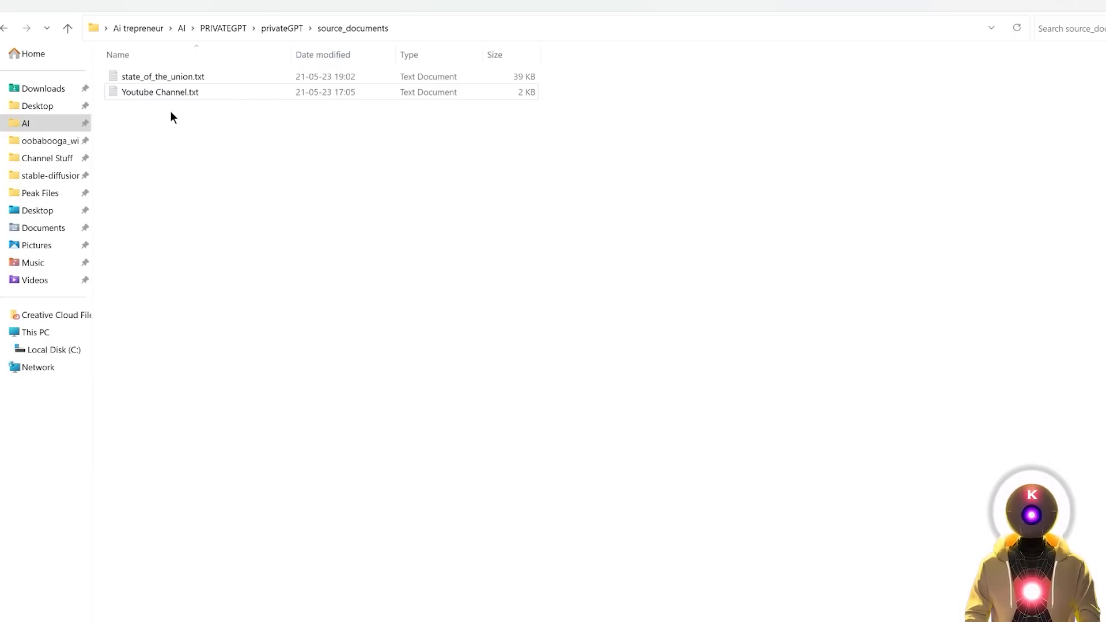
double_click(160, 92)
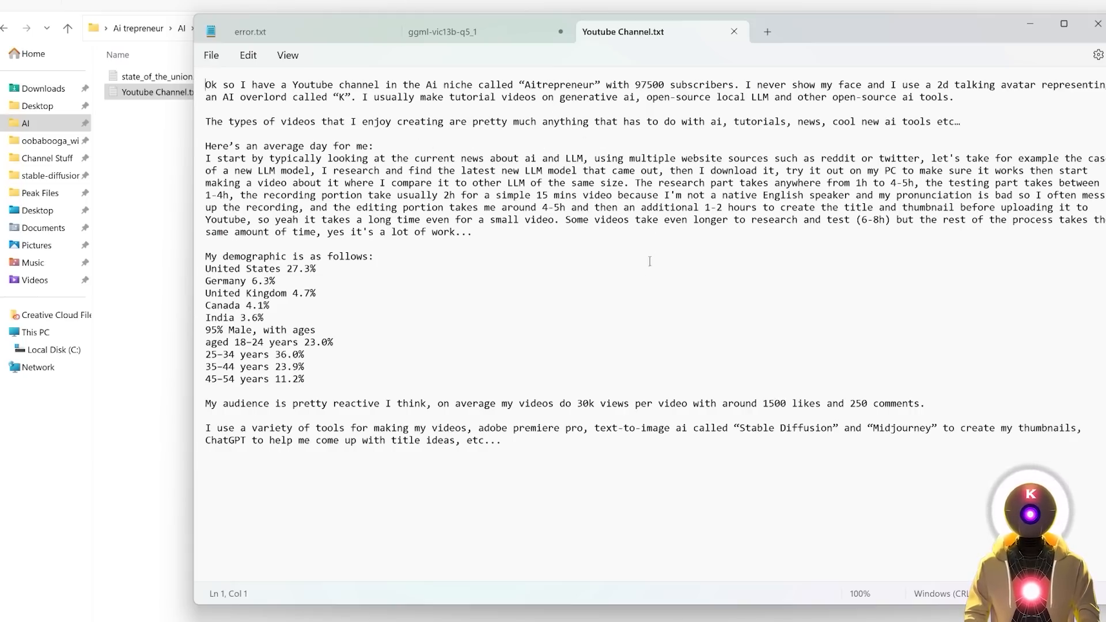
mouse_move(738, 264)
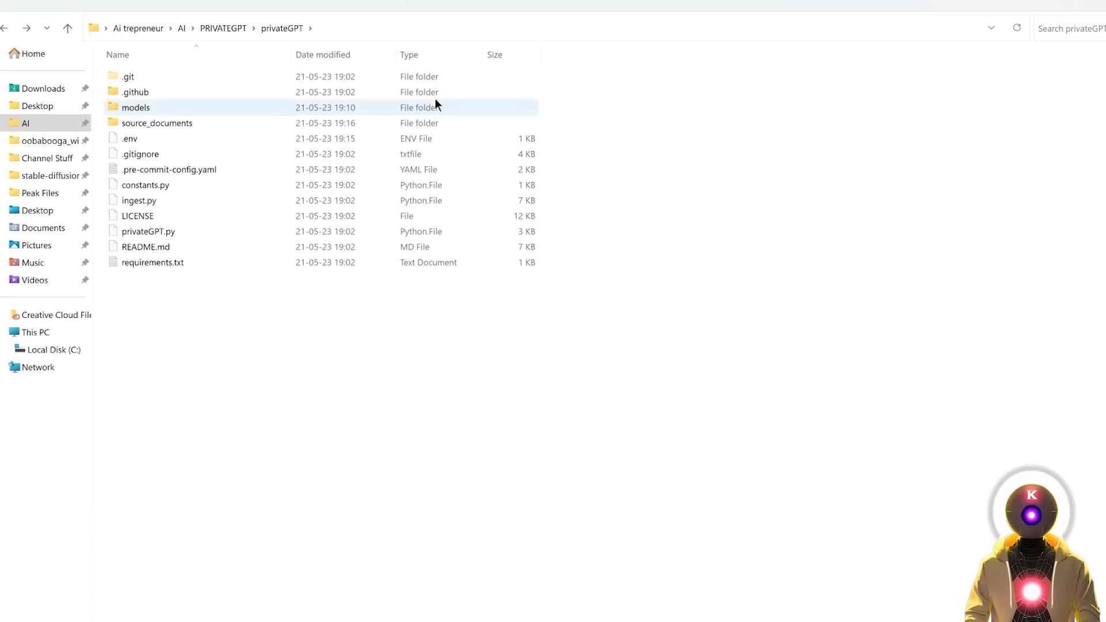
Open Command Prompt in the privateGPT folder and run python ingest.py
type("cmd")
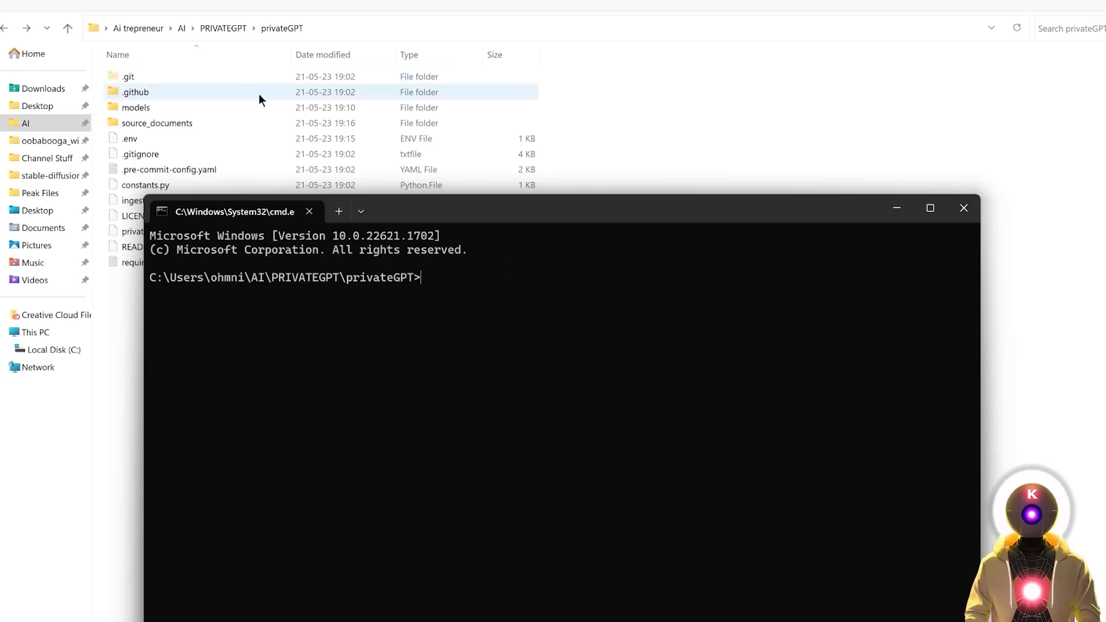
left_click(157, 122)
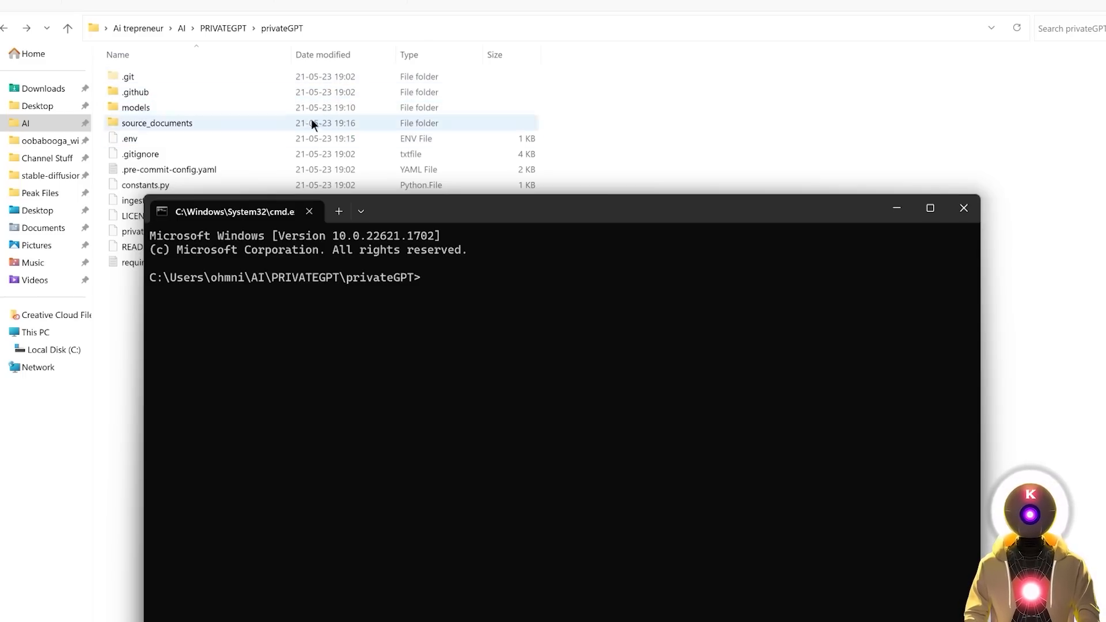
mouse_move(408, 133)
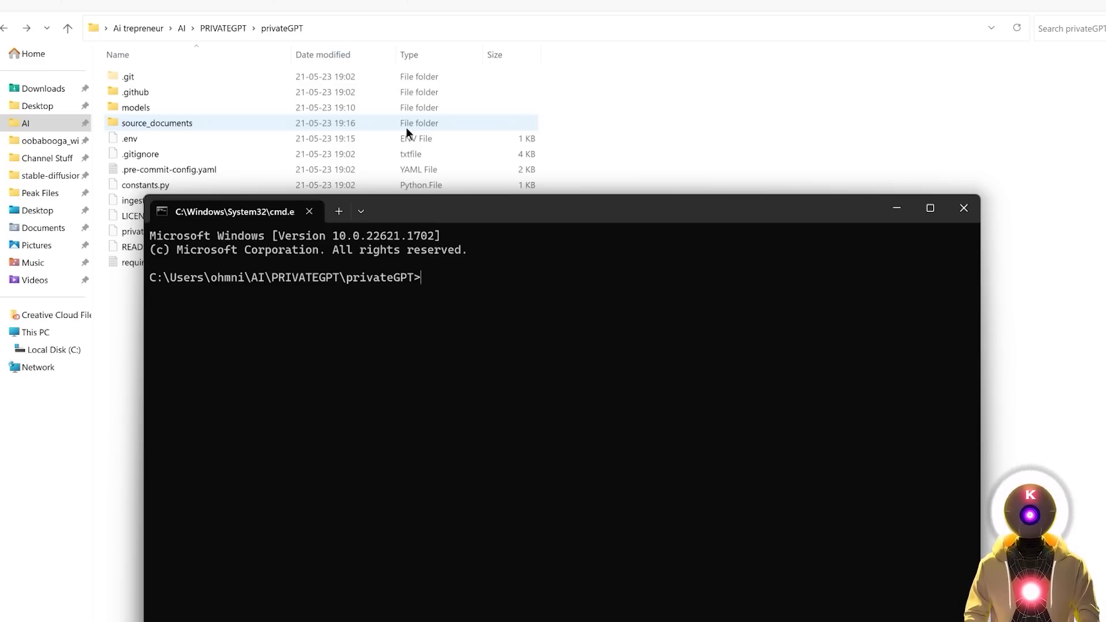
type("python ingest.py")
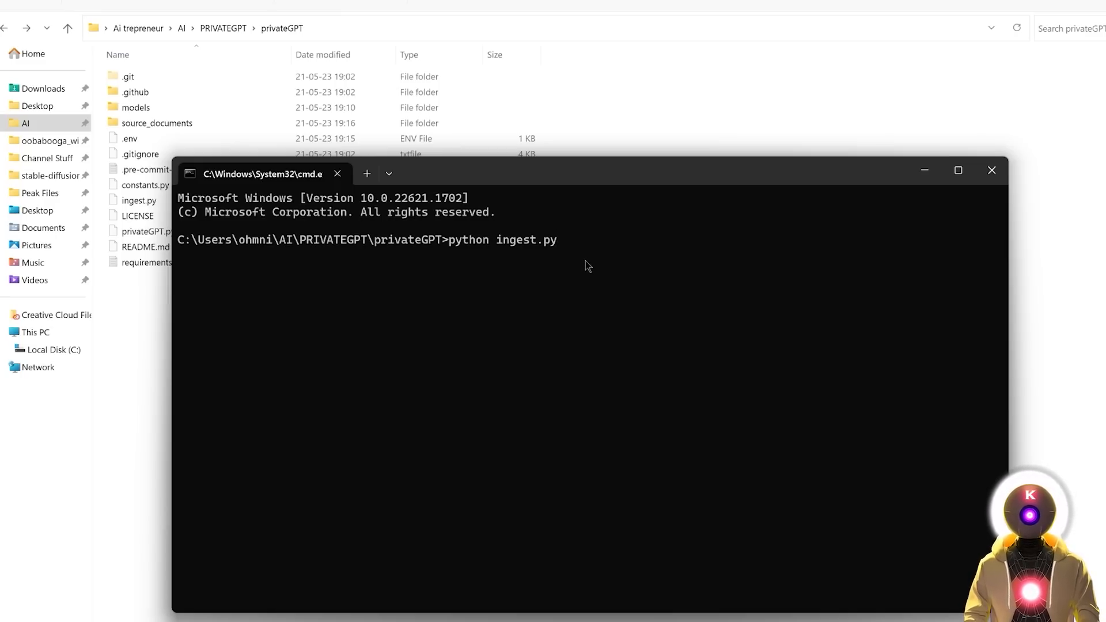
key("enter")
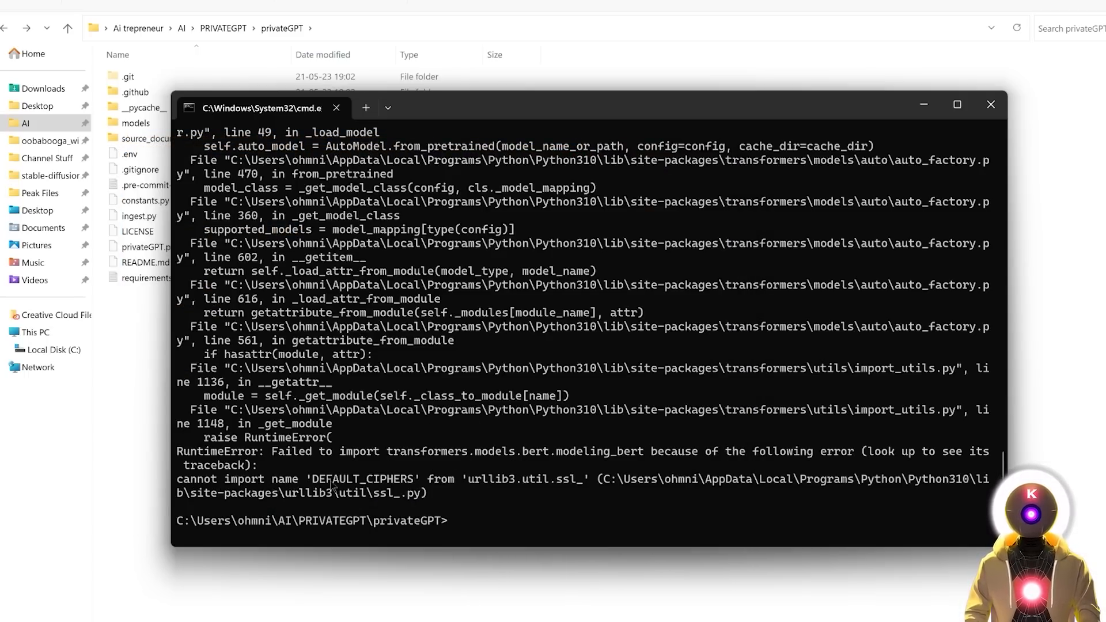
mouse_move(500, 489)
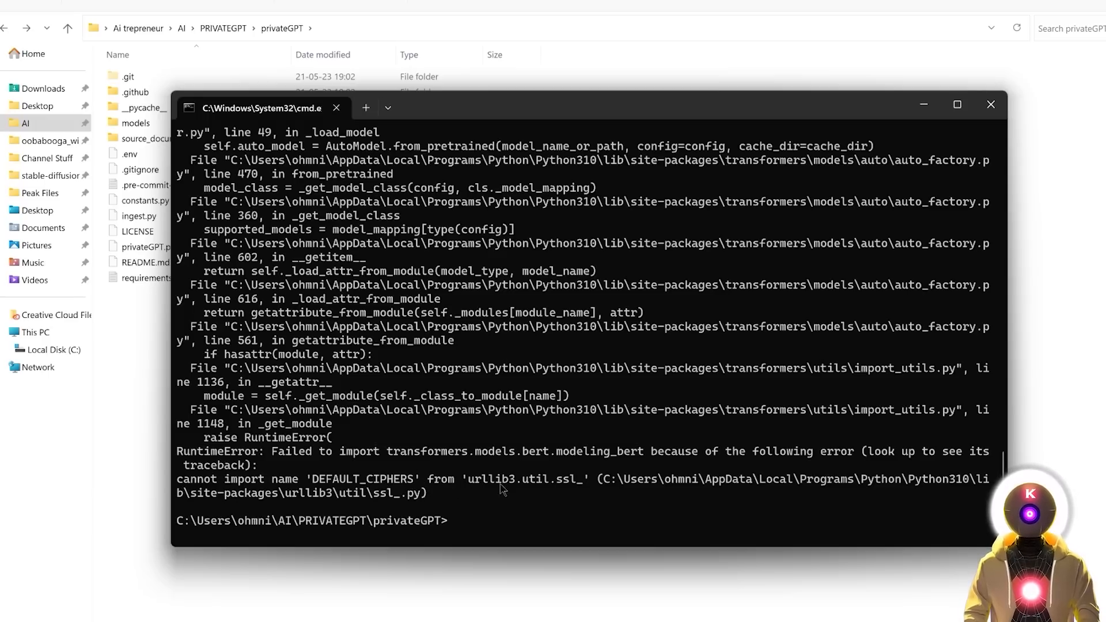
mouse_move(576, 463)
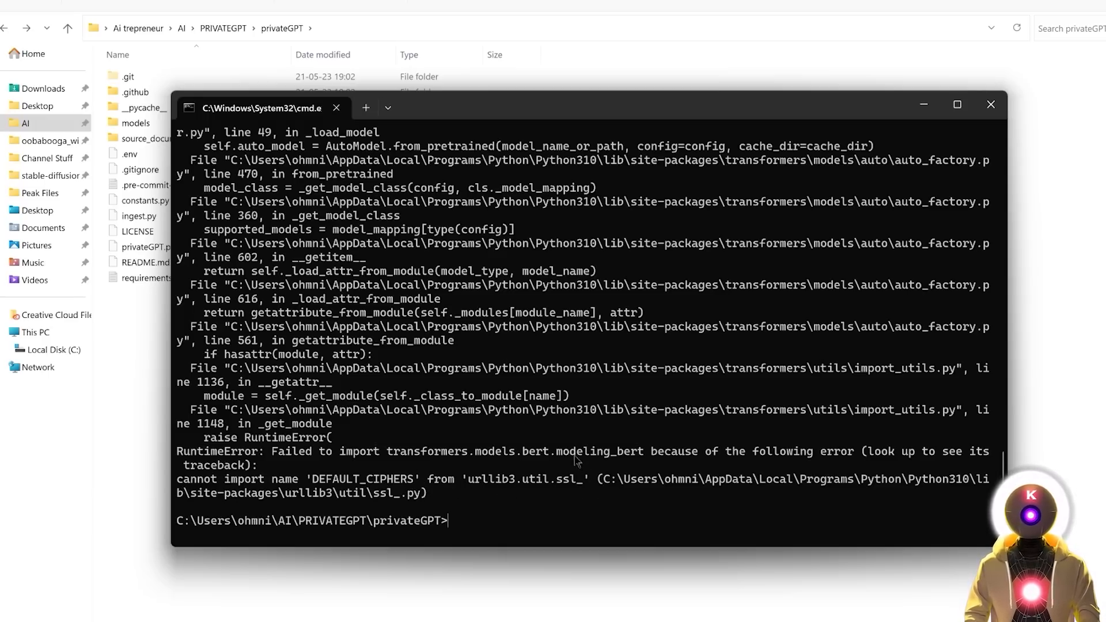
mouse_move(573, 469)
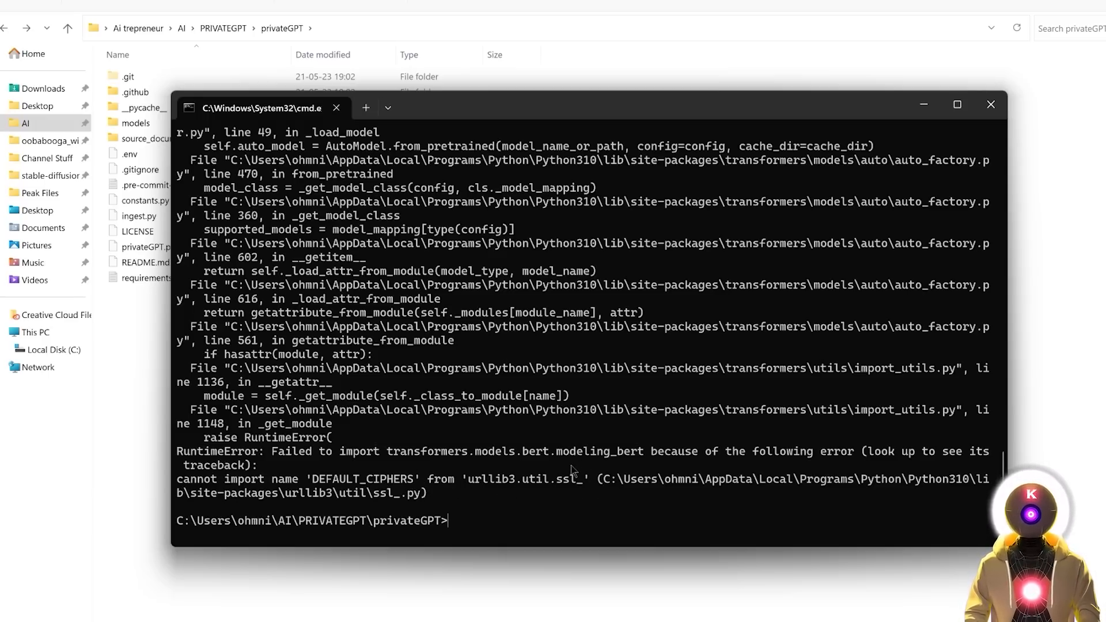
Install requests with urllib3<2 via pip, then rerun python ingest.py
type("python -m pip install requests \"urllib3<2\"")
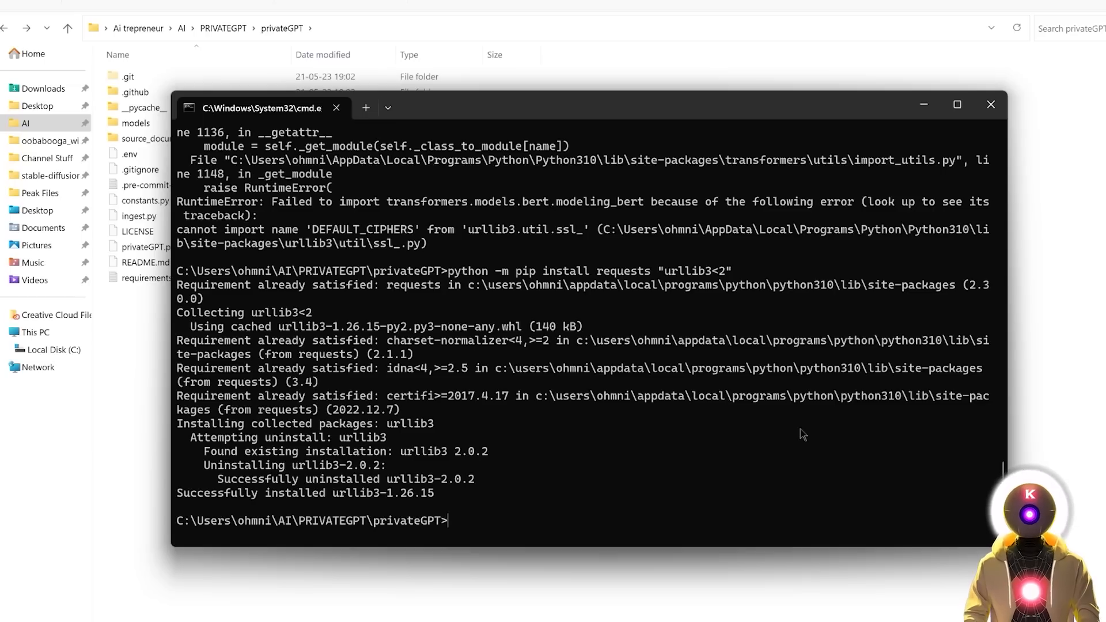
type("python ingest.py")
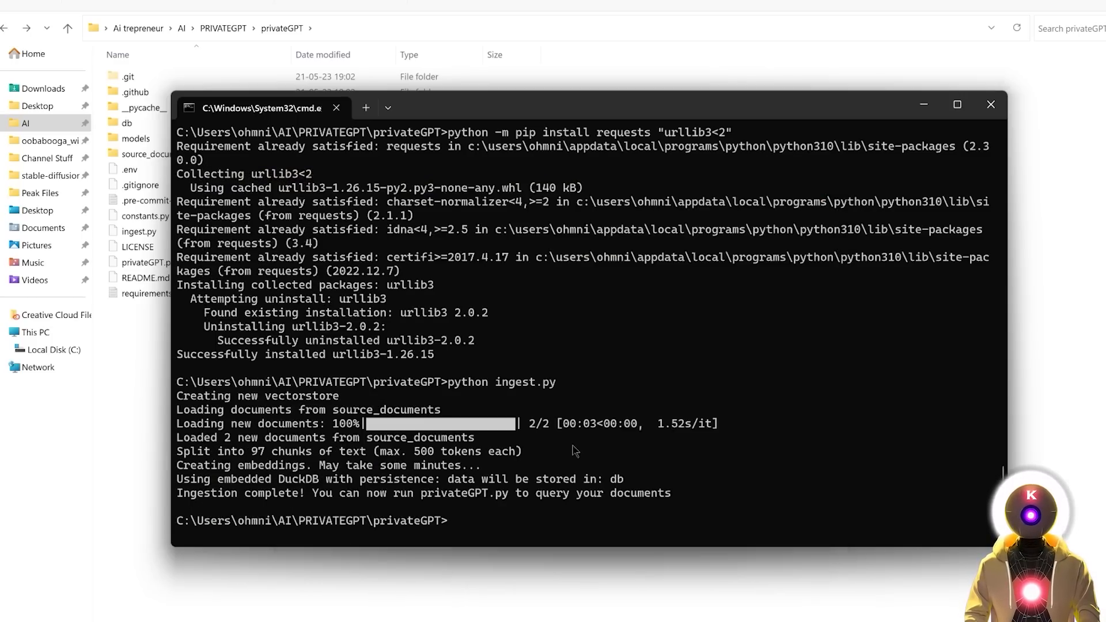
Run privateGPT.py, ask 'What is the name of my Youtube channel?', and review the sources
type("python privateGPT.py")
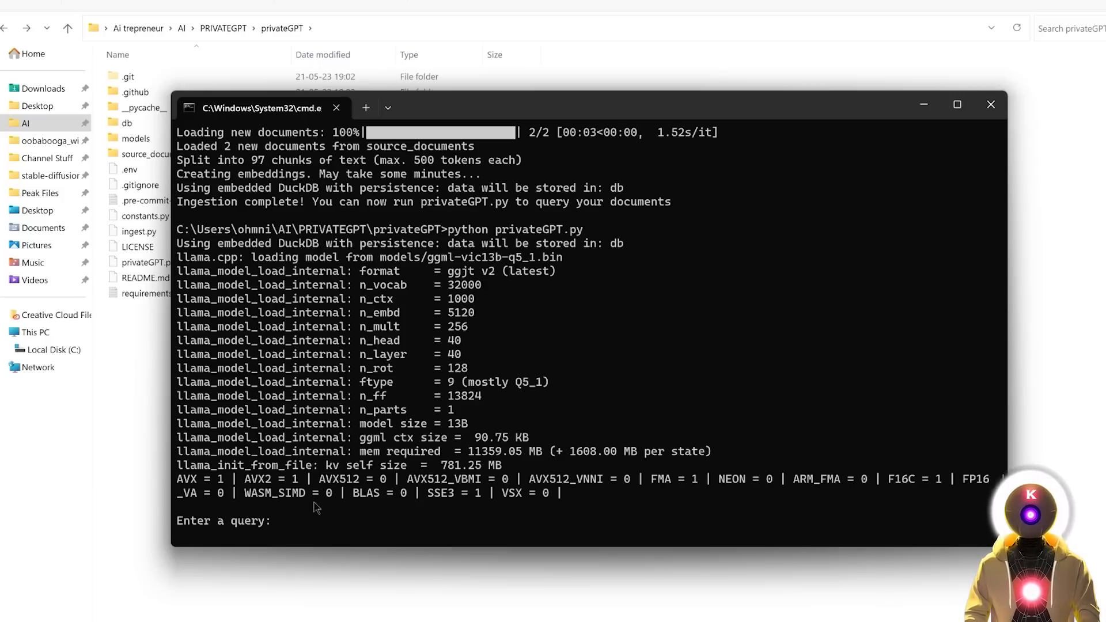
mouse_move(271, 514)
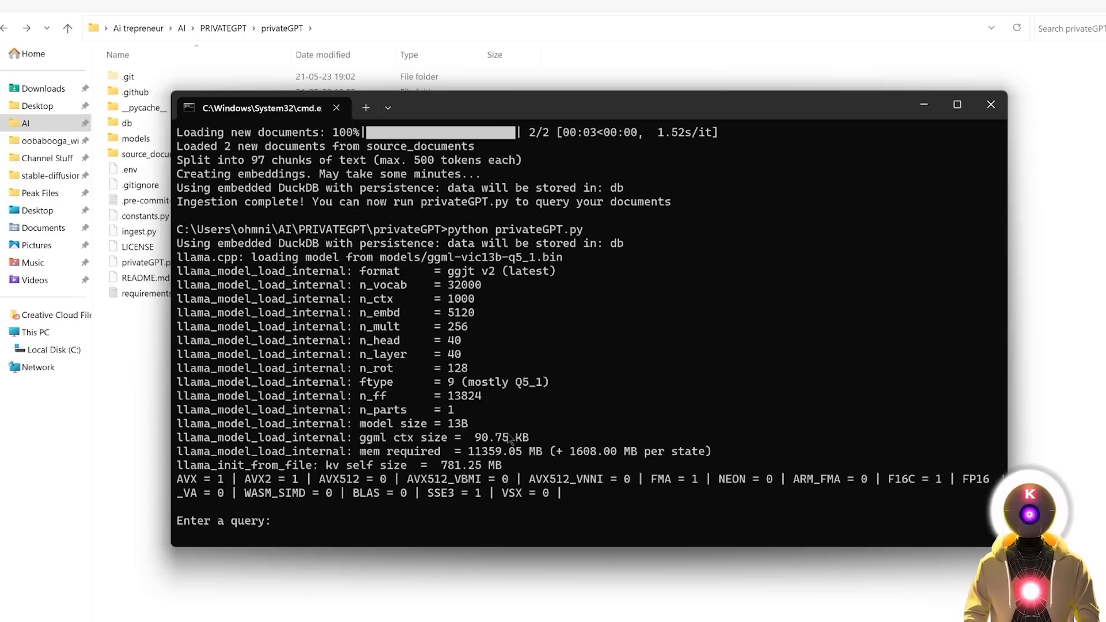
type("What is the name of my Youtube channel?")
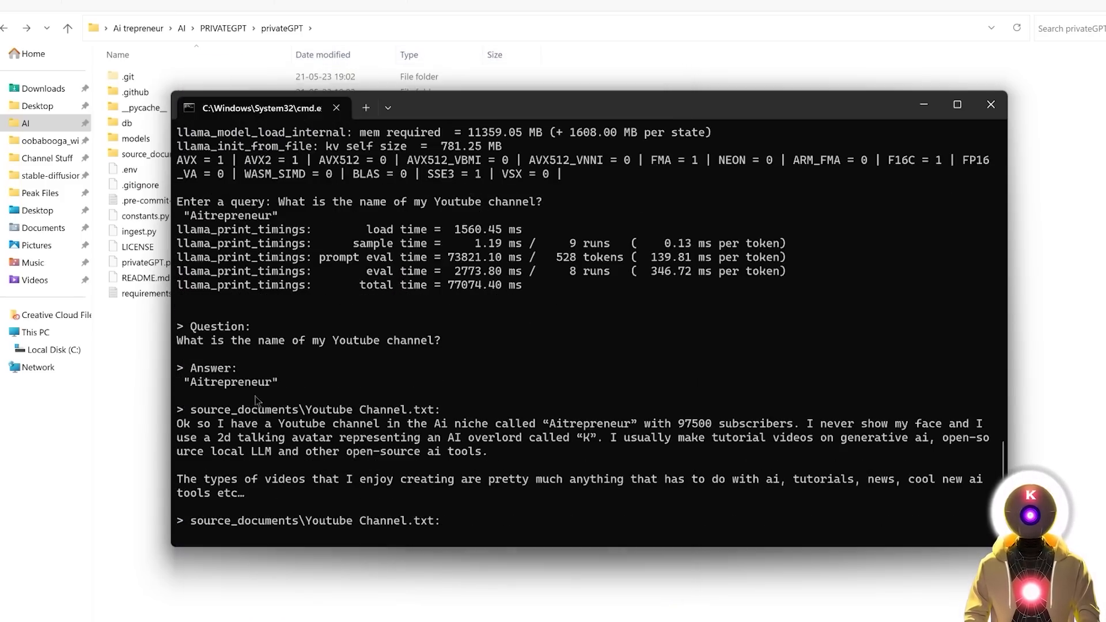
mouse_move(346, 386)
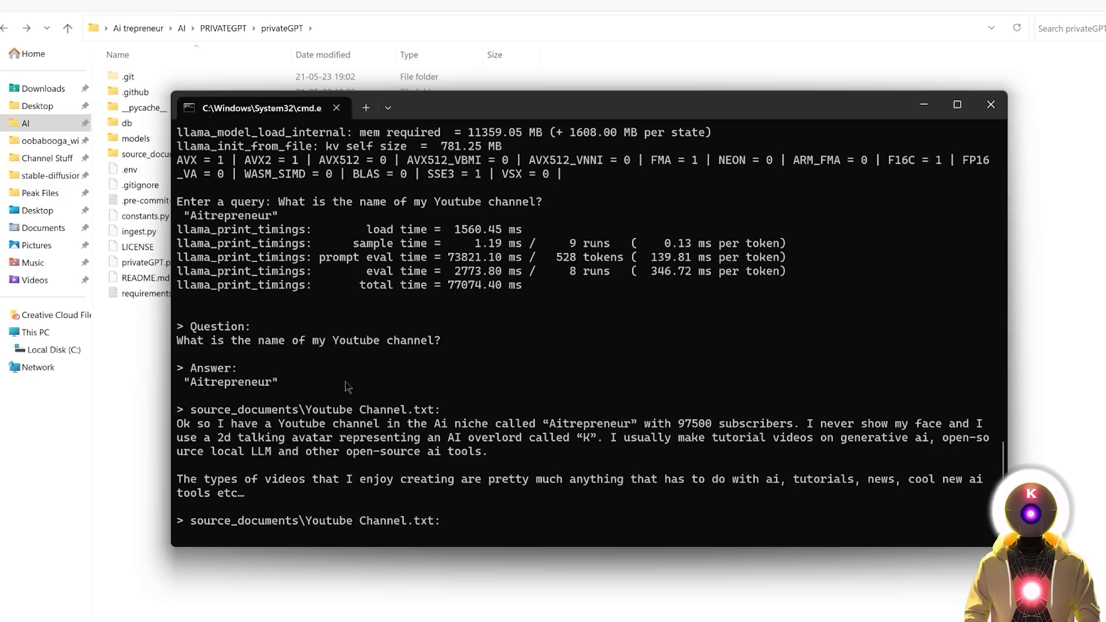
scroll("down", 3)
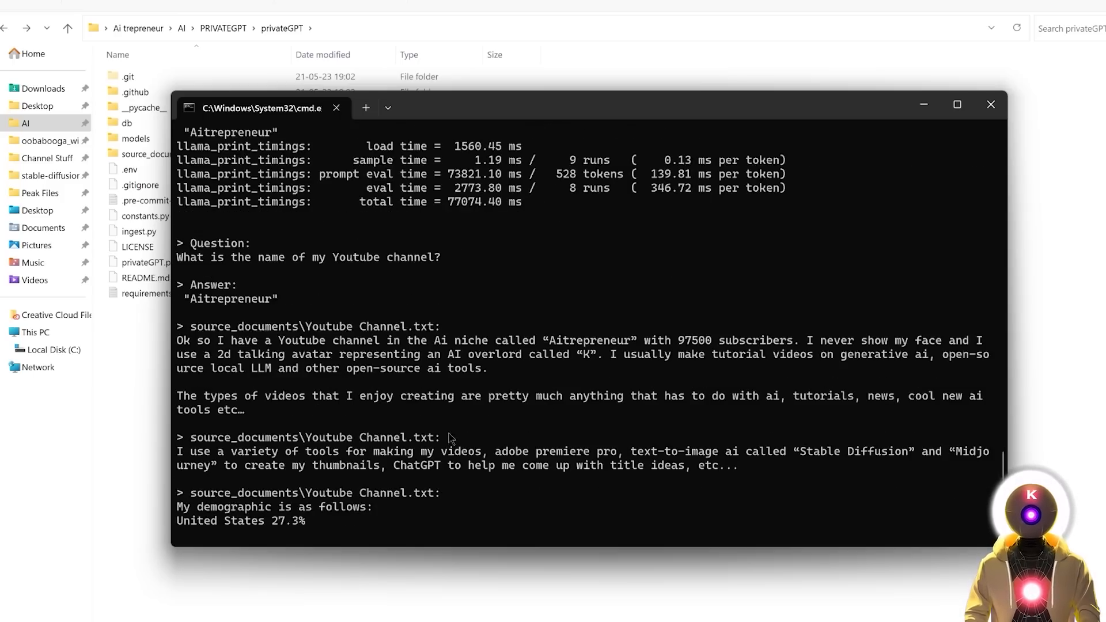
scroll("down", 3)
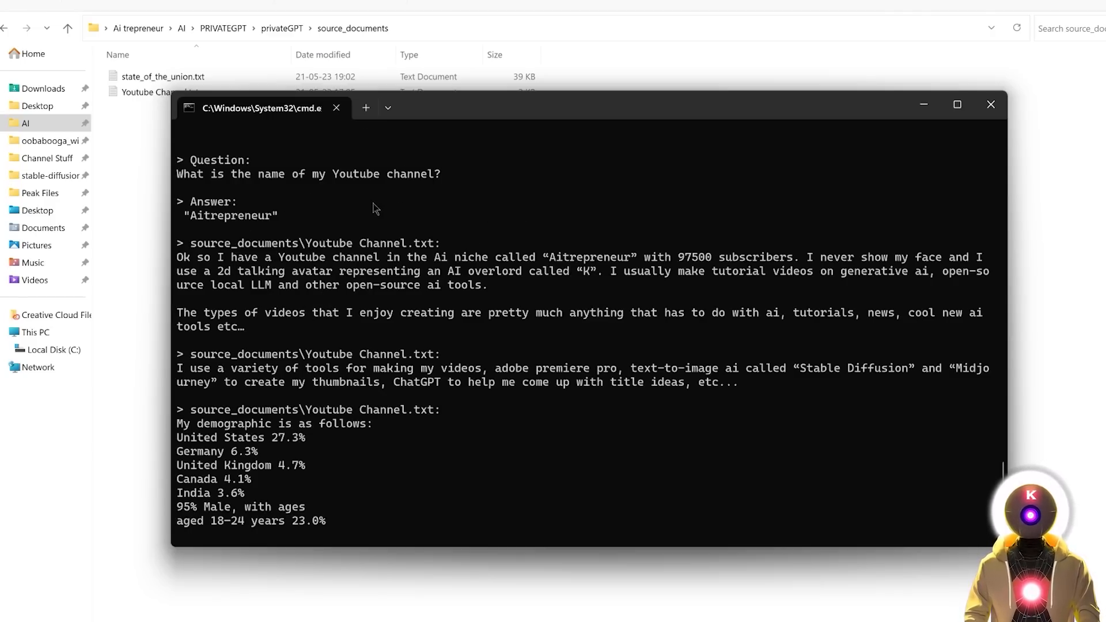
mouse_move(367, 214)
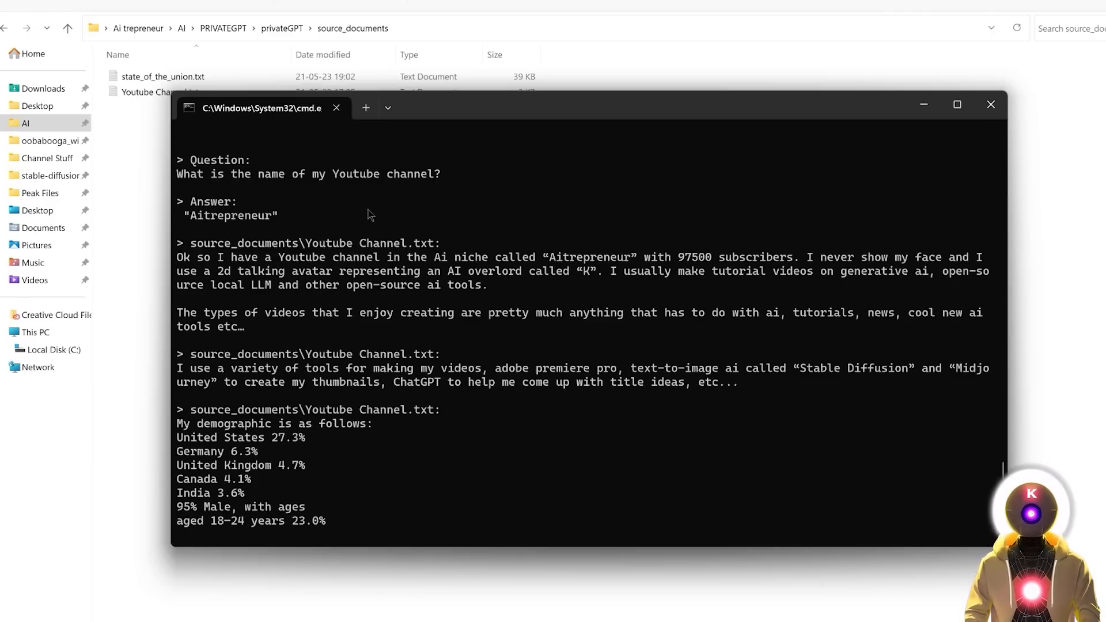
mouse_move(298, 221)
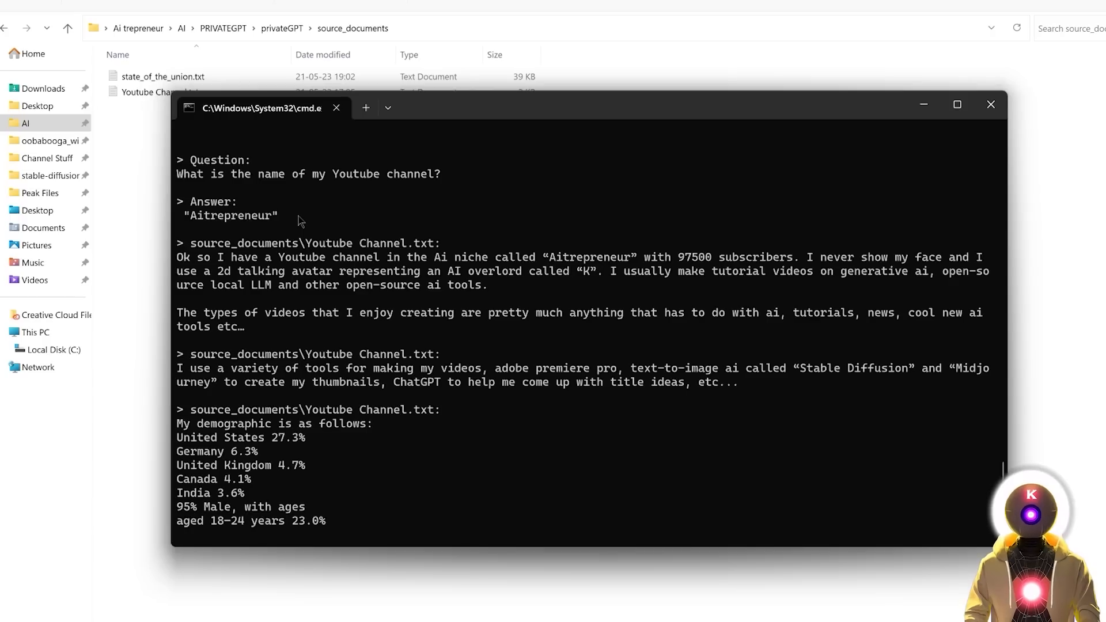
scroll("down", 3)
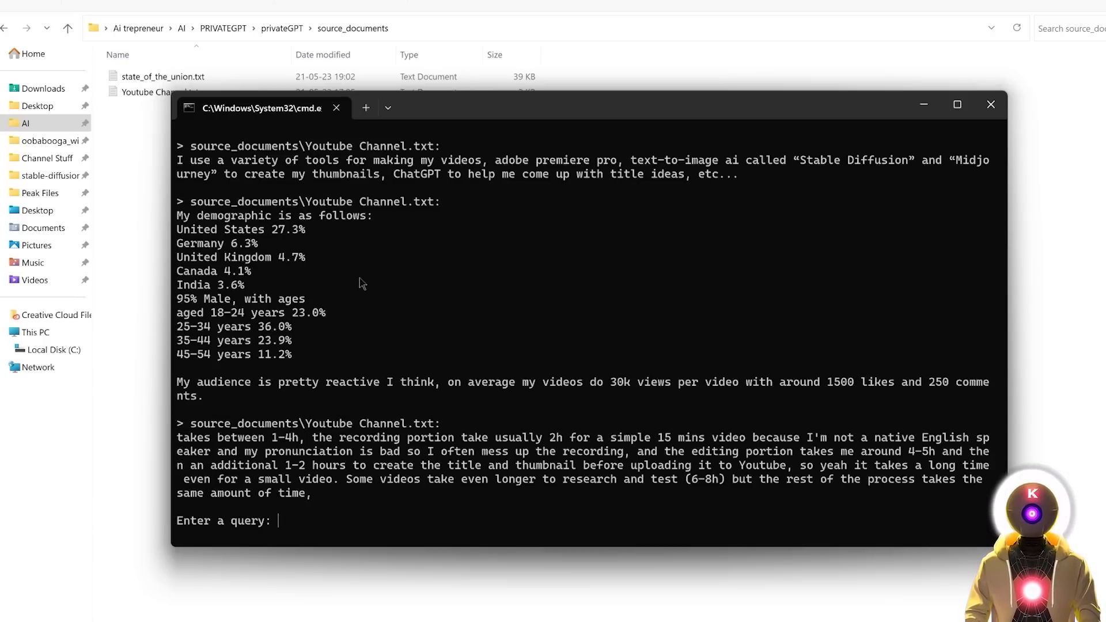
mouse_move(522, 289)
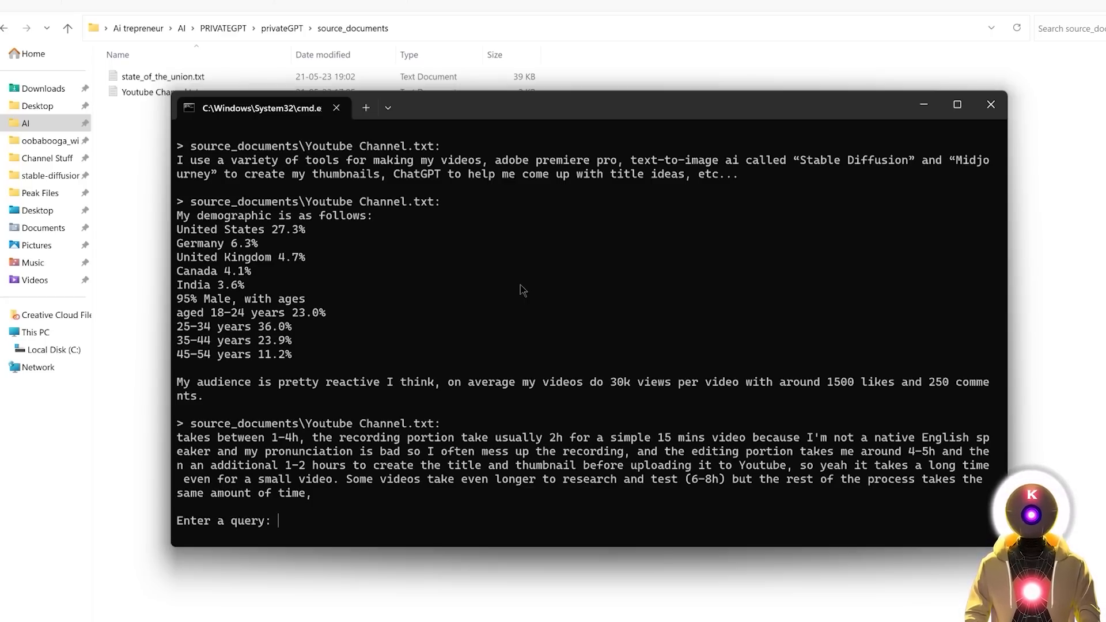
Ask privateGPT 'How long does it take me on average to create a Youtube video?'
type("How long does it take me on average to create a Youtube video?")
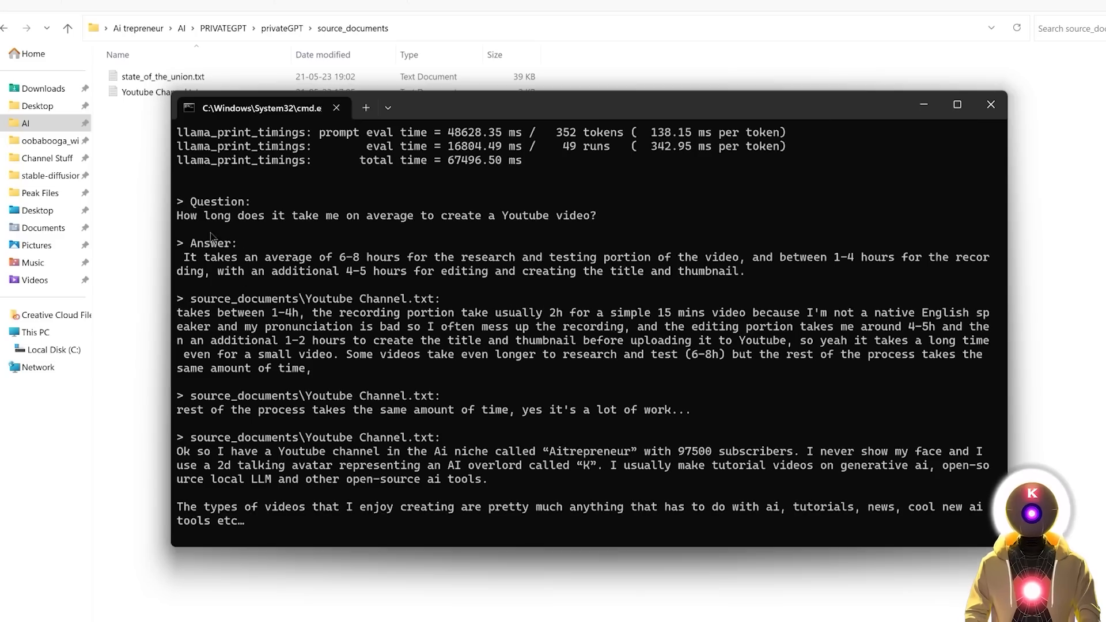
mouse_move(353, 252)
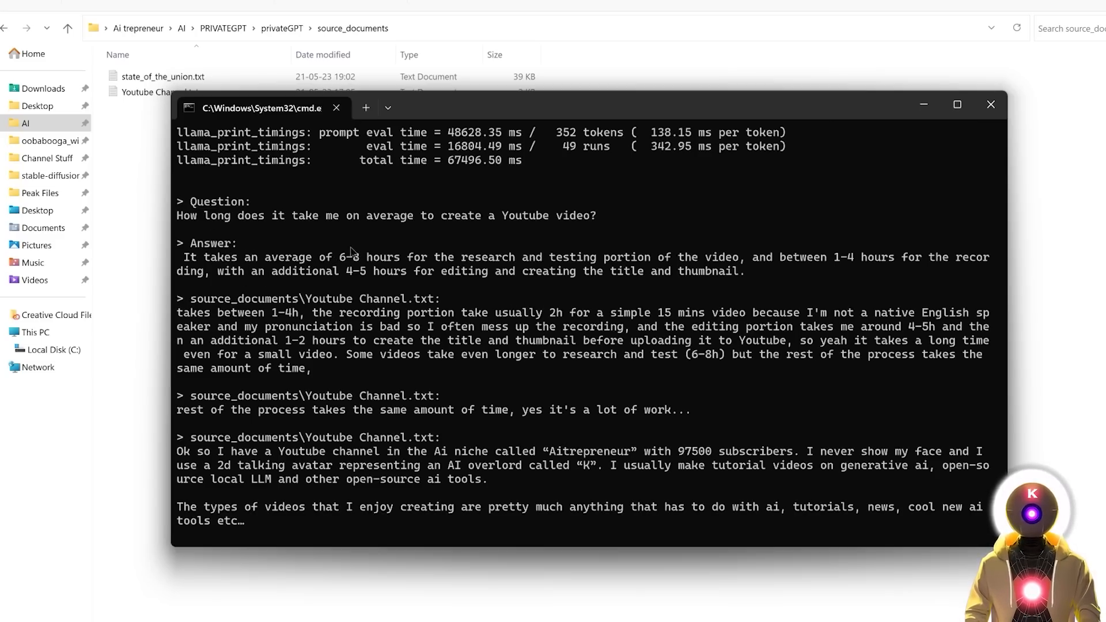
mouse_move(571, 252)
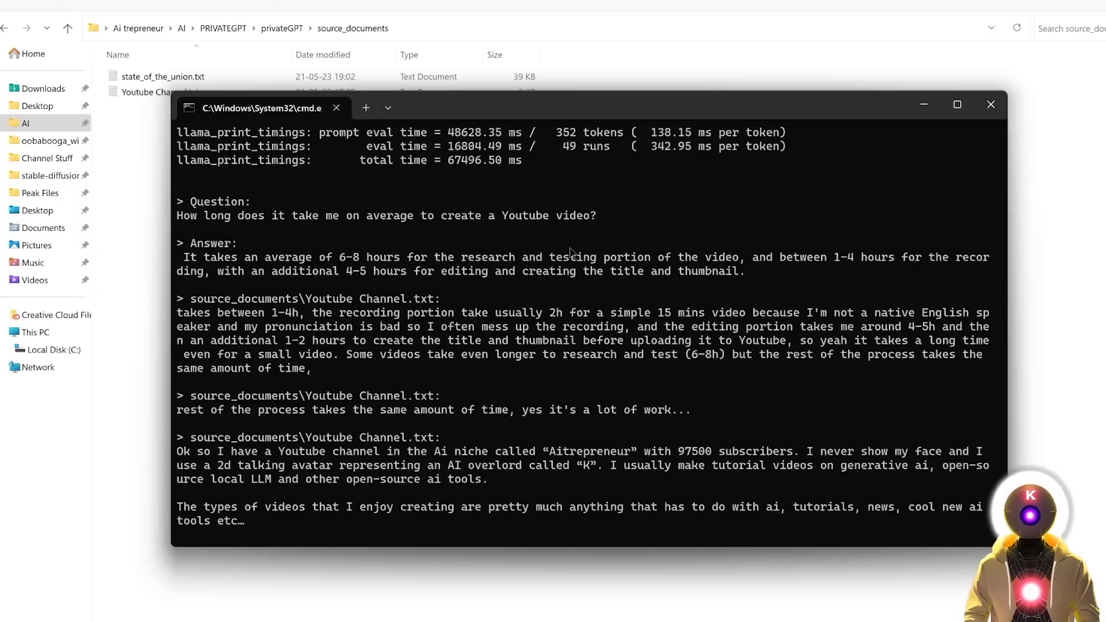
mouse_move(810, 257)
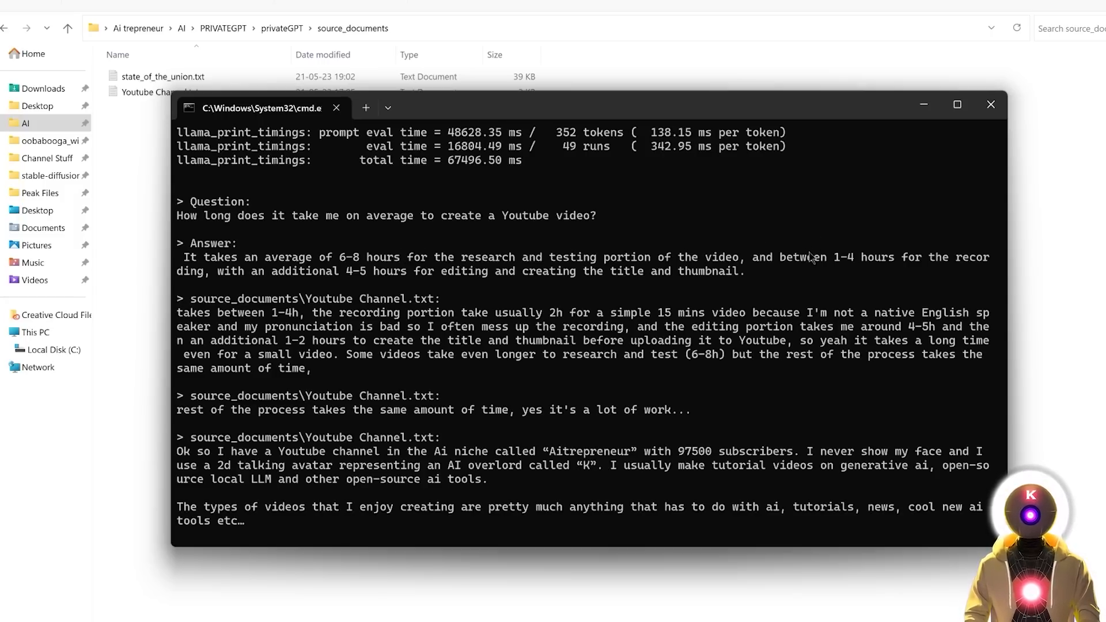
mouse_move(320, 276)
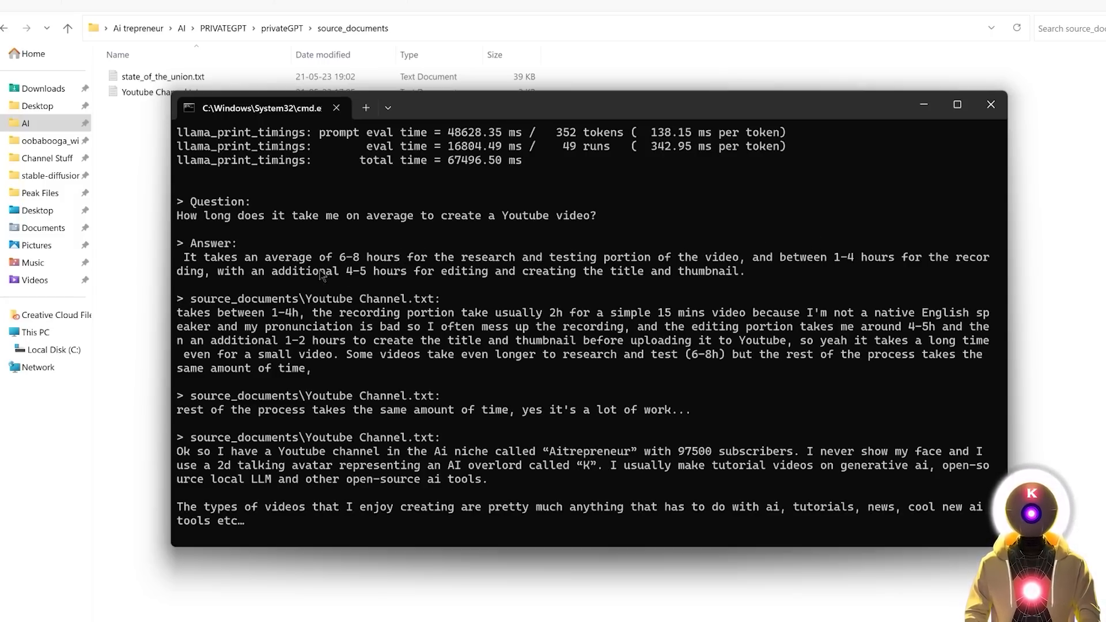
mouse_move(448, 282)
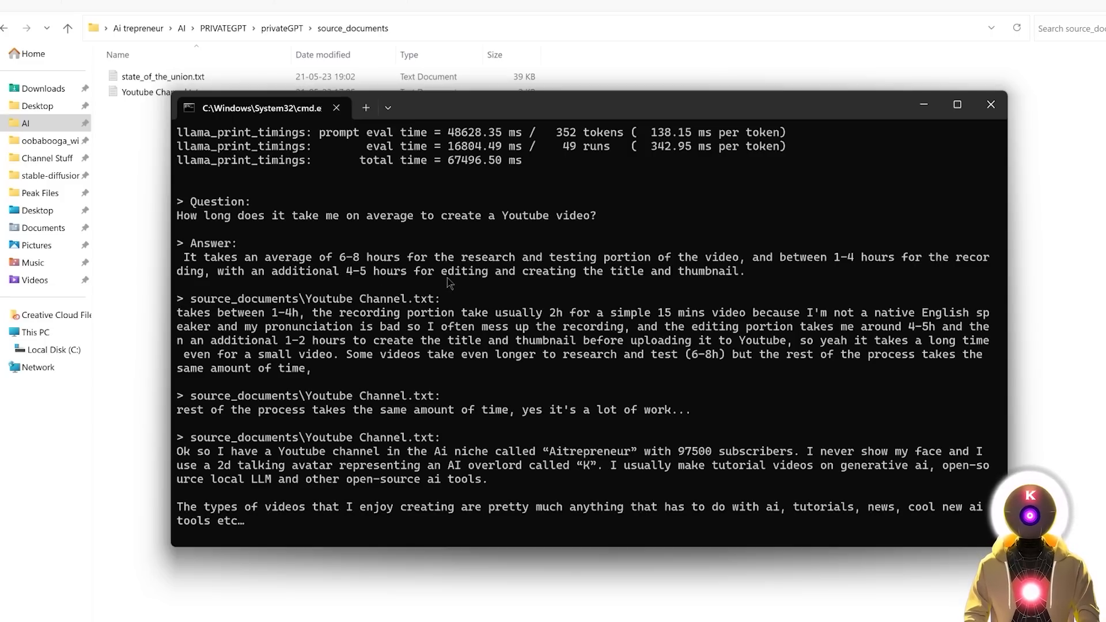
mouse_move(757, 285)
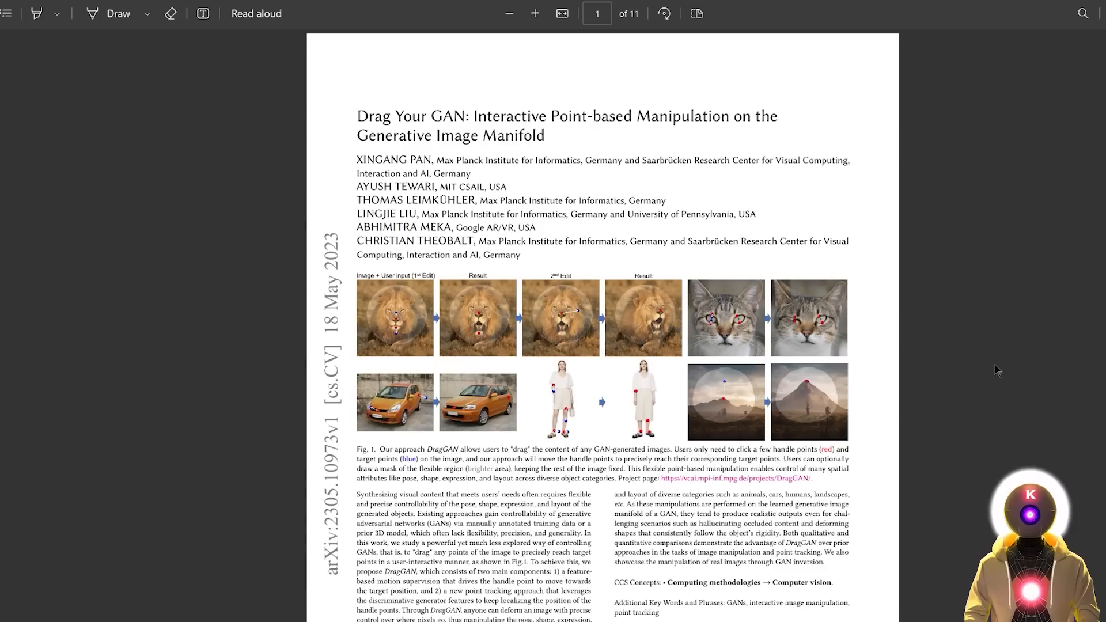
mouse_move(974, 328)
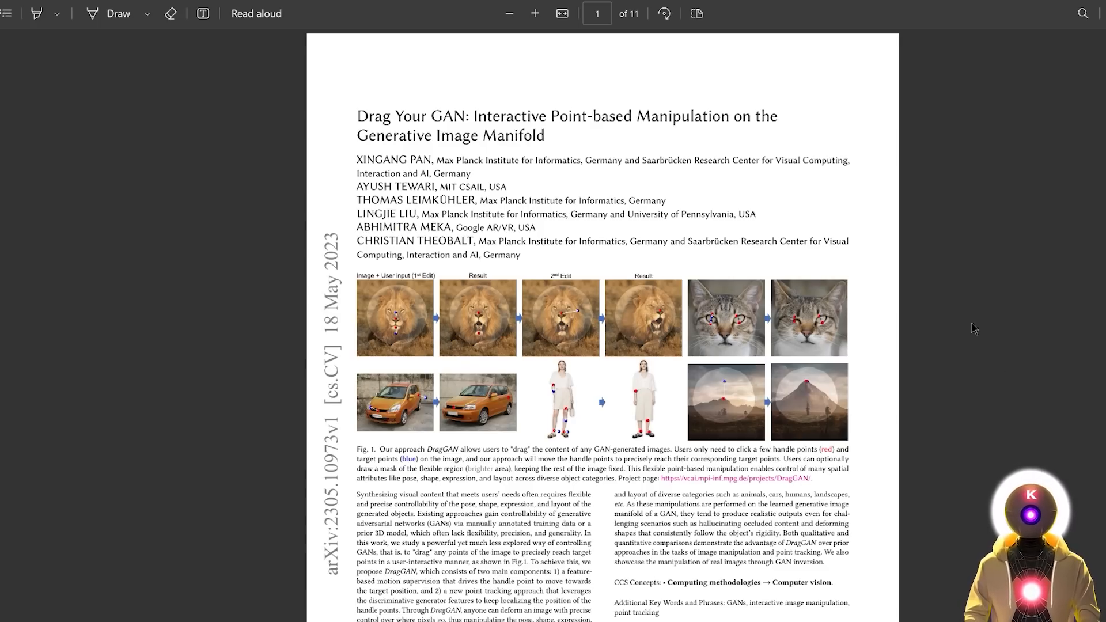
Scroll through the first page of the Drag Your GAN PDF in Edge
scroll("down", 3)
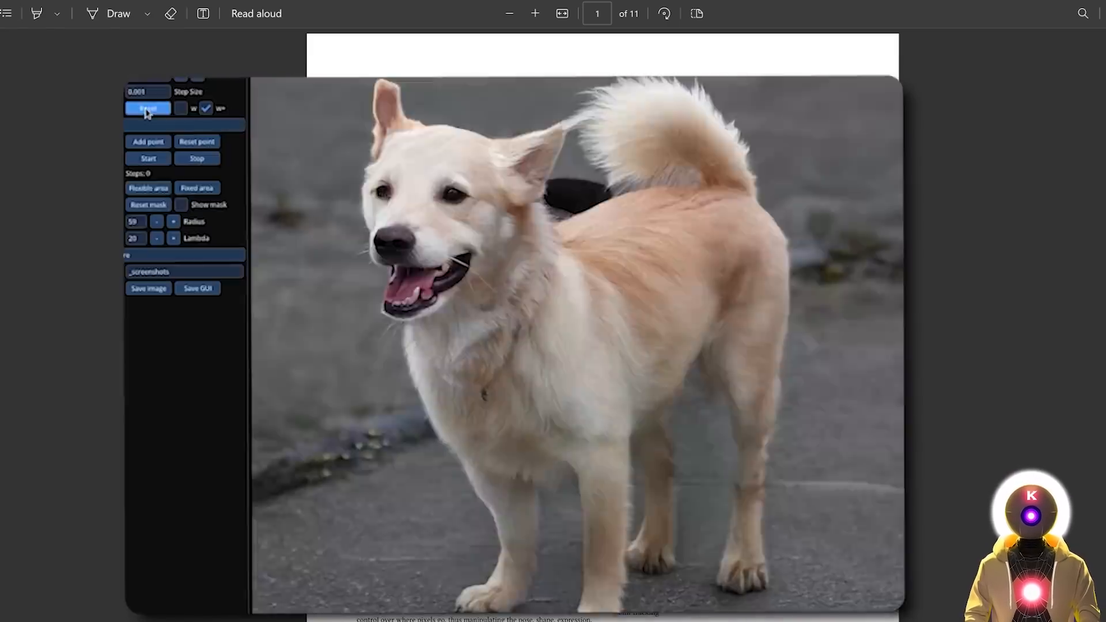
left_click(169, 288)
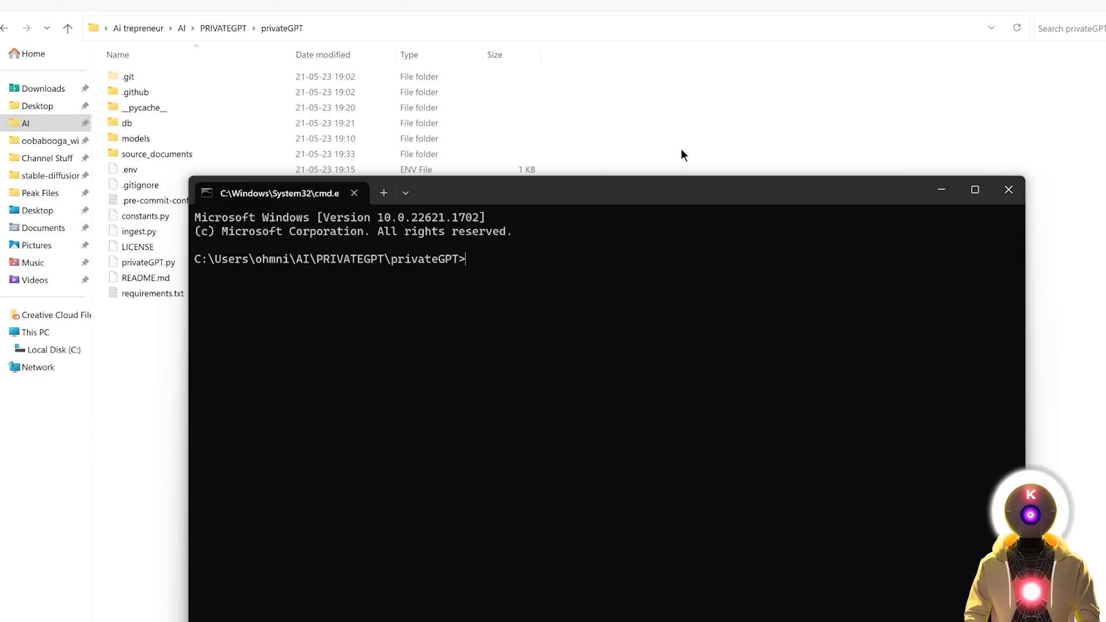
Run python ingest.py, launch python privateGPT.py, and ask 'What is Drag Your GAN?'
type("python ingest.py")
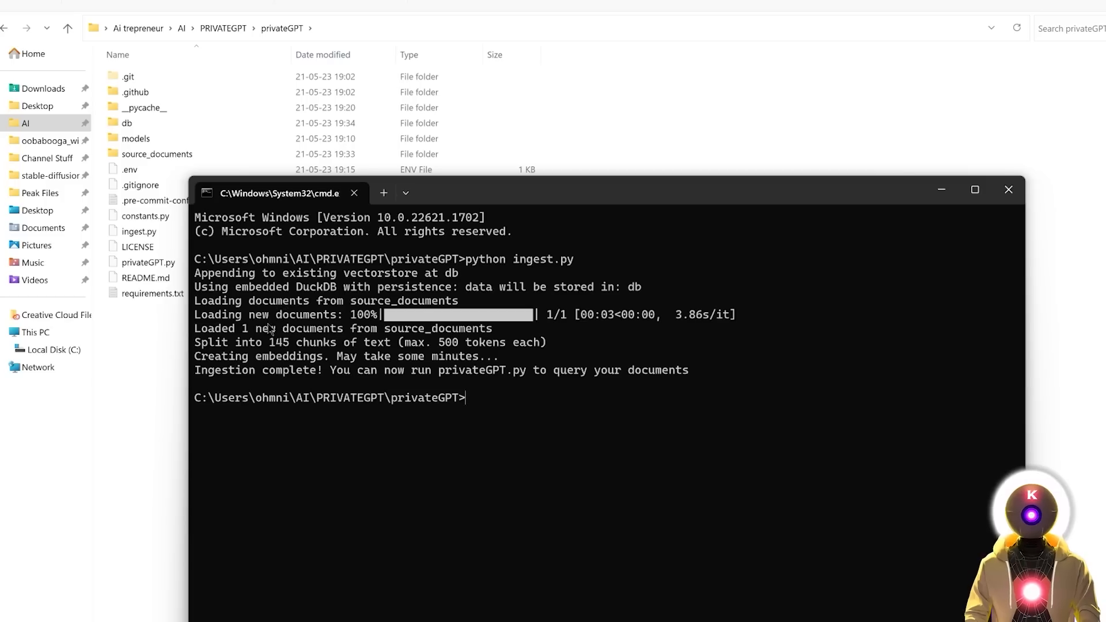
type("p")
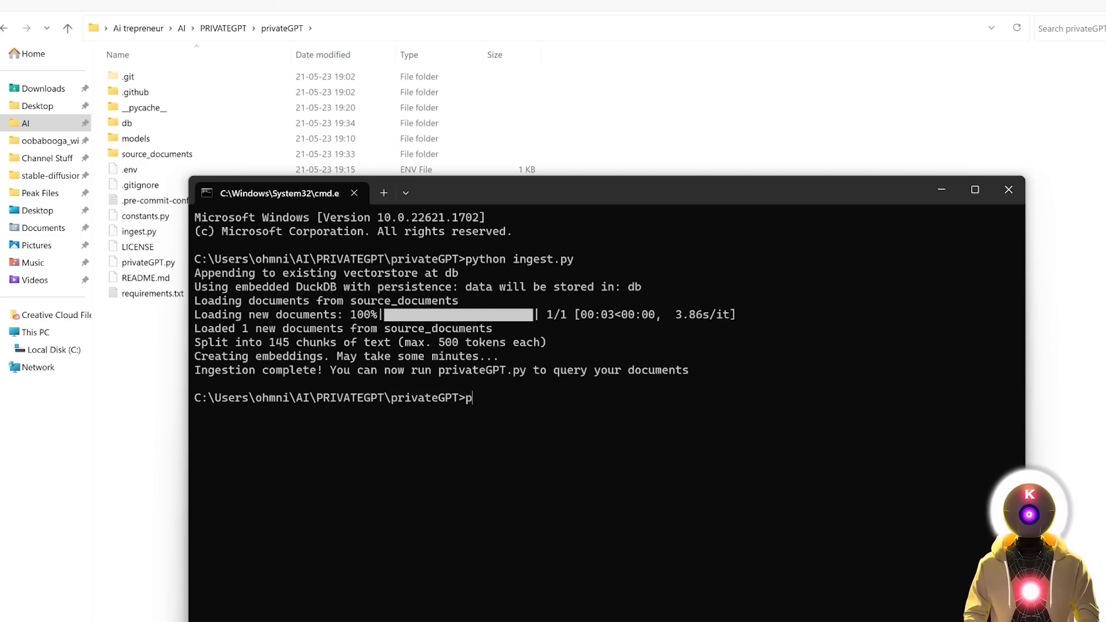
type("ython privateGPT.py")
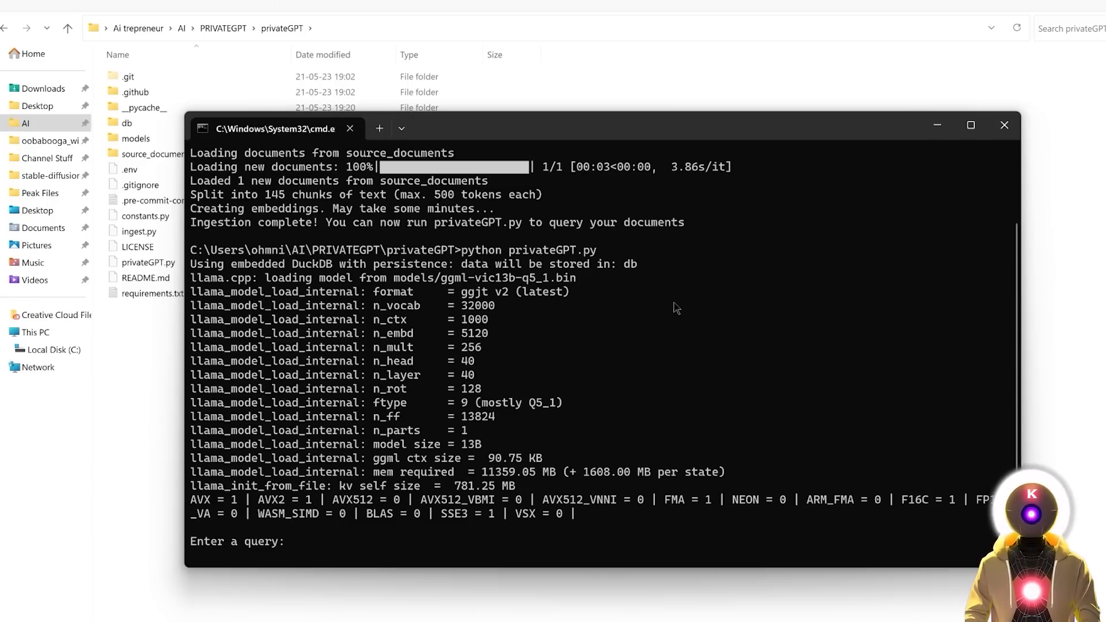
type("What is Drag Your GAN?")
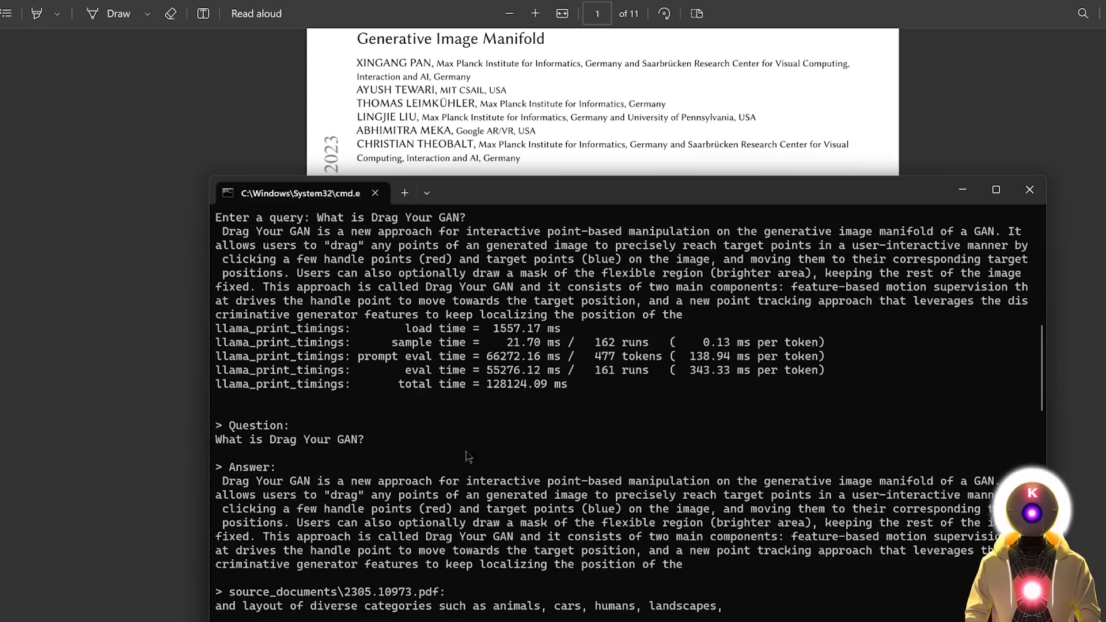
mouse_move(433, 473)
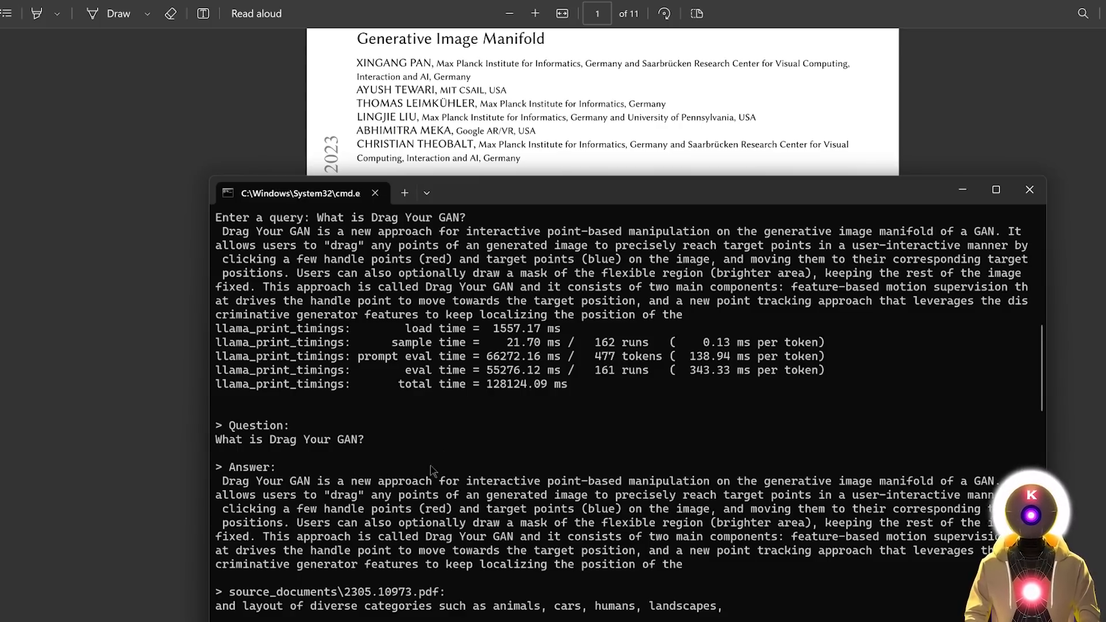
mouse_move(679, 466)
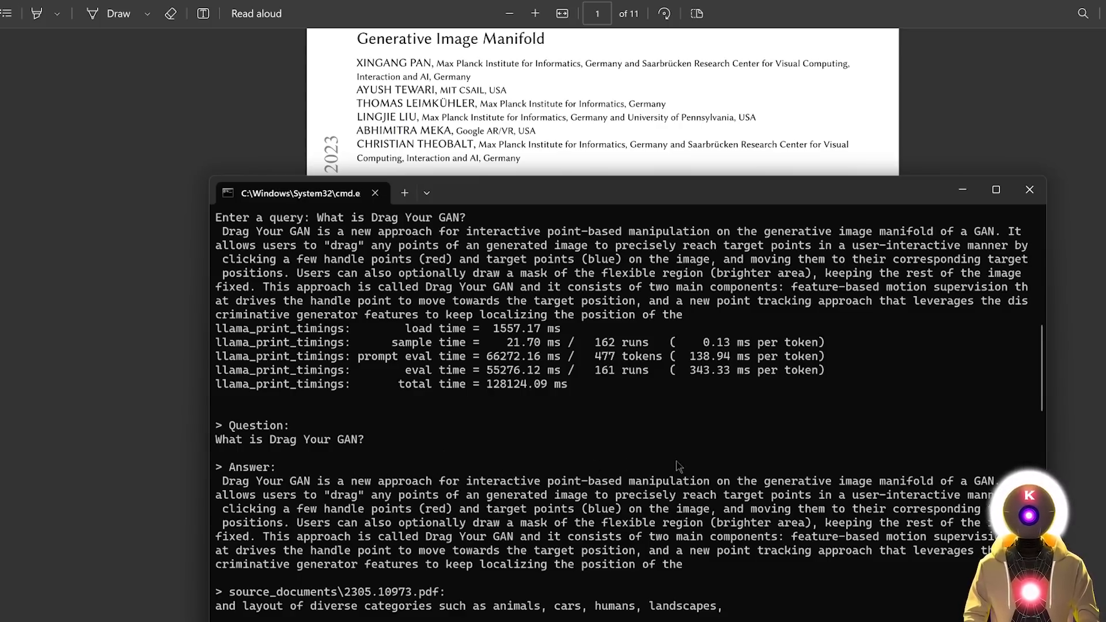
mouse_move(928, 468)
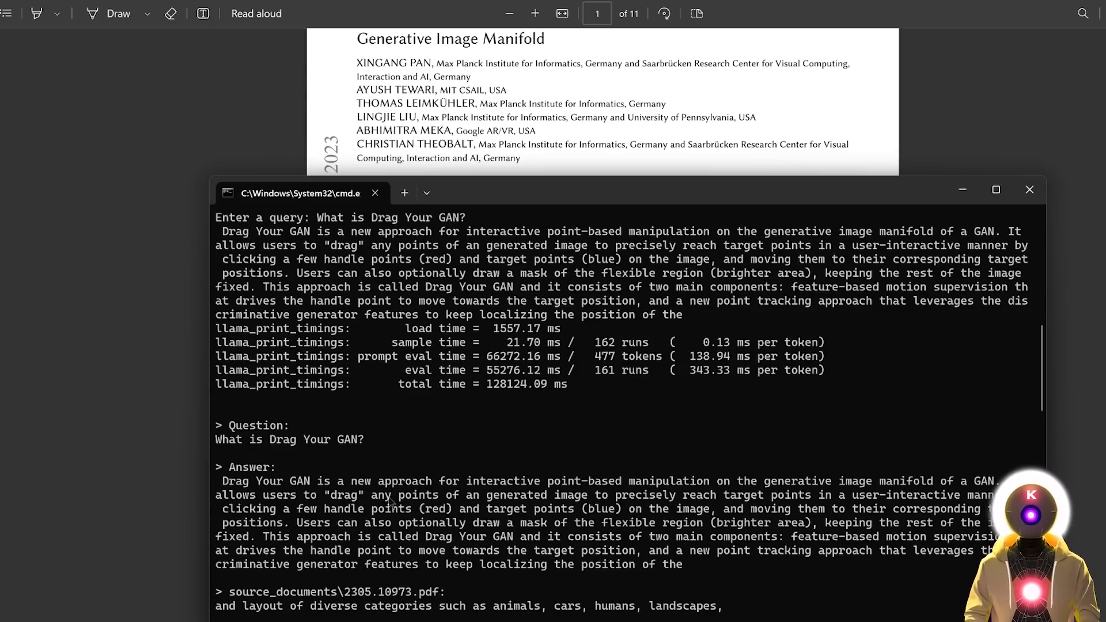
mouse_move(654, 505)
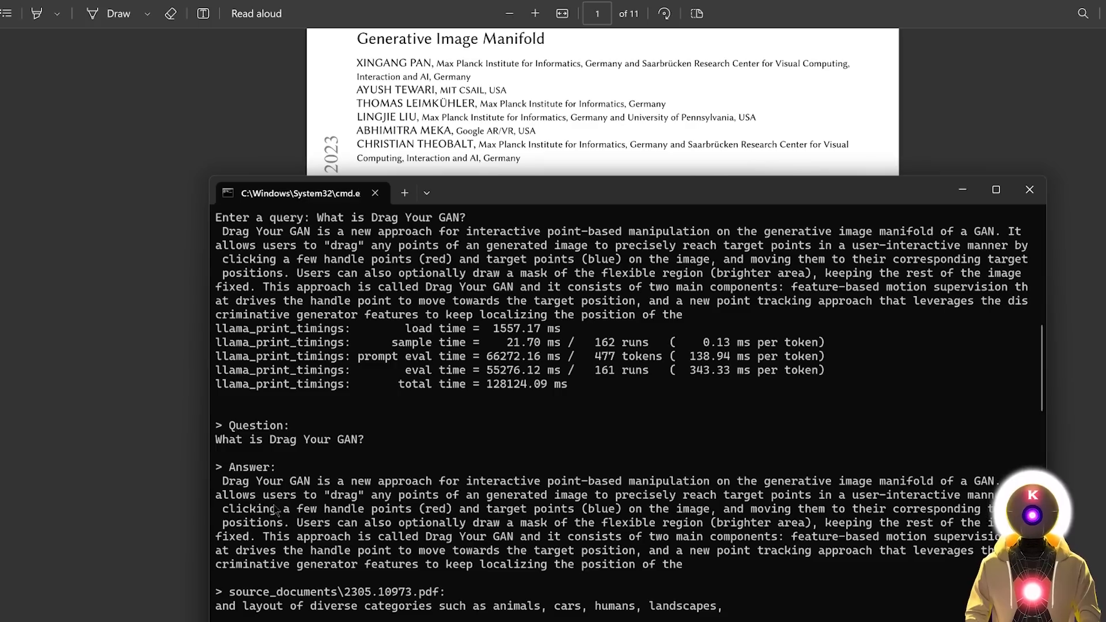
mouse_move(628, 497)
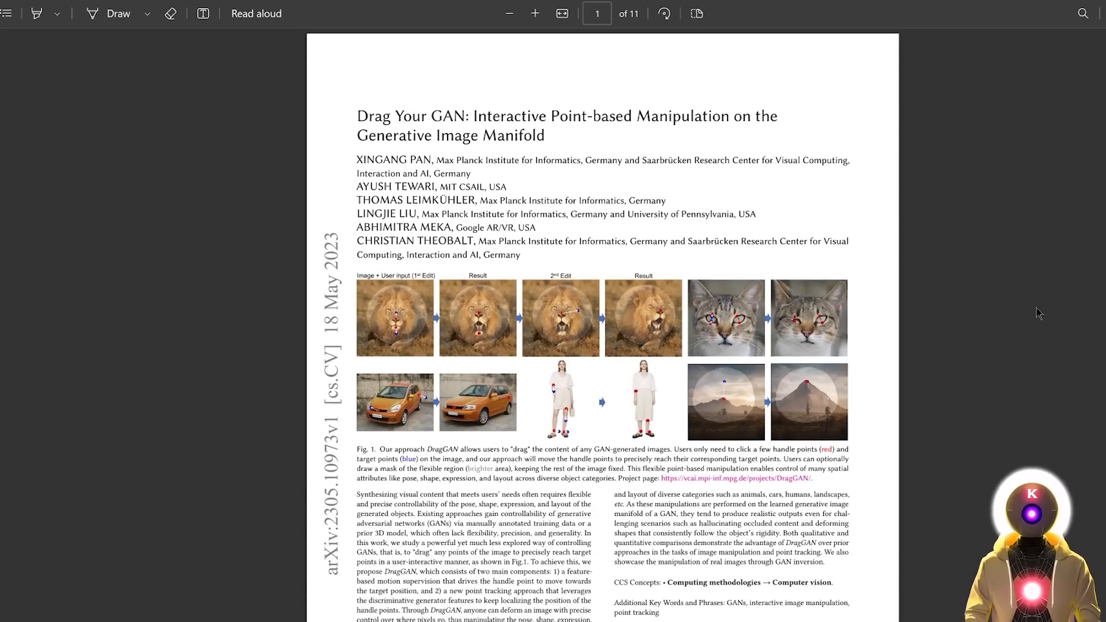
Scroll the Drag Your GAN paper down to page 7's Effects of the mask figure
scroll("down", 3)
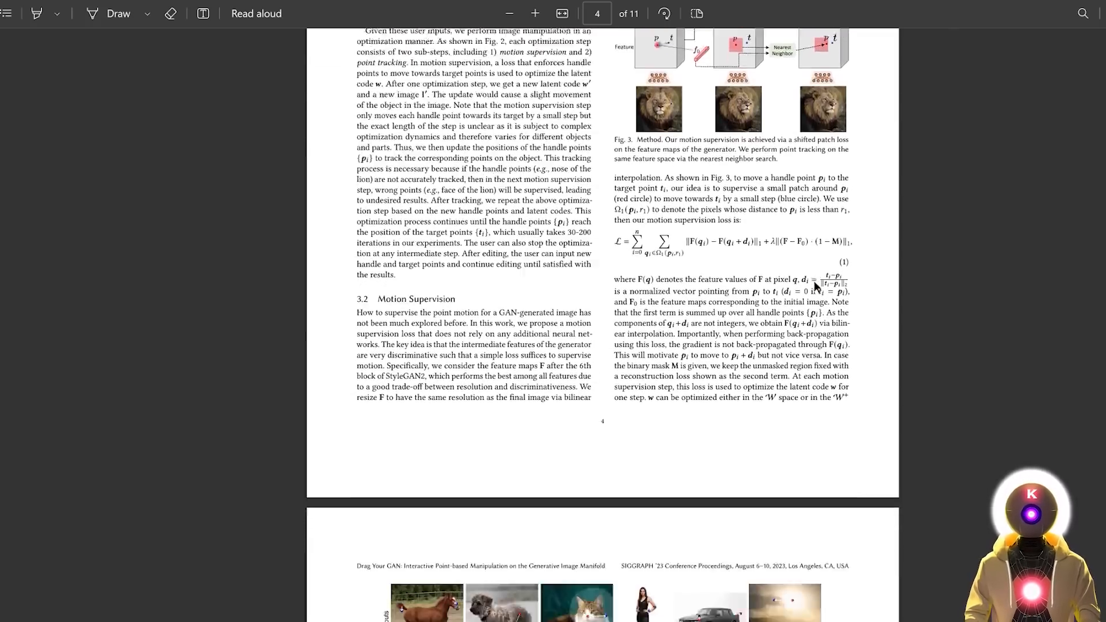
scroll("down", 3)
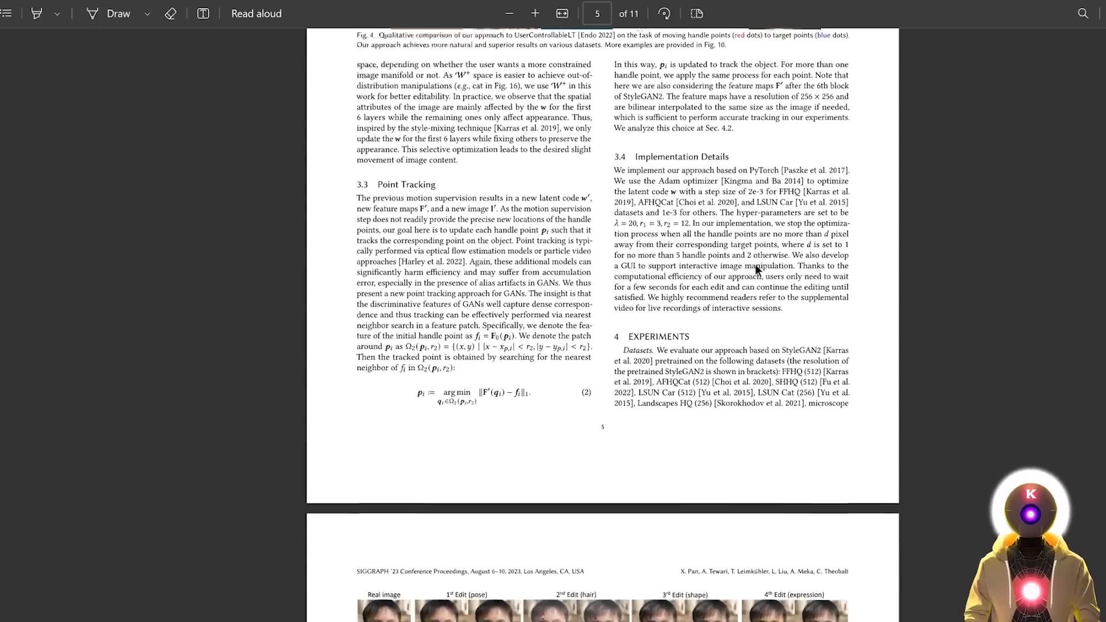
scroll("down", 3)
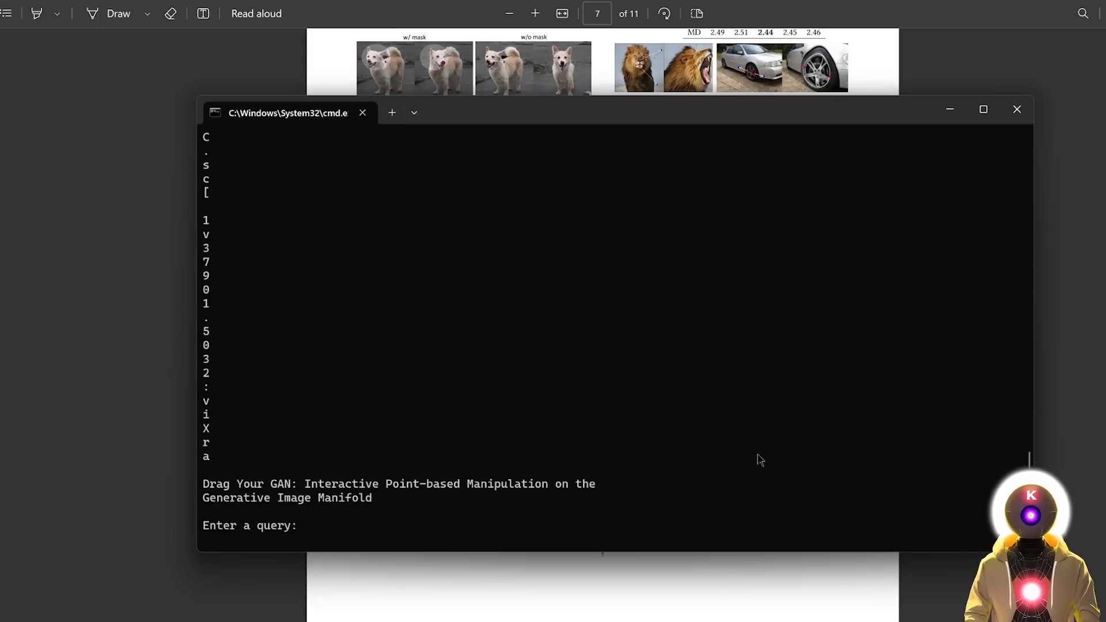
Ask privateGPT 'What is the Effects of mask?' and return to the paper's page 7
type("What is the Effects of mask?")
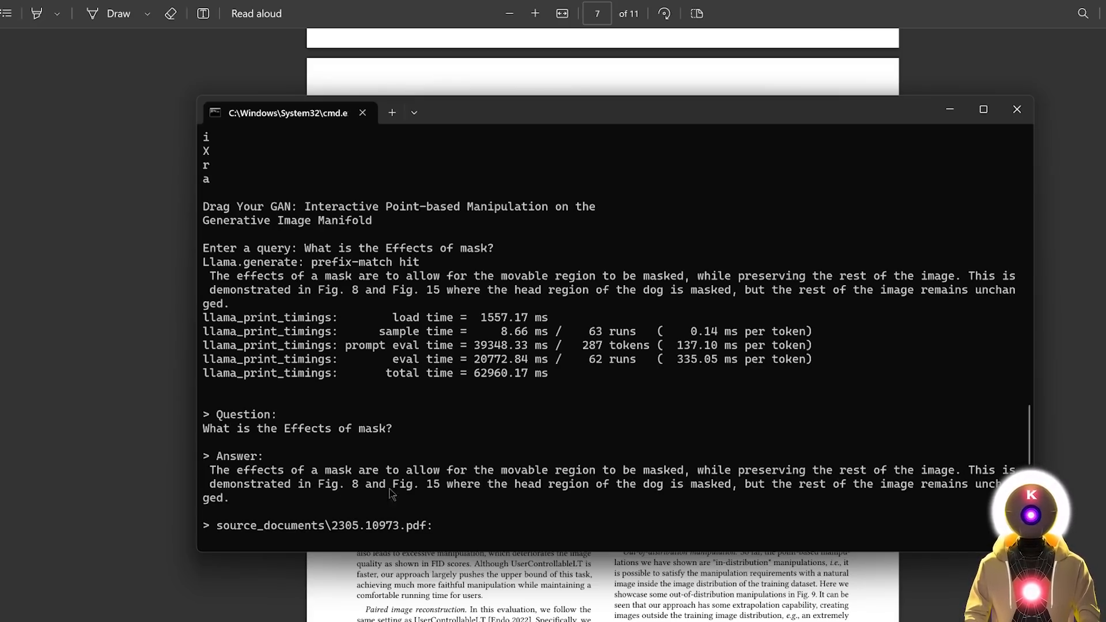
mouse_move(634, 494)
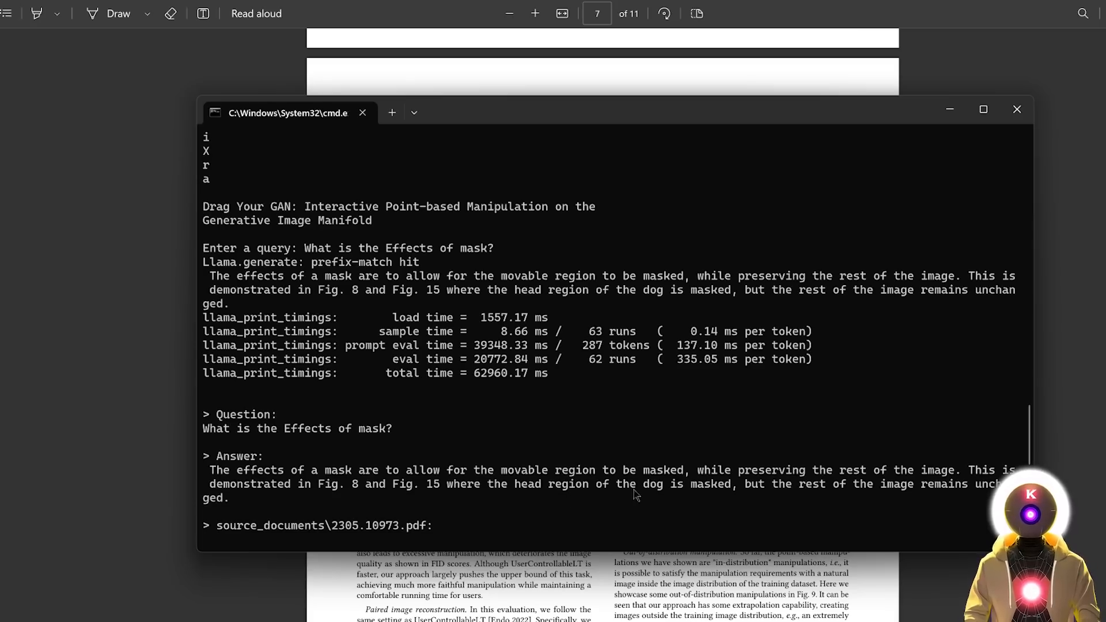
mouse_move(972, 490)
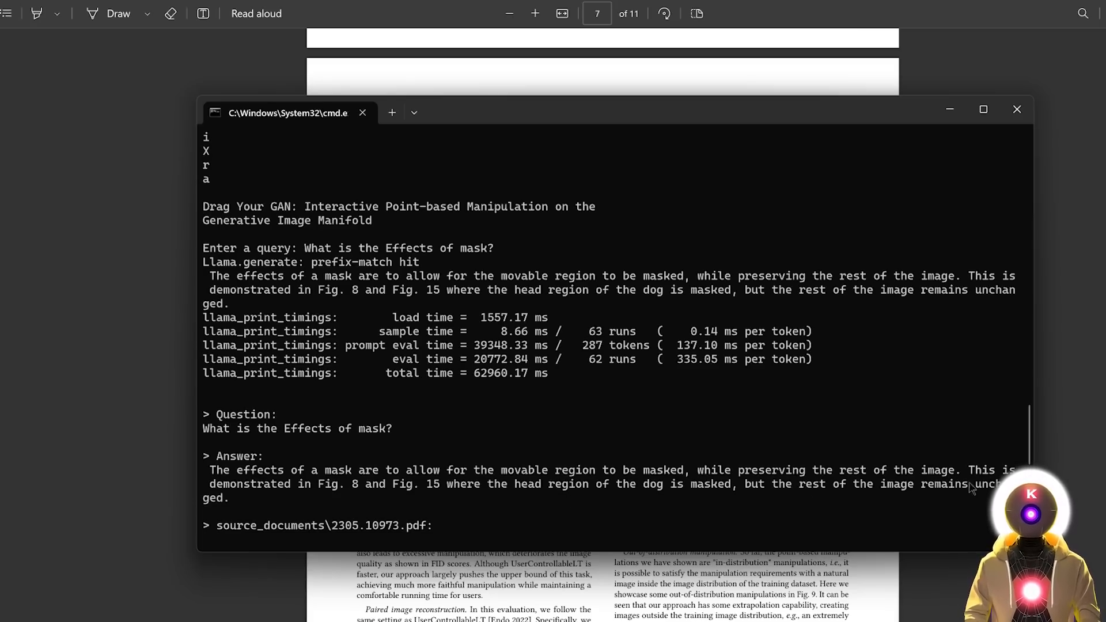
left_click(1016, 109)
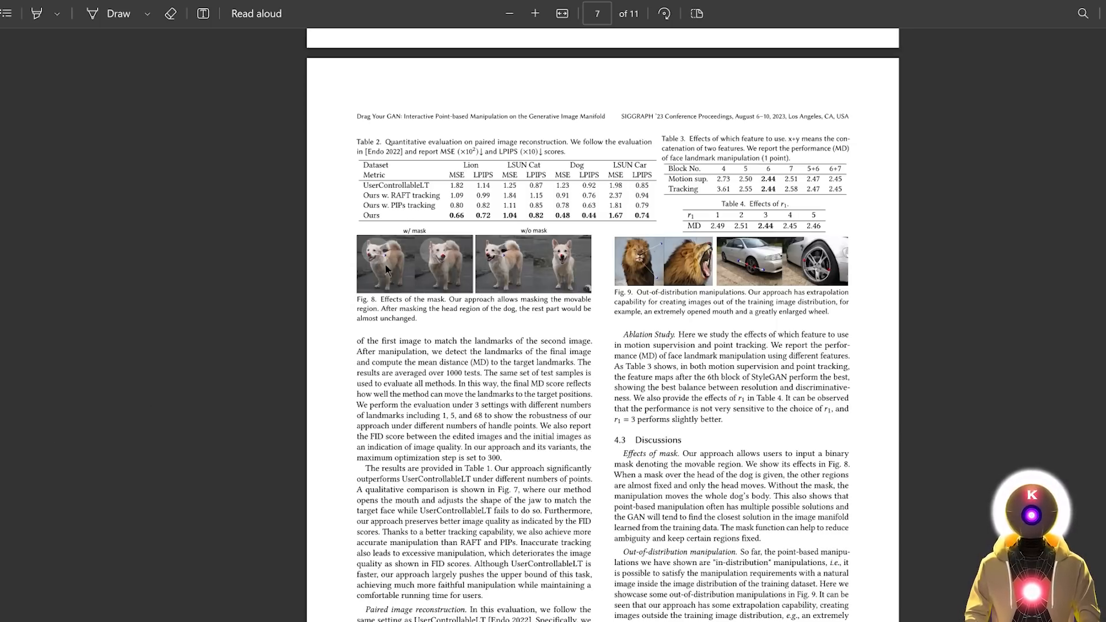
mouse_move(427, 251)
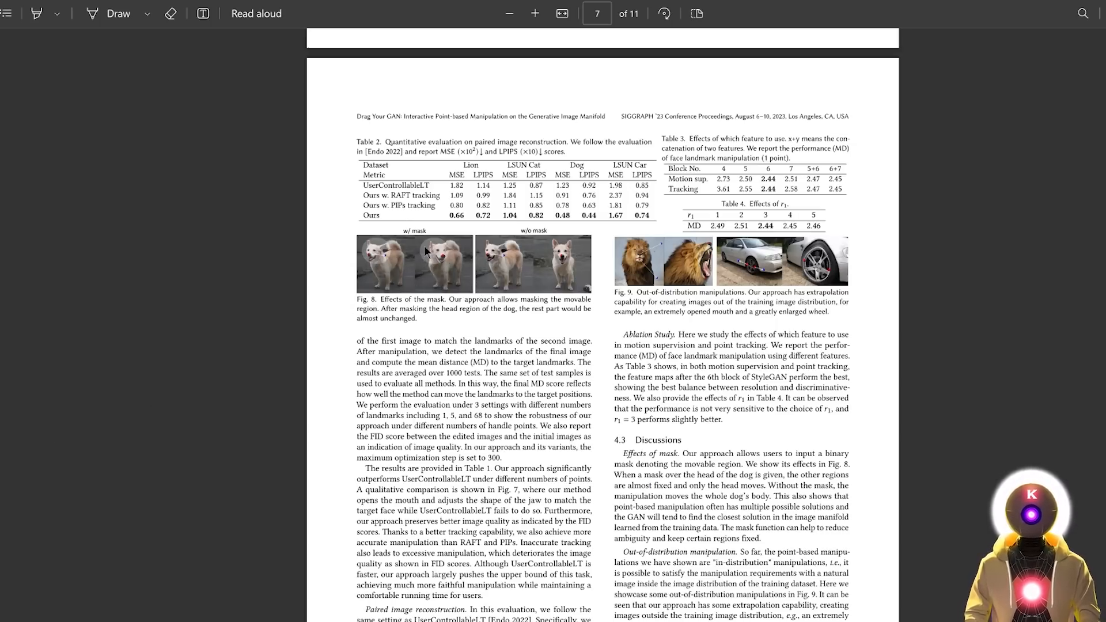
mouse_move(439, 266)
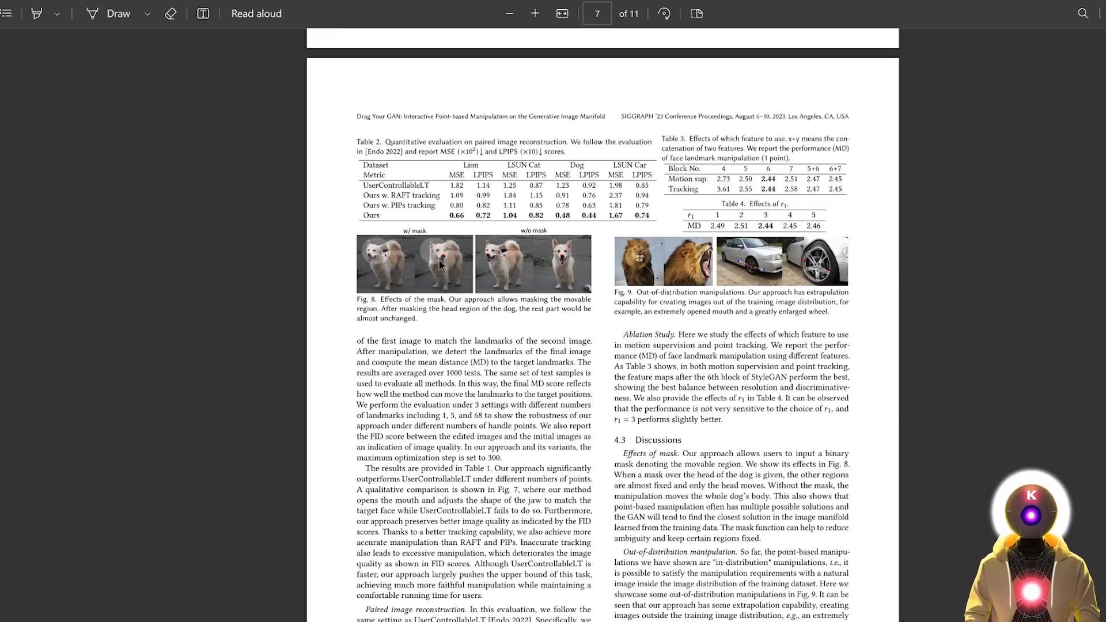
mouse_move(462, 270)
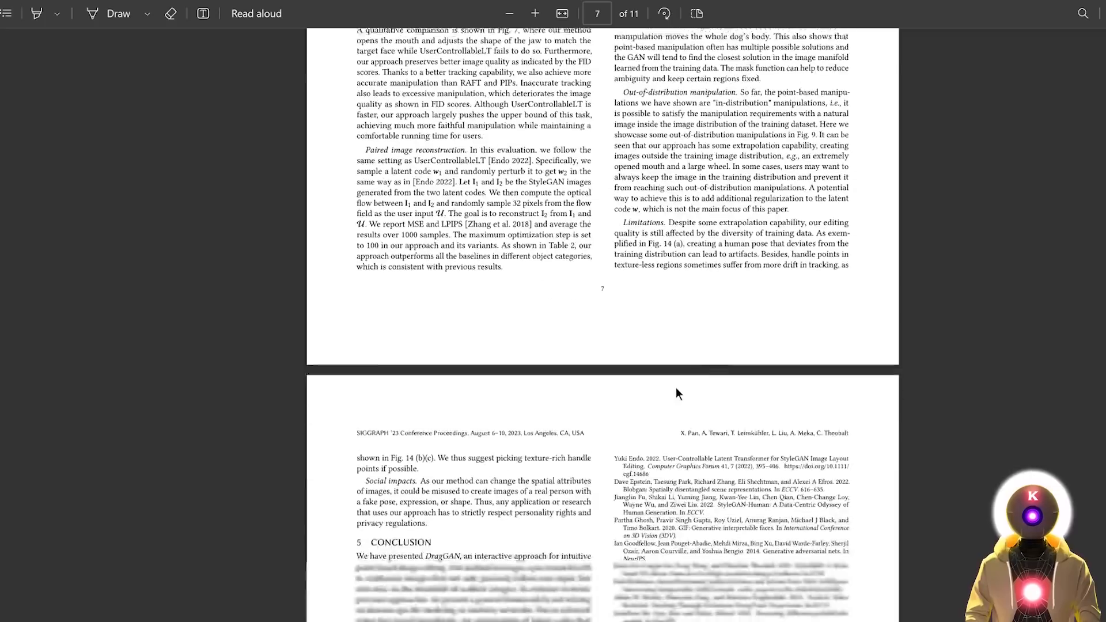
Scroll the Drag Your GAN PDF from page 7 down to page 11
scroll("down", 3)
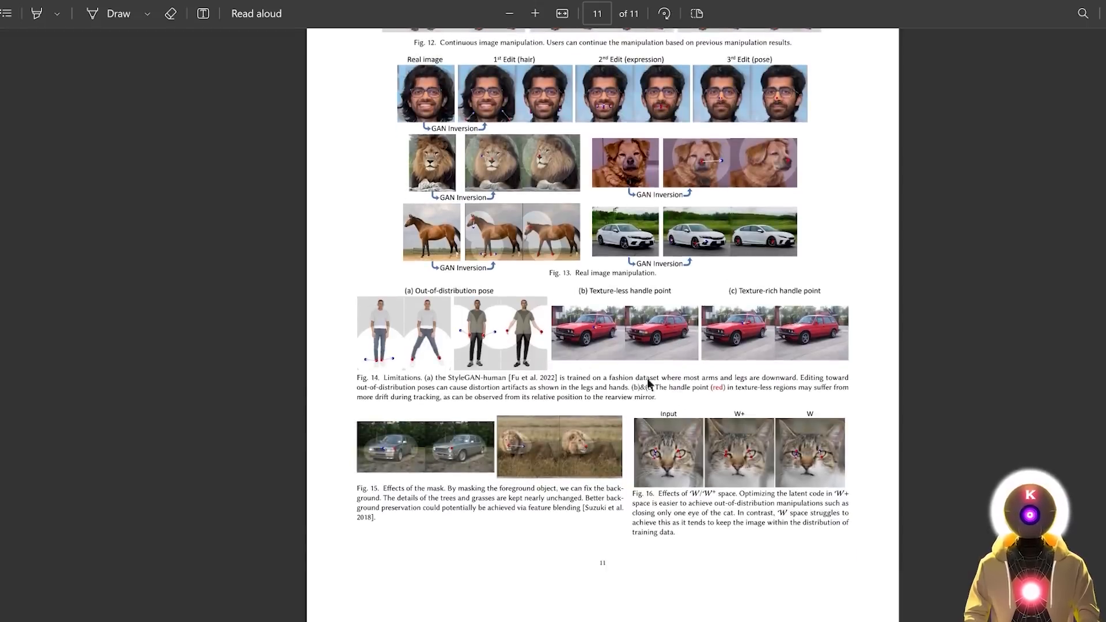
mouse_move(391, 497)
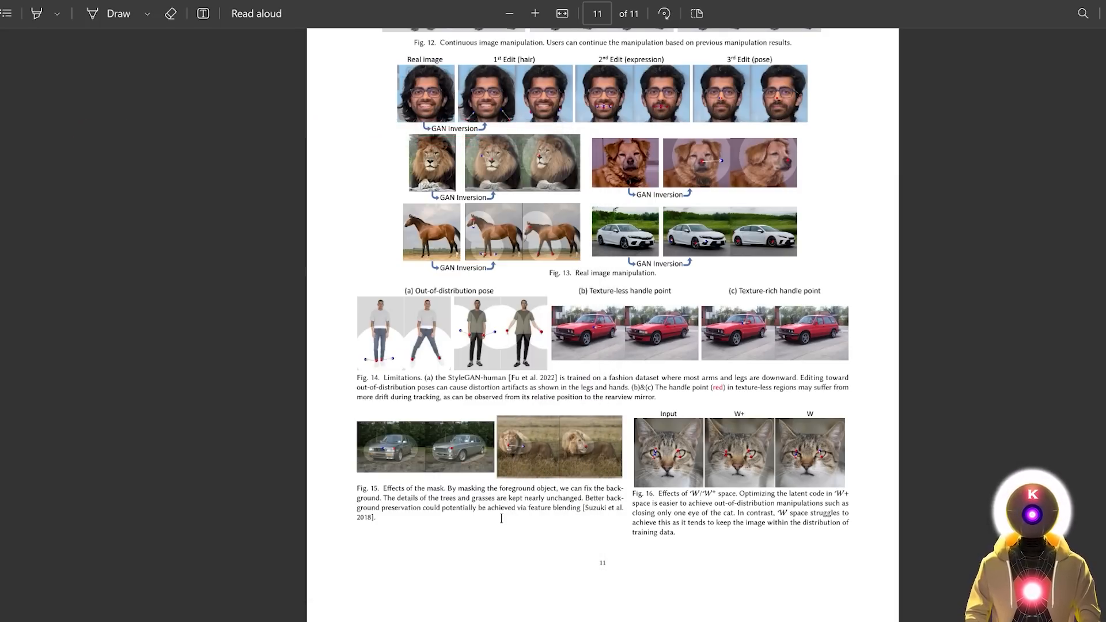
mouse_move(491, 449)
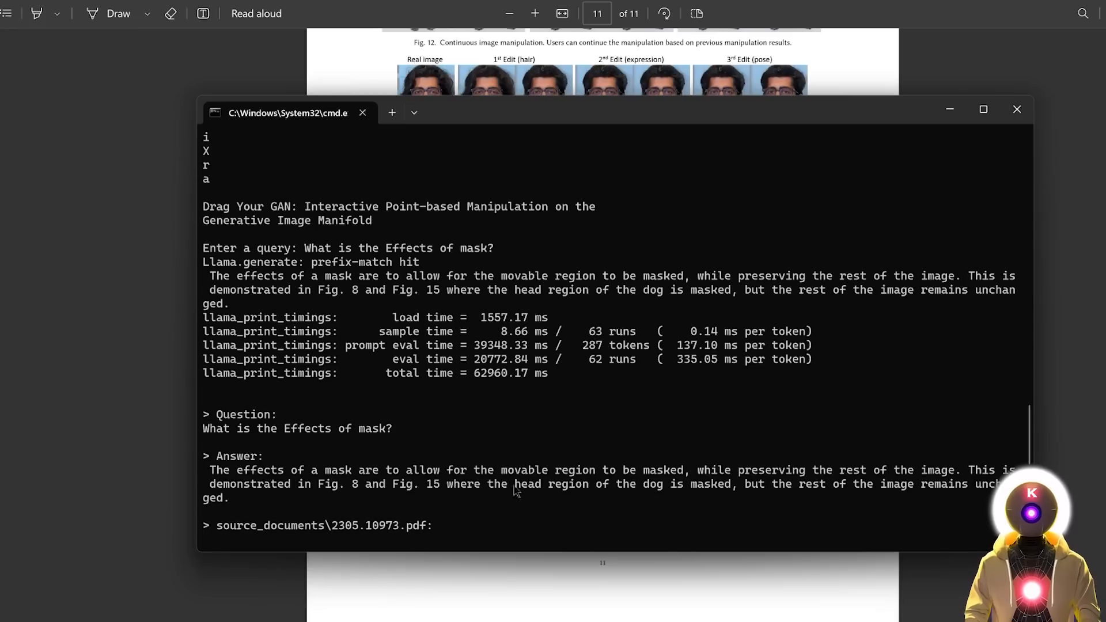
mouse_move(485, 496)
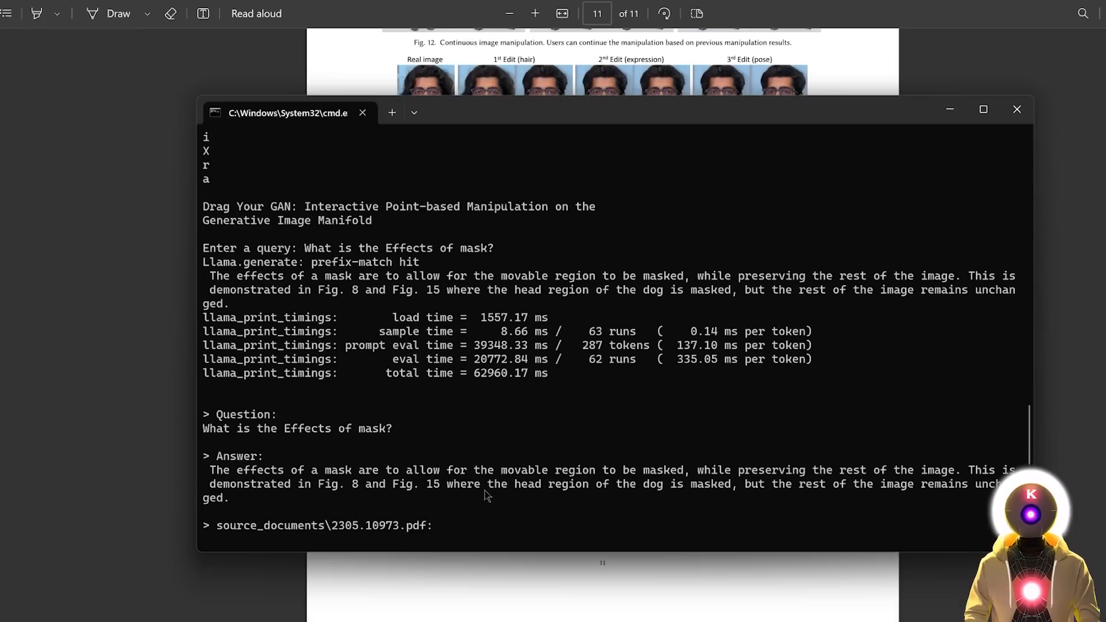
mouse_move(974, 442)
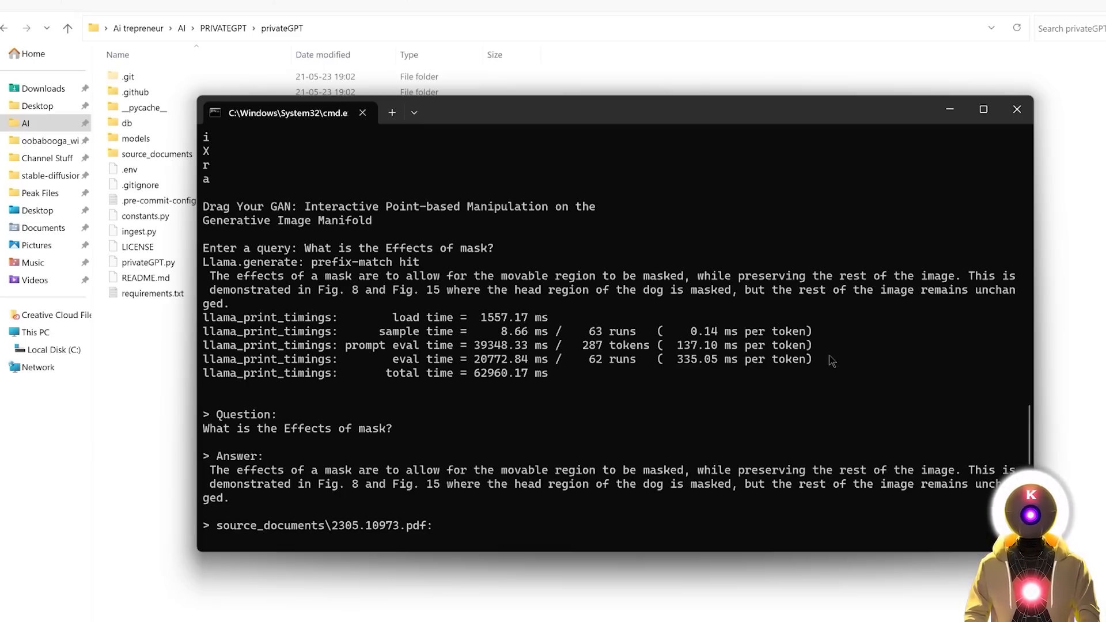
mouse_move(600, 416)
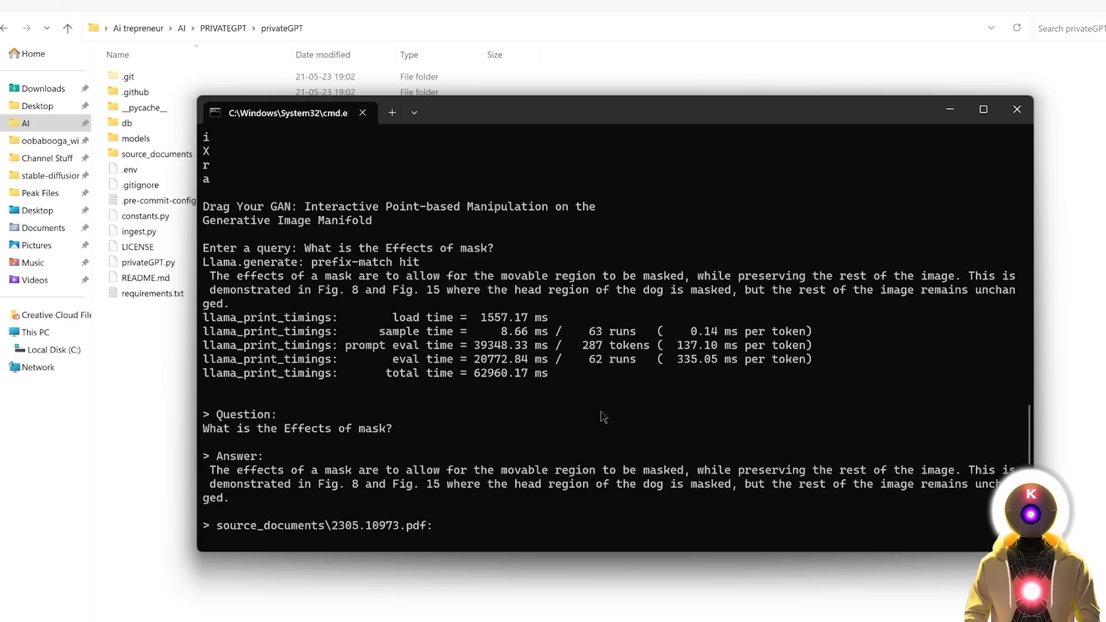
mouse_move(590, 450)
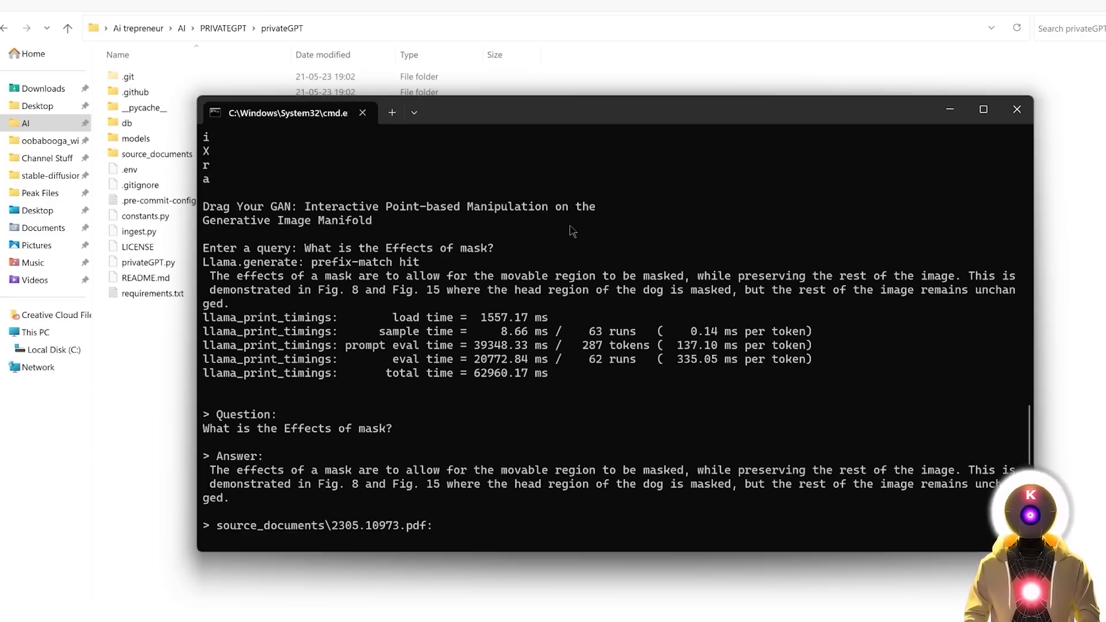
Close the terminal, open privateGPT.py in Notepad++, and append ', n_threads=16' to LlamaCpp
left_click(1015, 109)
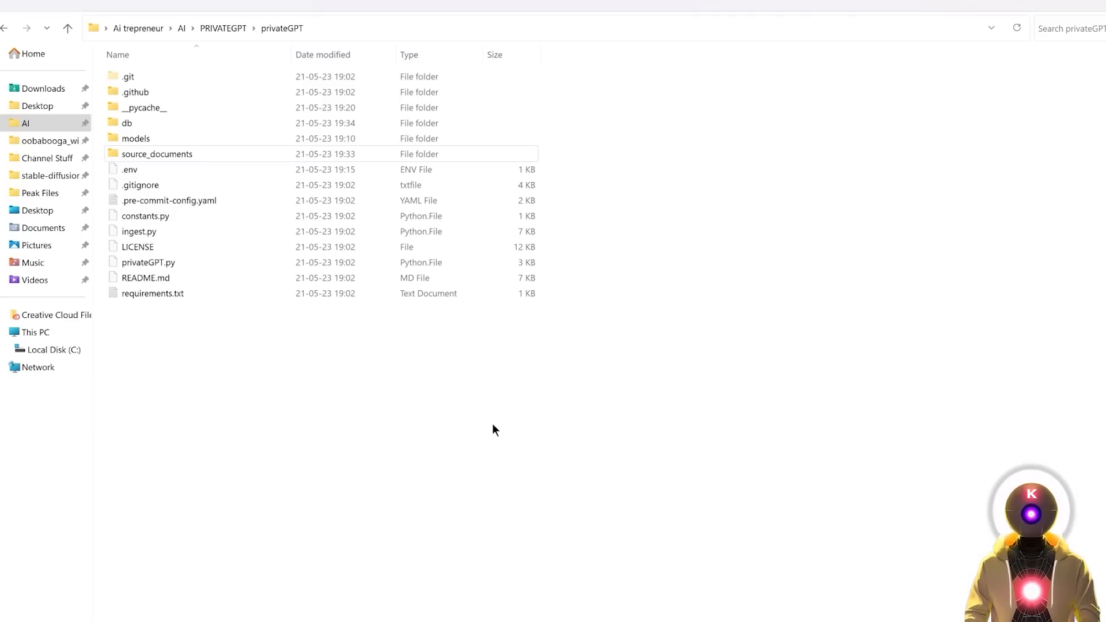
mouse_move(354, 447)
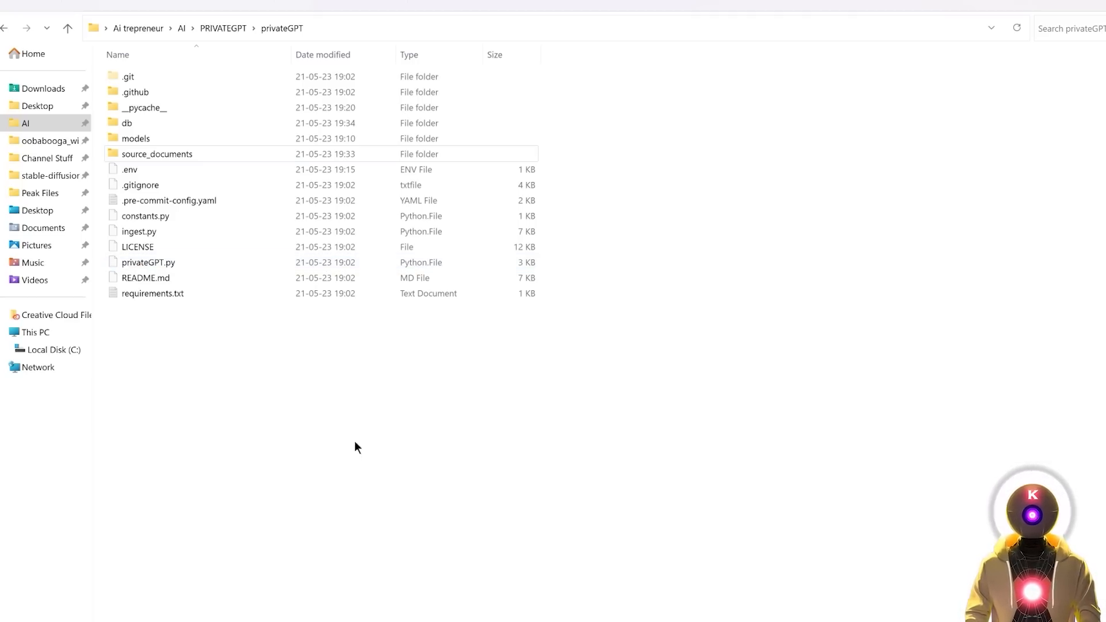
left_click(148, 262)
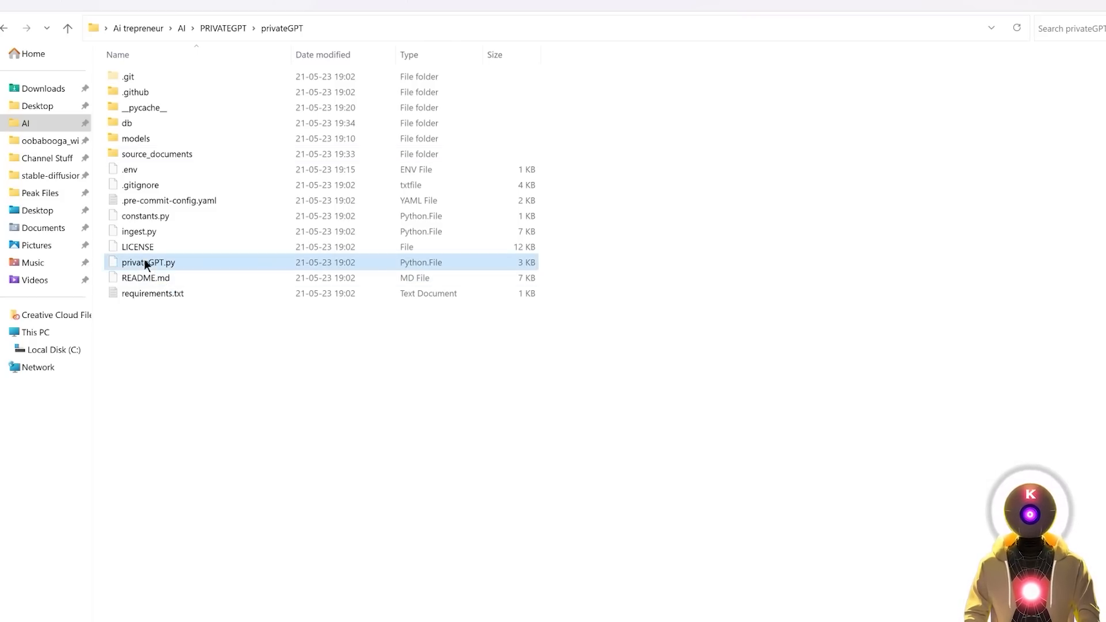
double_click(148, 262)
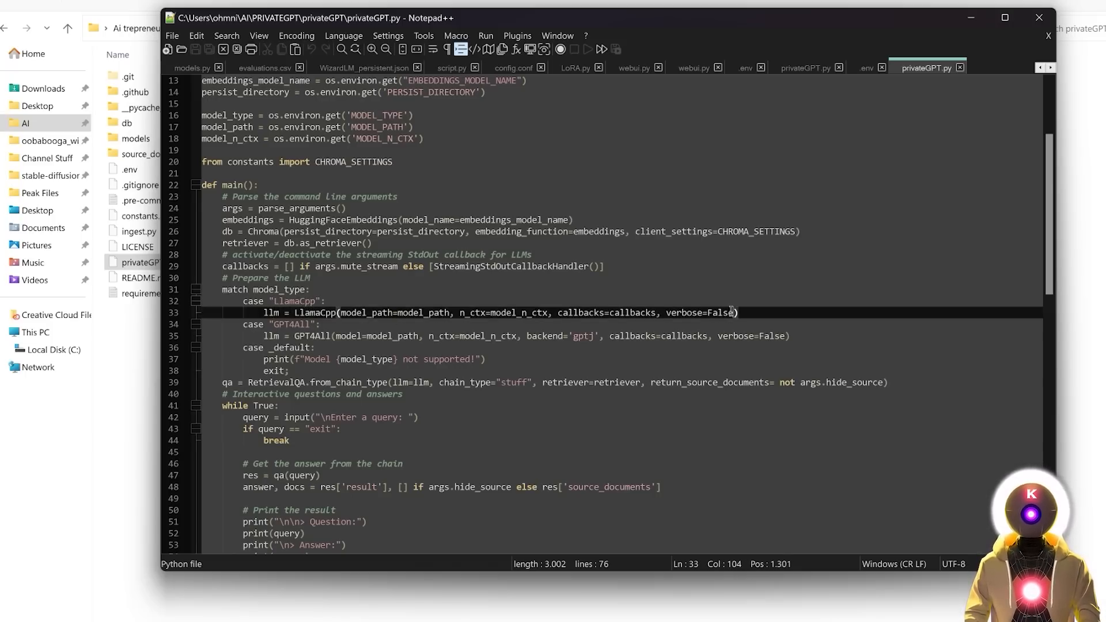
type(", n_threads=16")
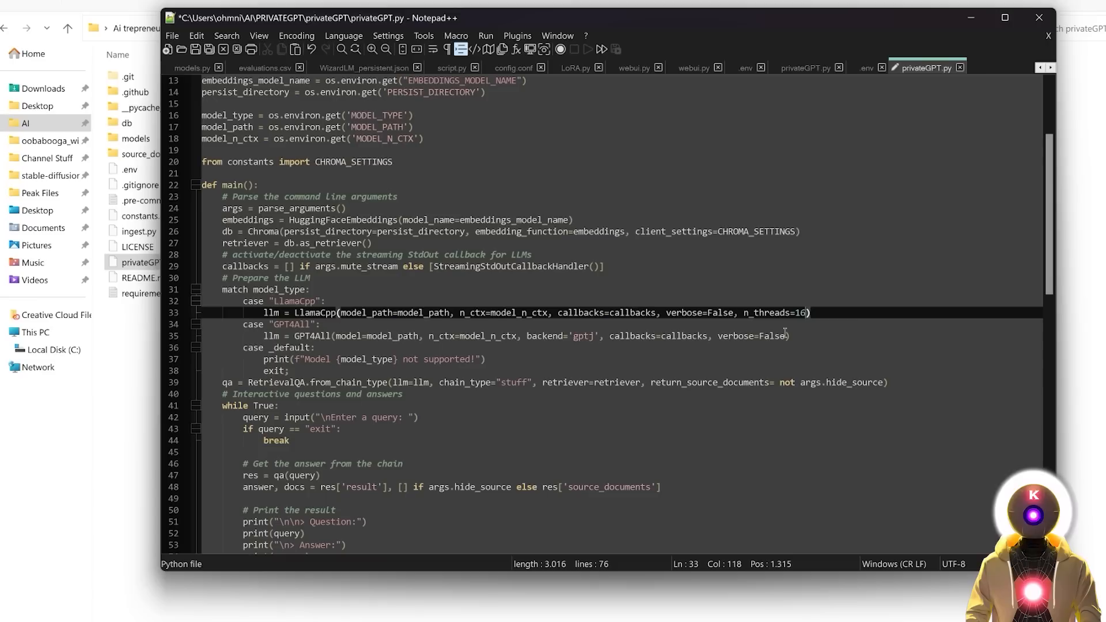
mouse_move(782, 319)
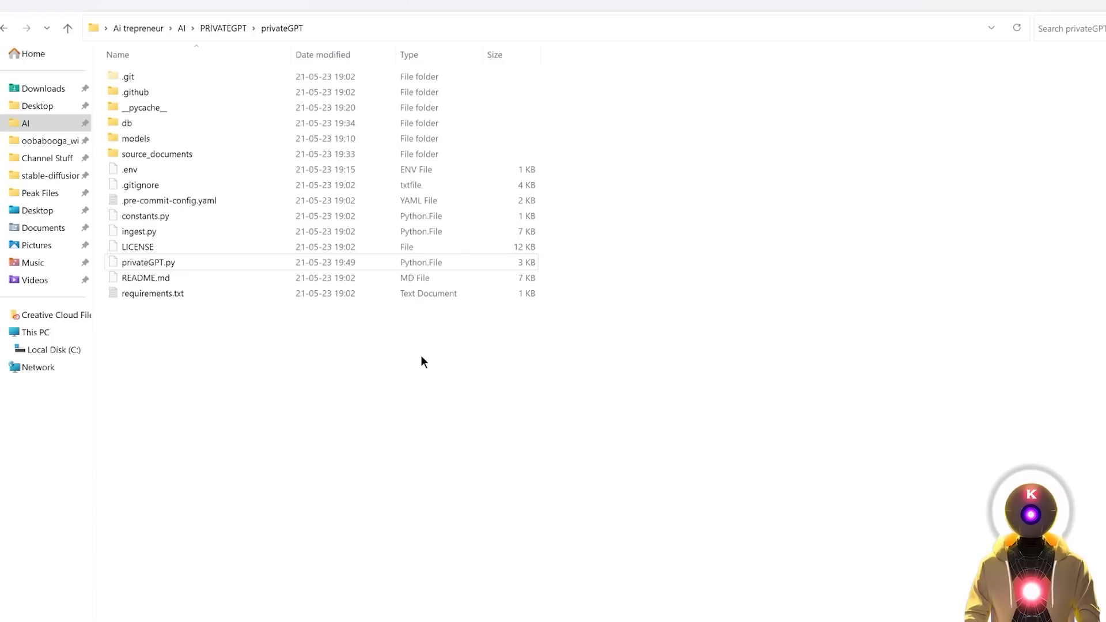
mouse_move(384, 368)
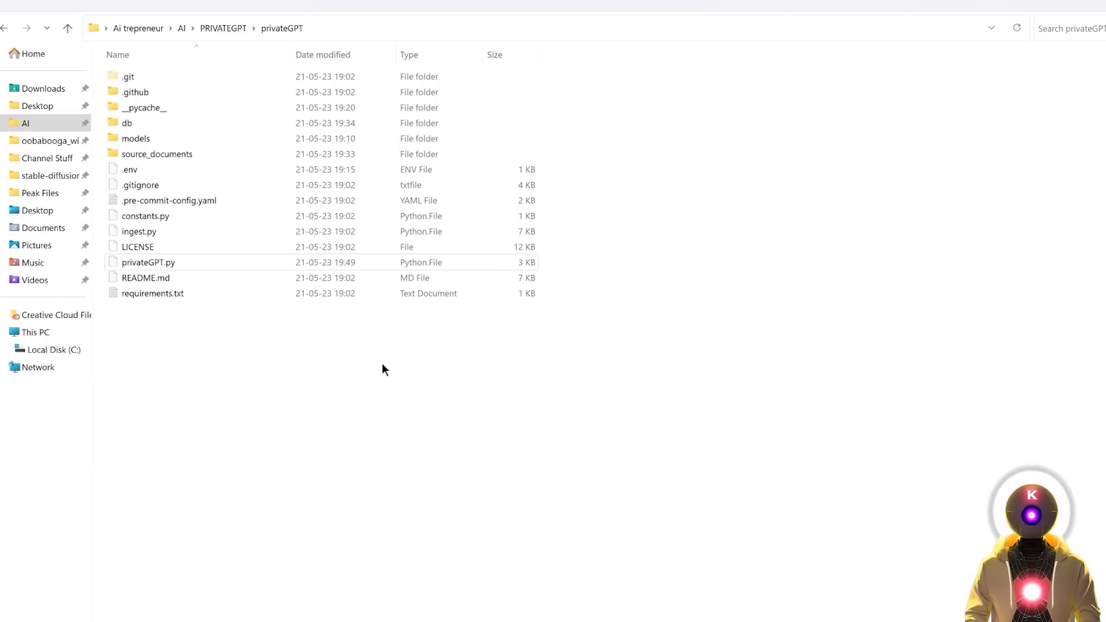
Type 'python privateGPT.py' in a new Command Prompt in the privateGPT folder
type("python privateGPT.py")
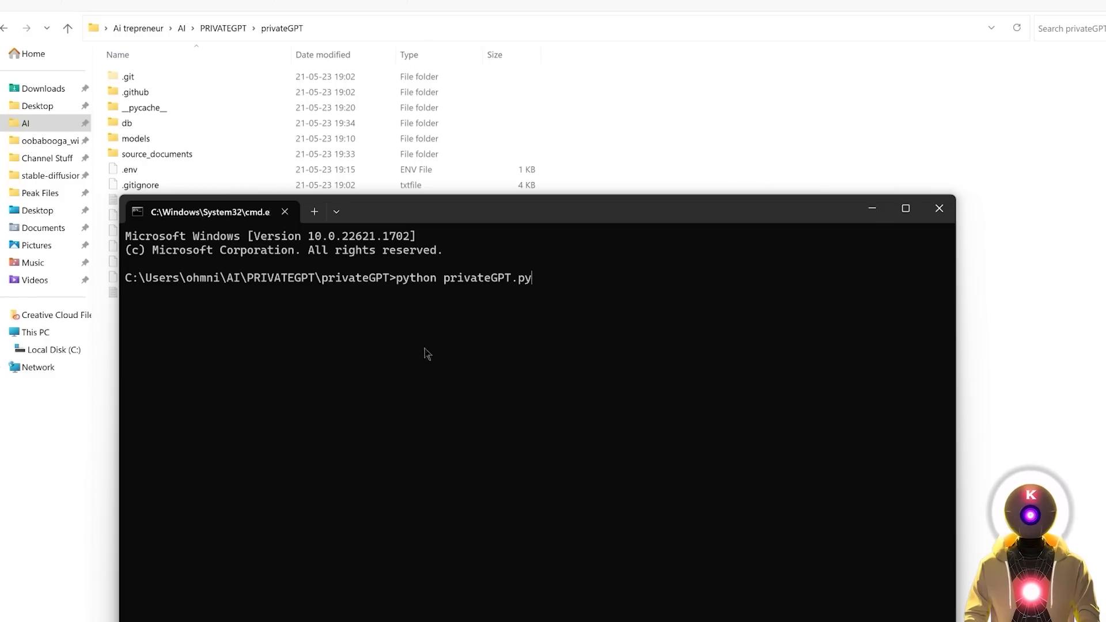
mouse_move(498, 295)
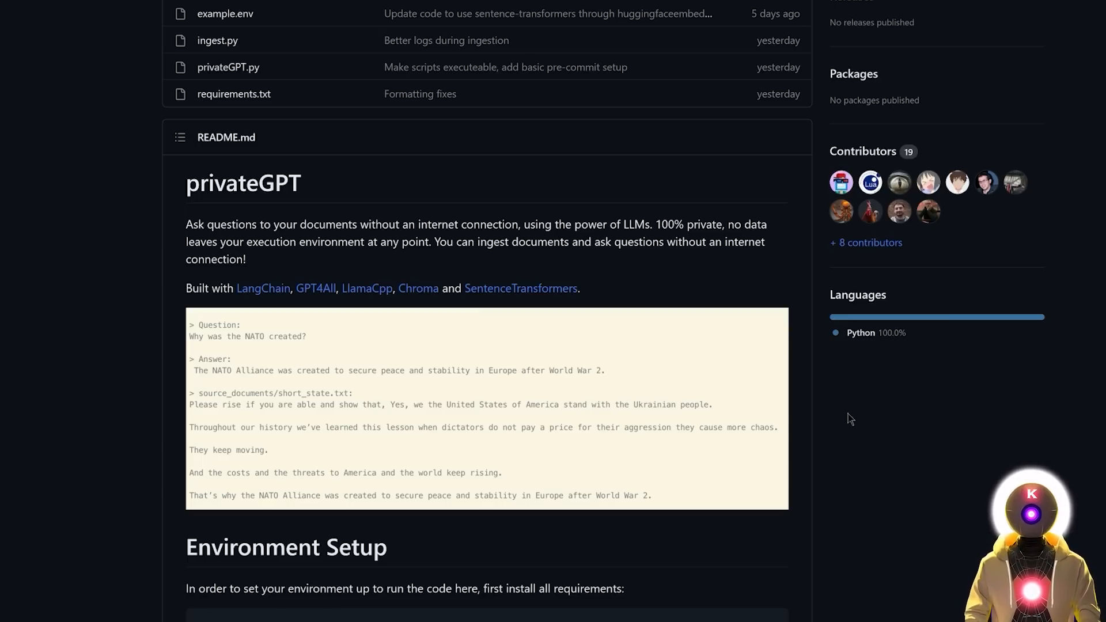
mouse_move(942, 452)
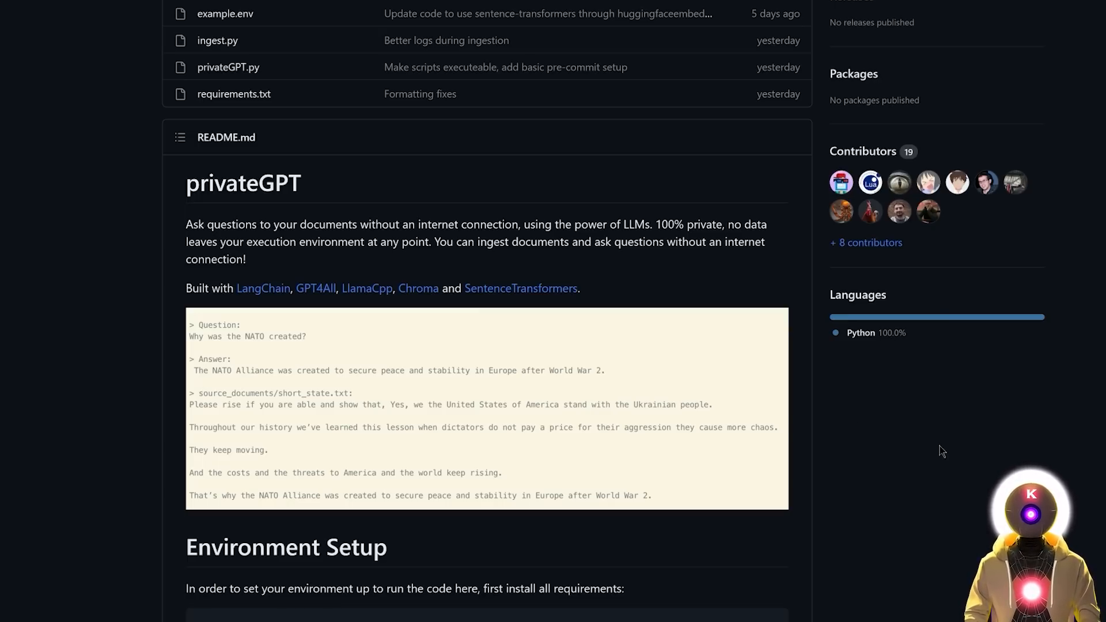
mouse_move(920, 467)
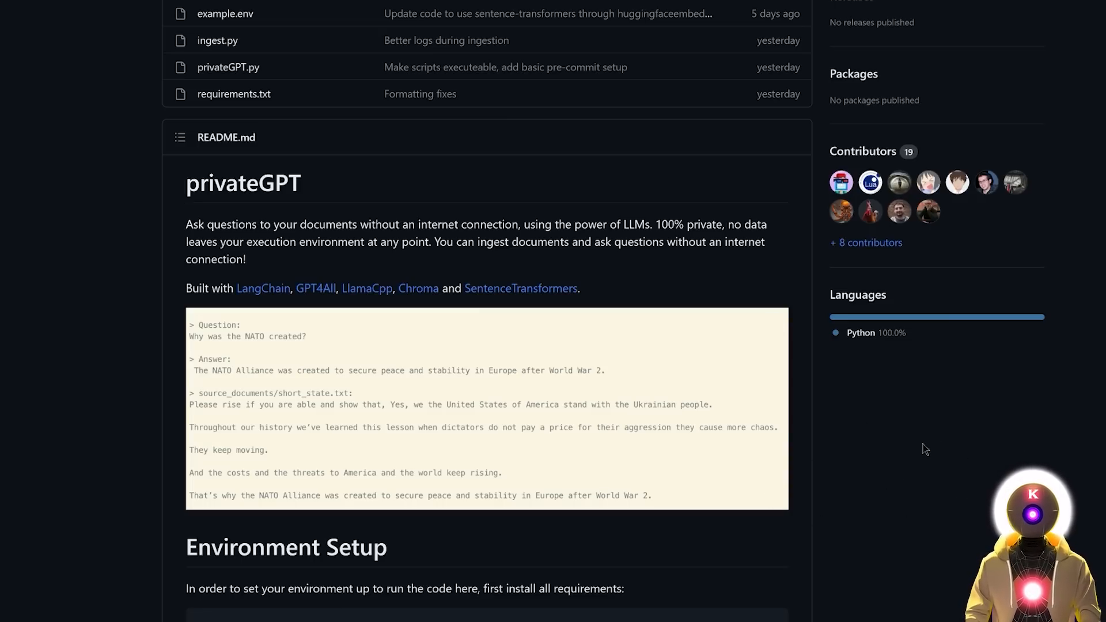
mouse_move(843, 441)
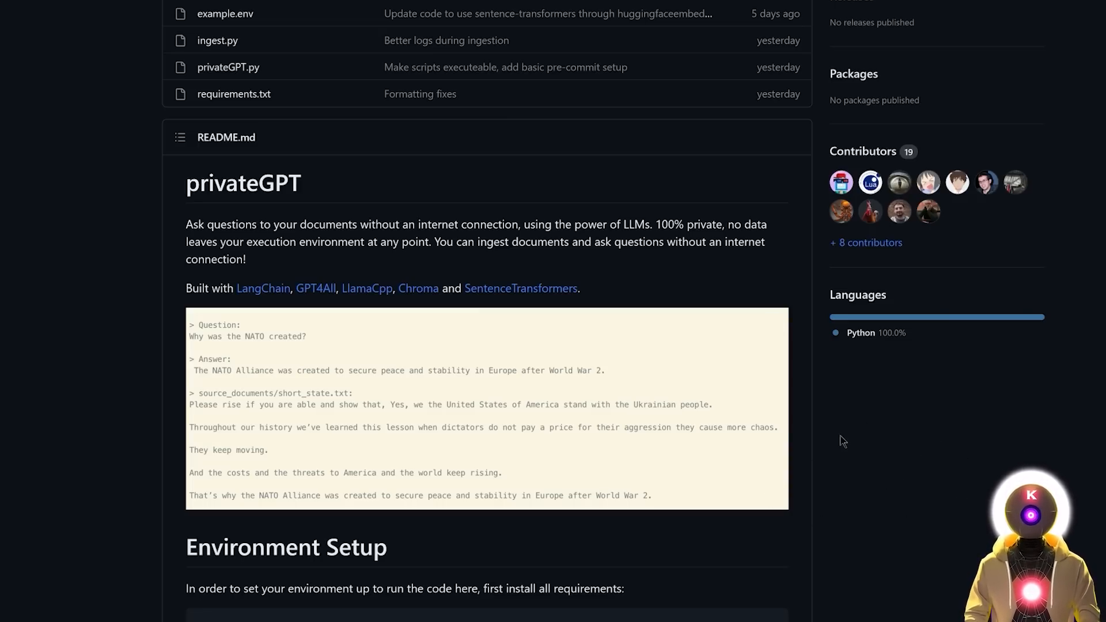
mouse_move(912, 419)
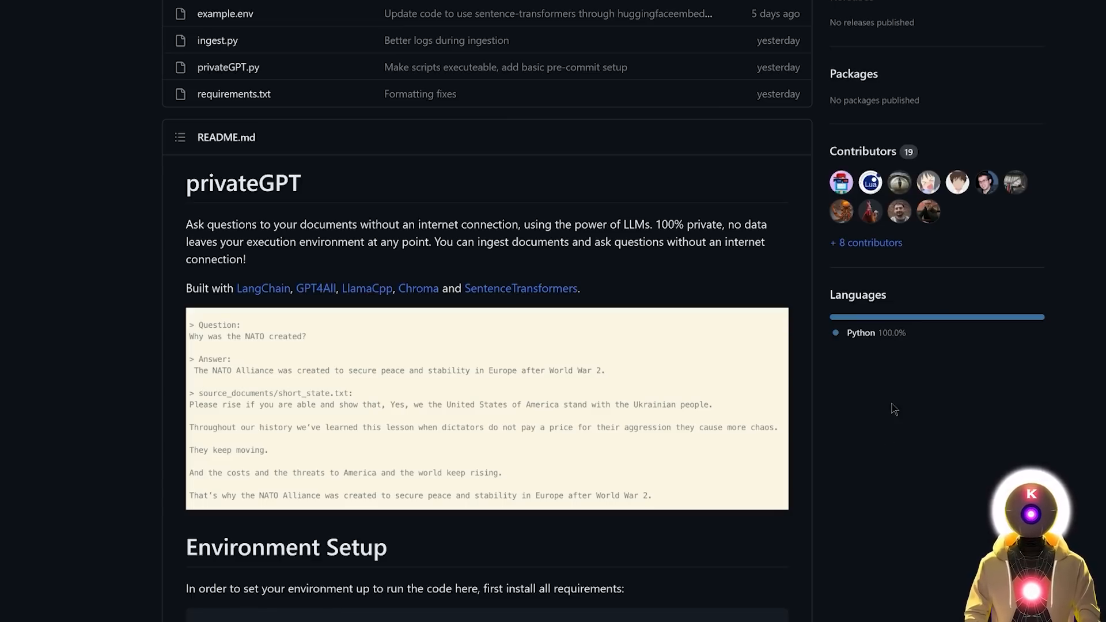
mouse_move(870, 400)
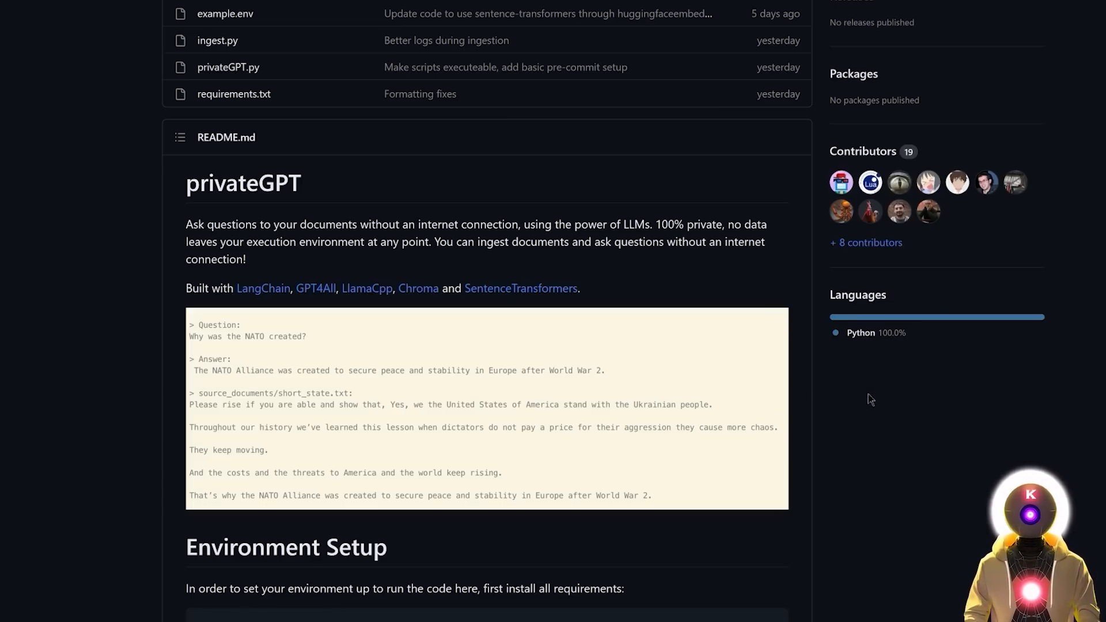
mouse_move(872, 419)
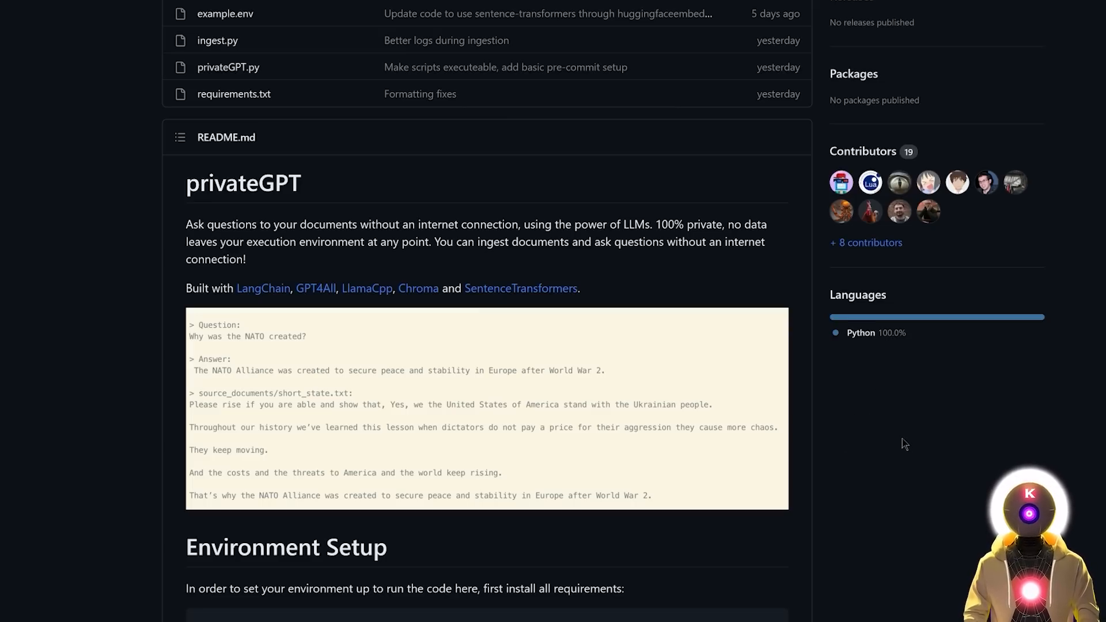
mouse_move(847, 433)
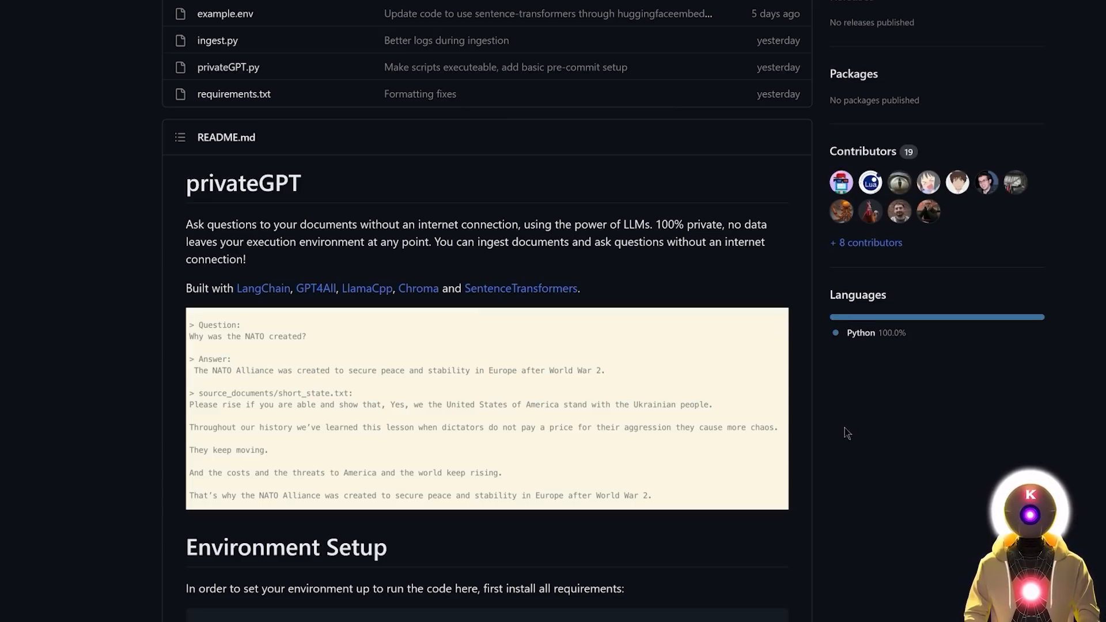
mouse_move(848, 415)
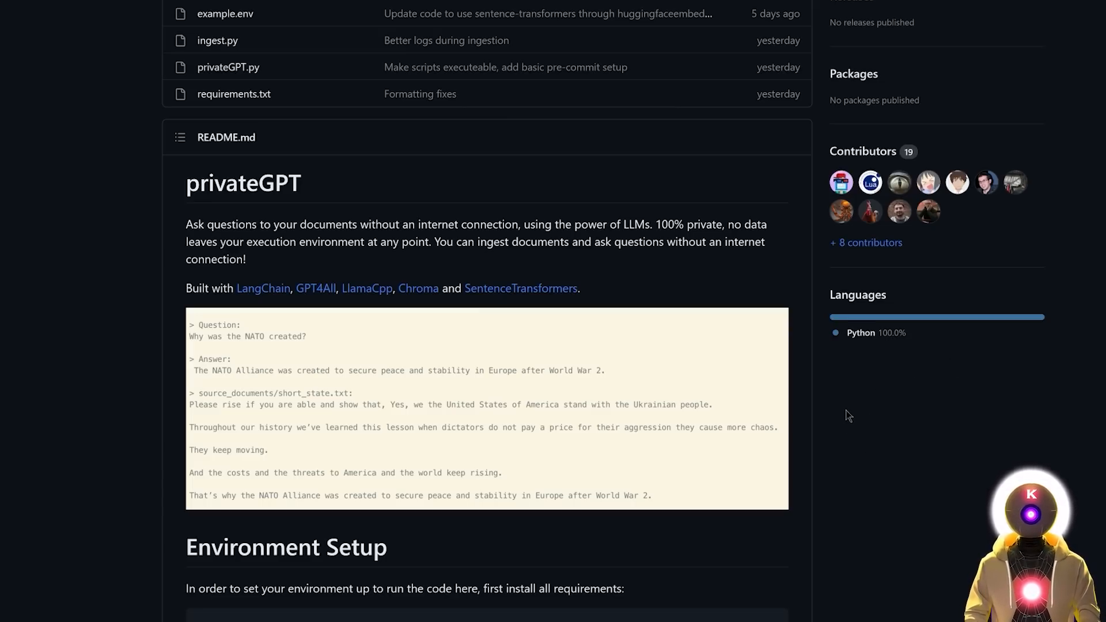